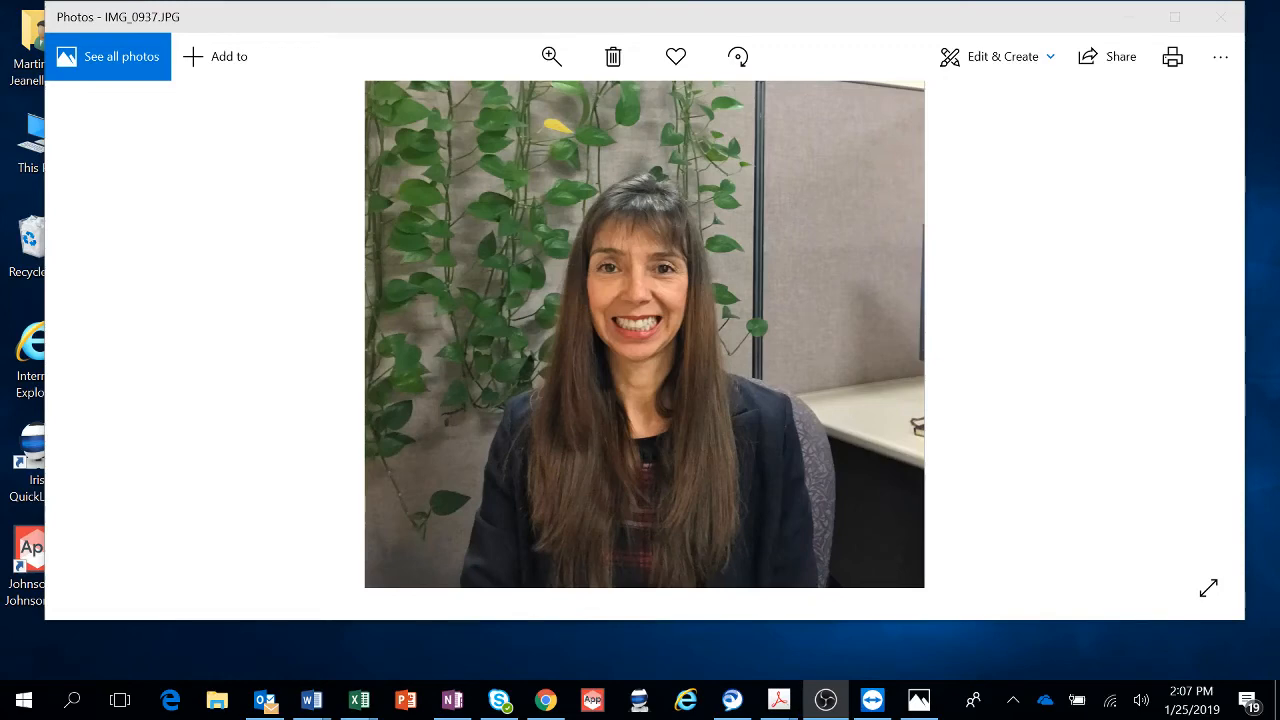
pyautogui.moveTo(1230, 500)
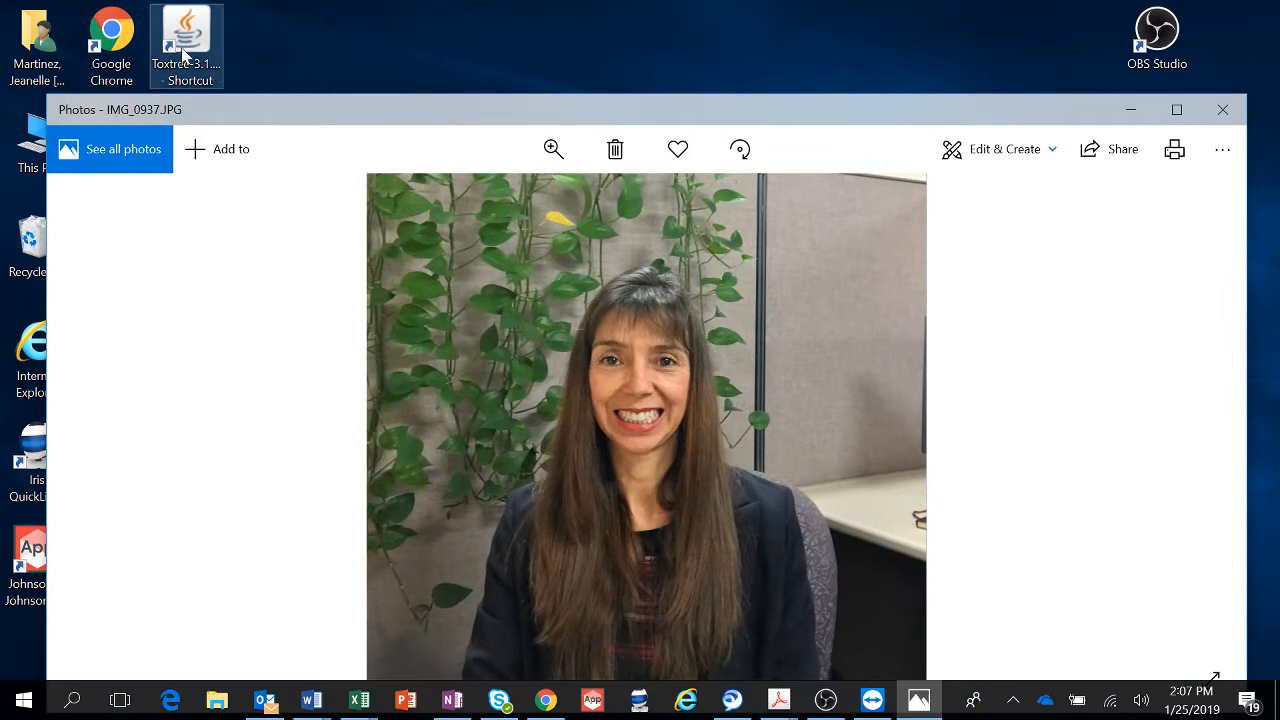
pyautogui.moveTo(178, 44)
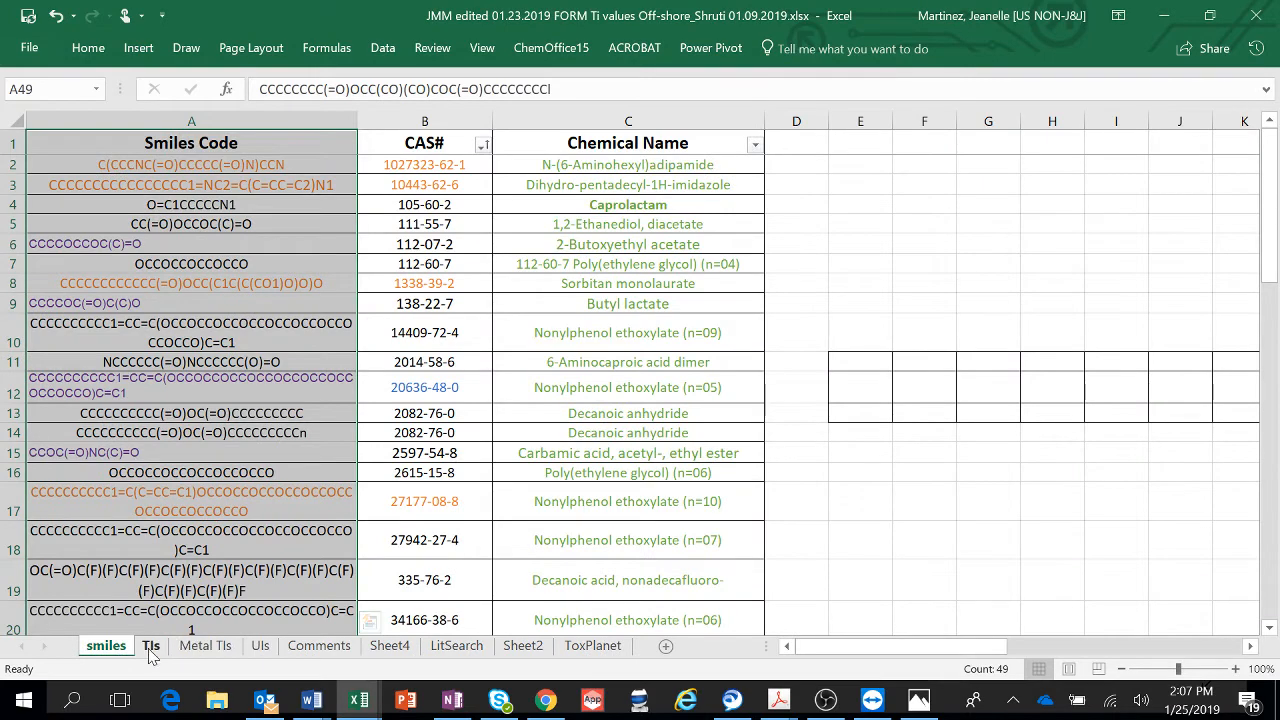
# Step: Review the Tls sheet's Smiles Code and Chemical Name column headings
pyautogui.click(152, 644)
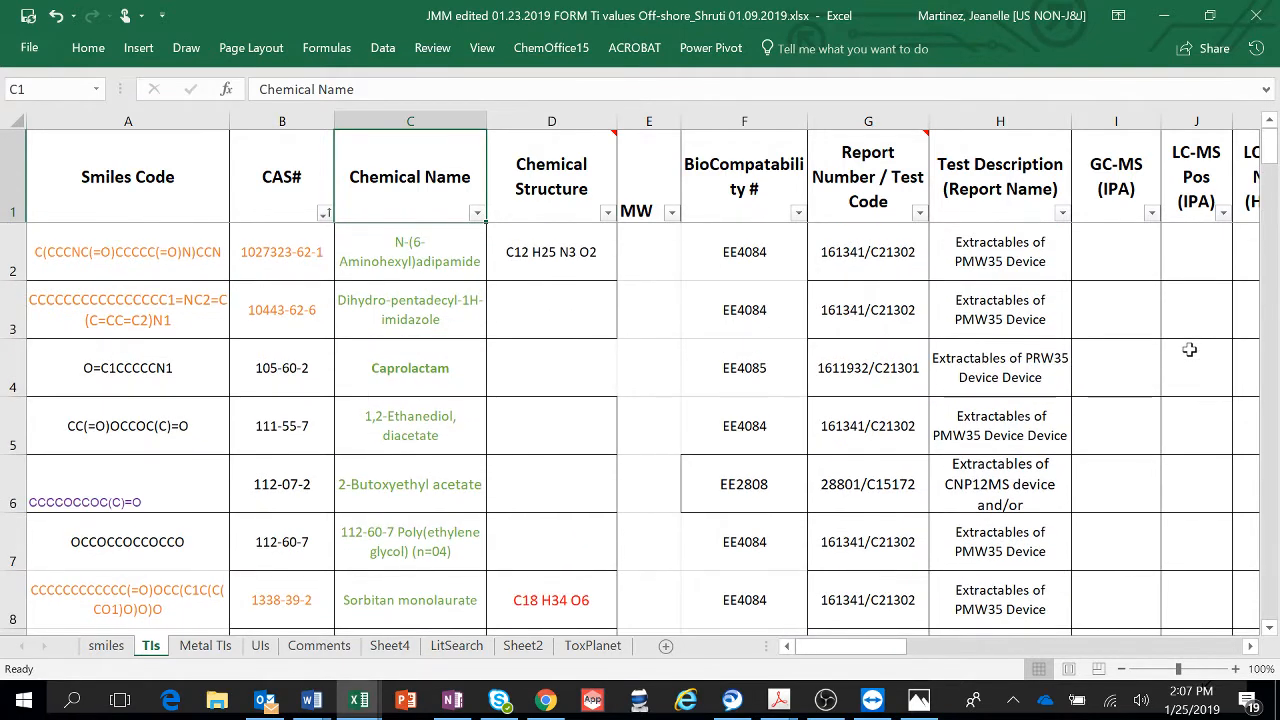
pyautogui.moveTo(144, 188)
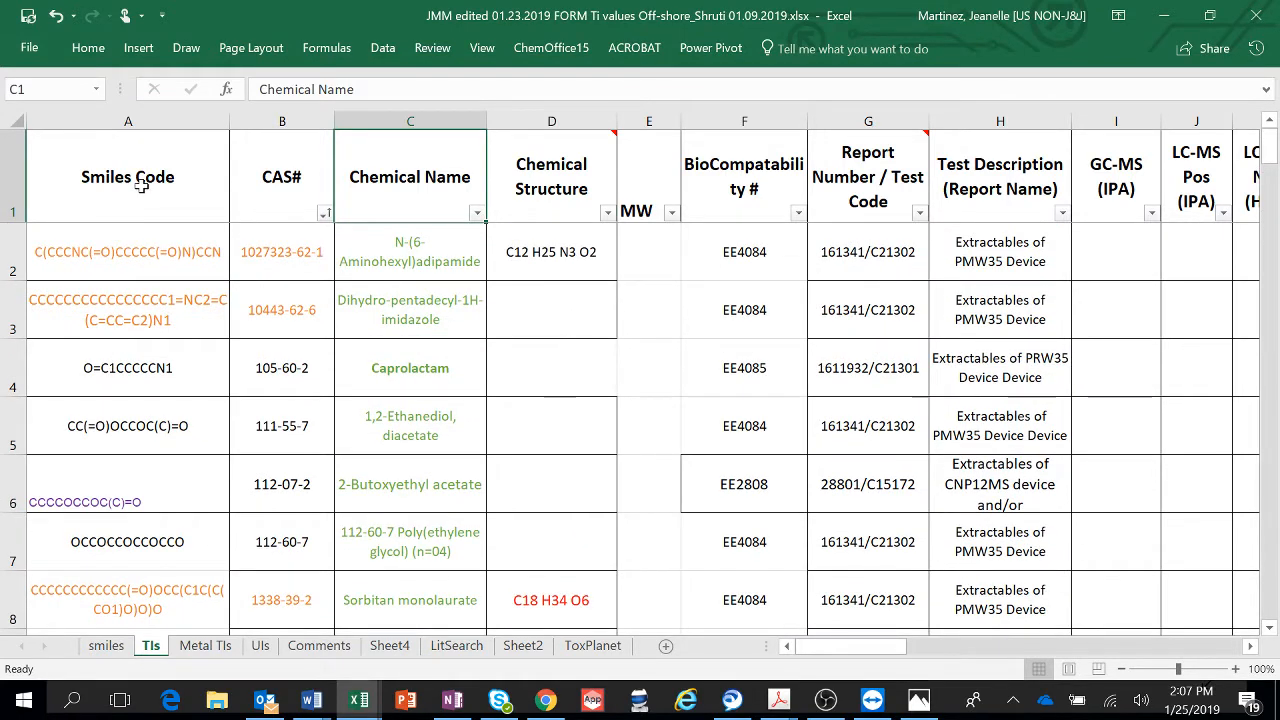
pyautogui.click(128, 176)
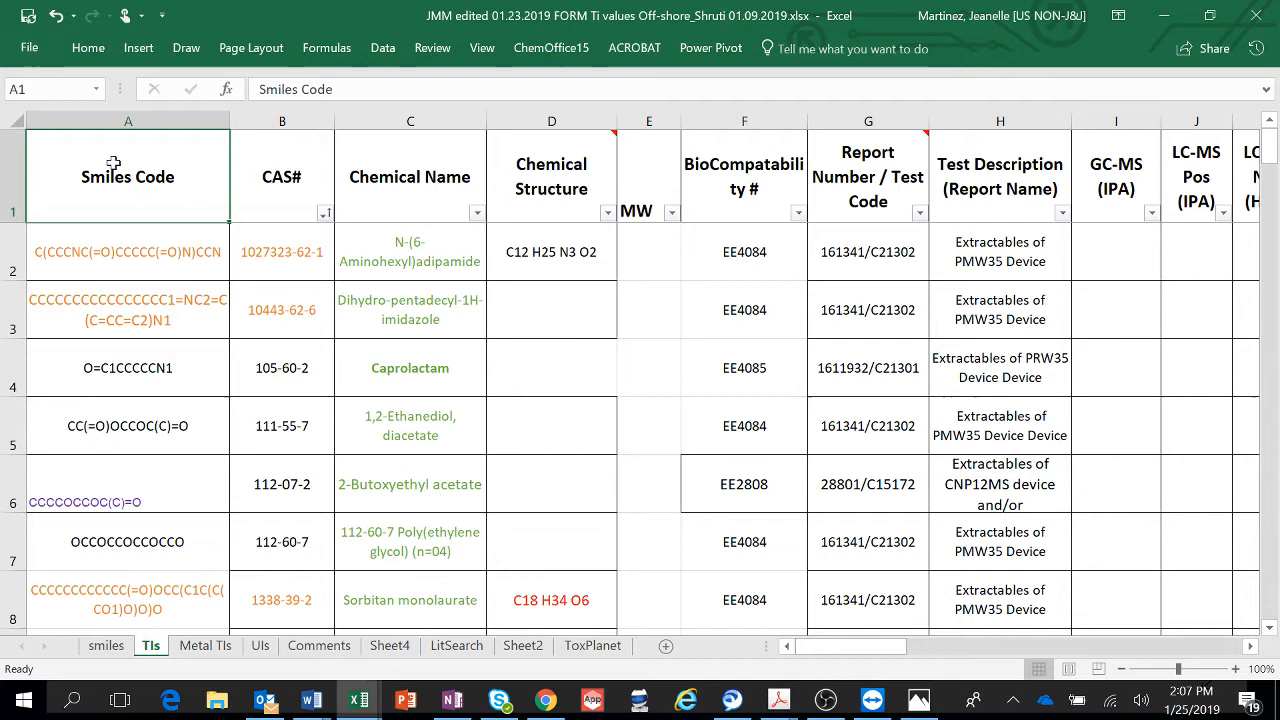
pyautogui.moveTo(212, 176)
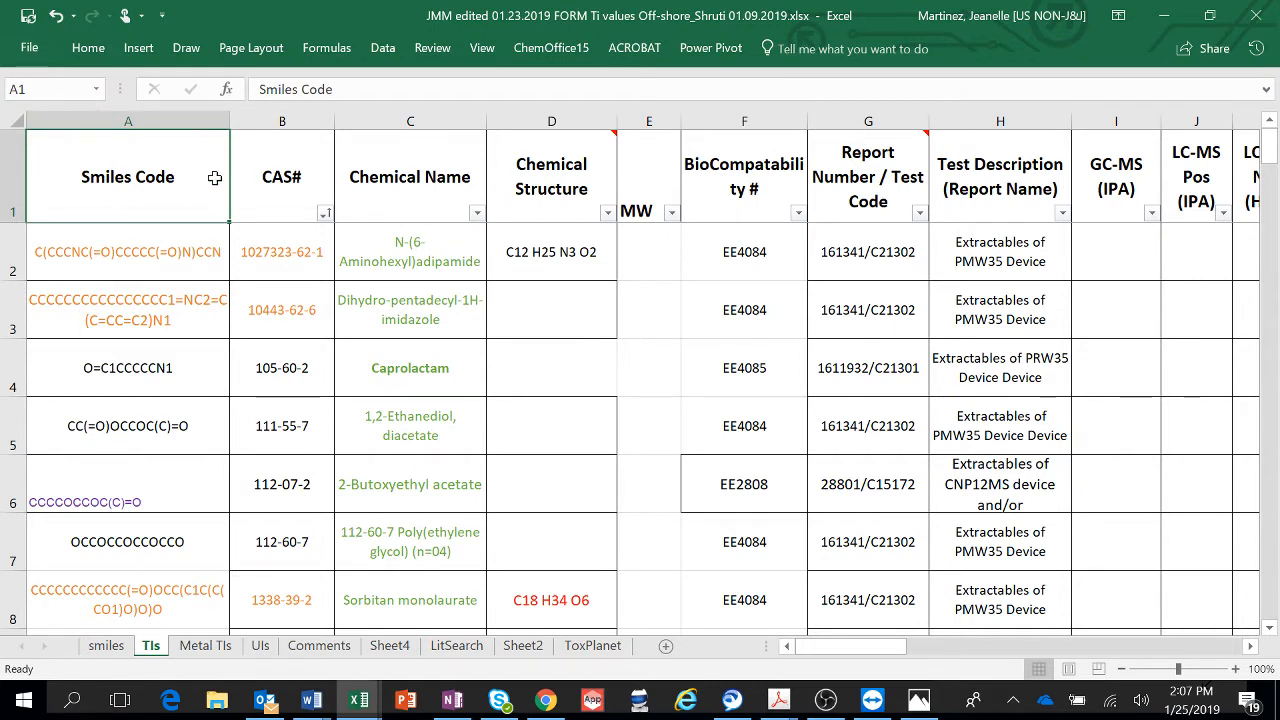
pyautogui.click(410, 176)
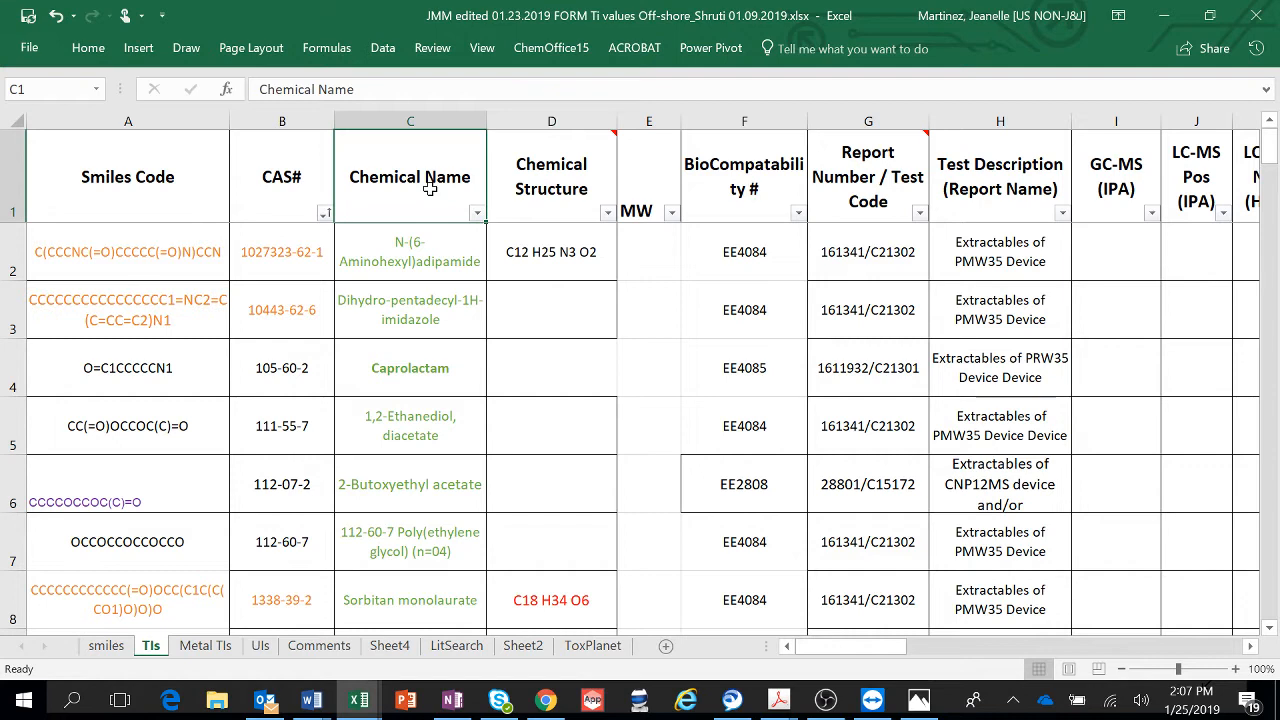
pyautogui.moveTo(150, 180)
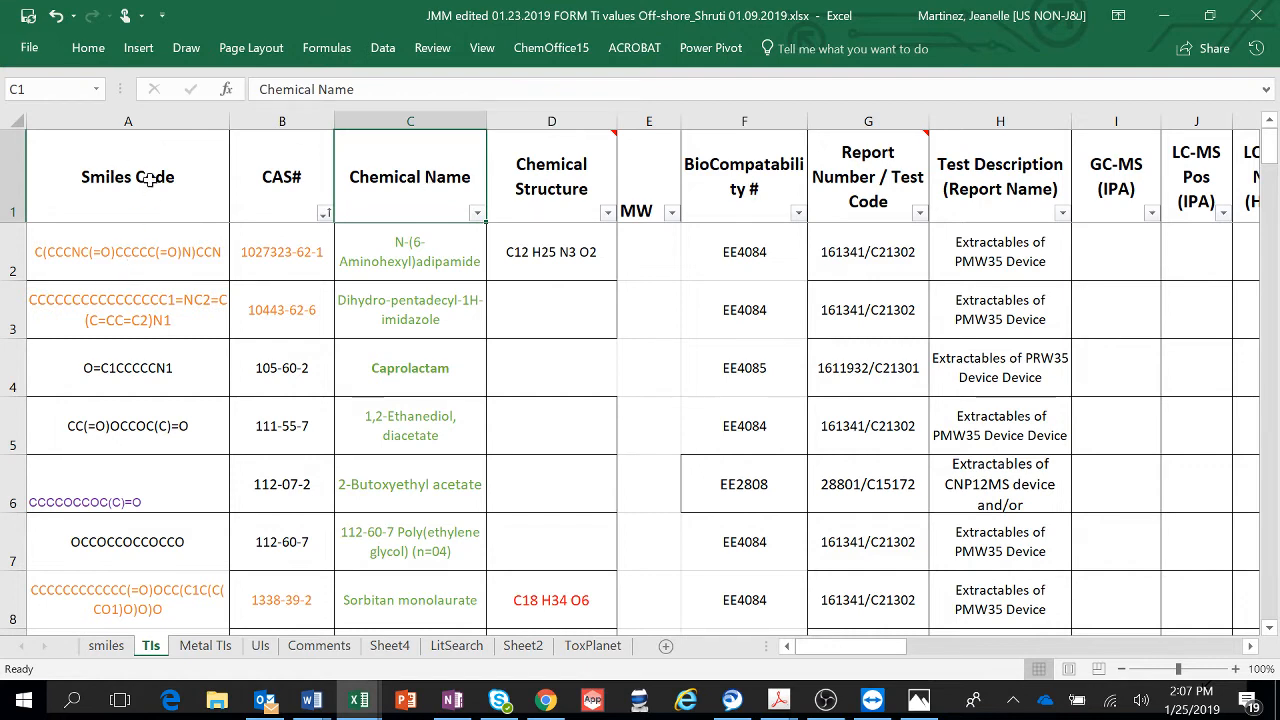
pyautogui.click(128, 120)
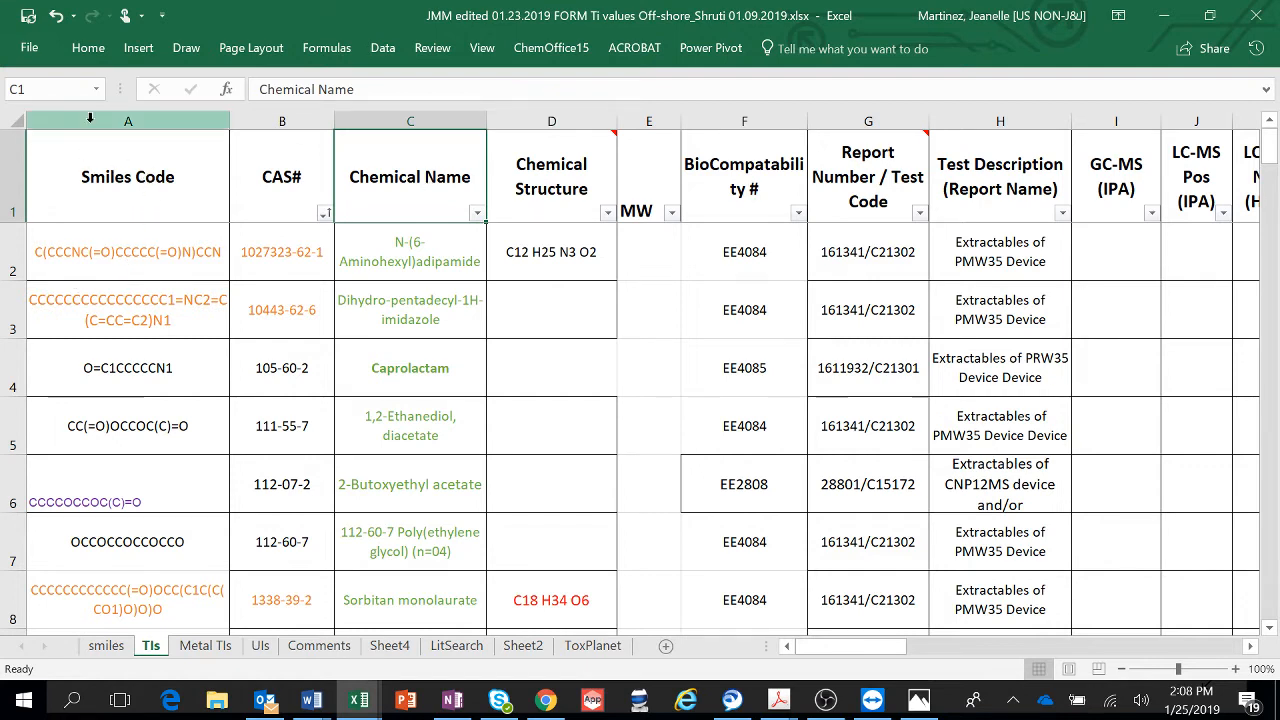
pyautogui.click(128, 120)
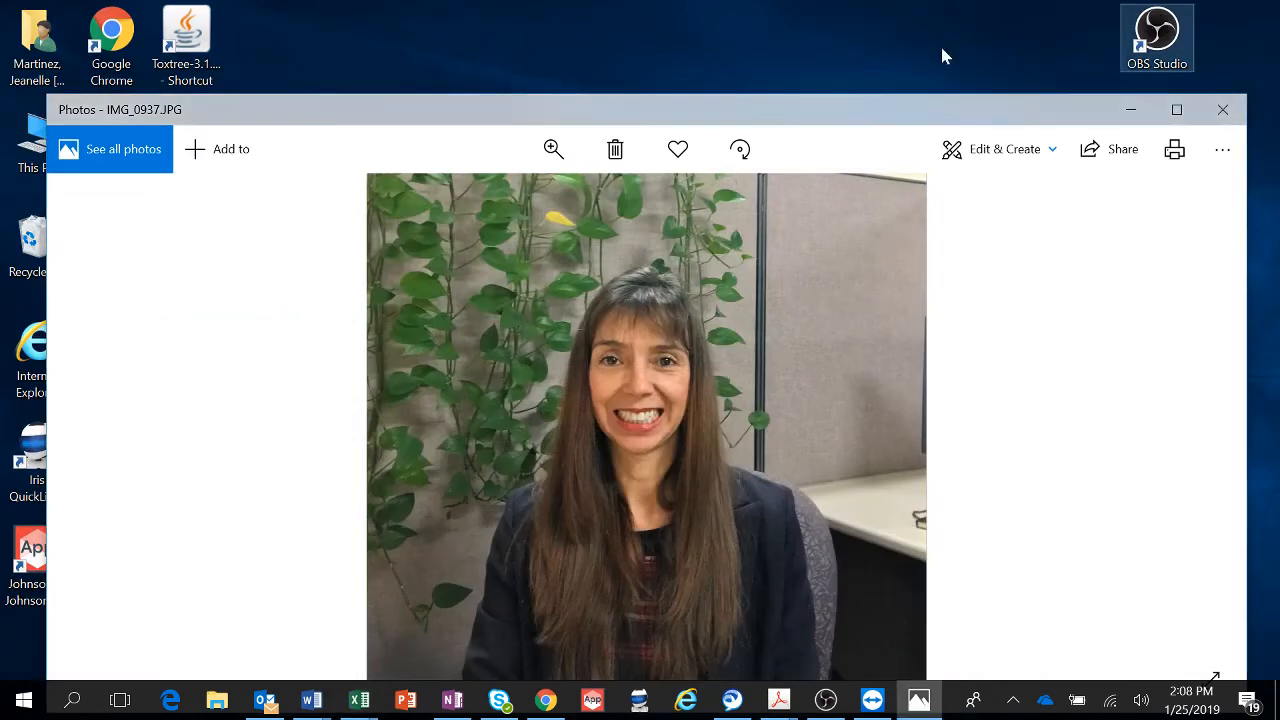
# Step: Launch Toxtree from the desktop shortcut, showing the sample CCCCCC structure
pyautogui.click(186, 36)
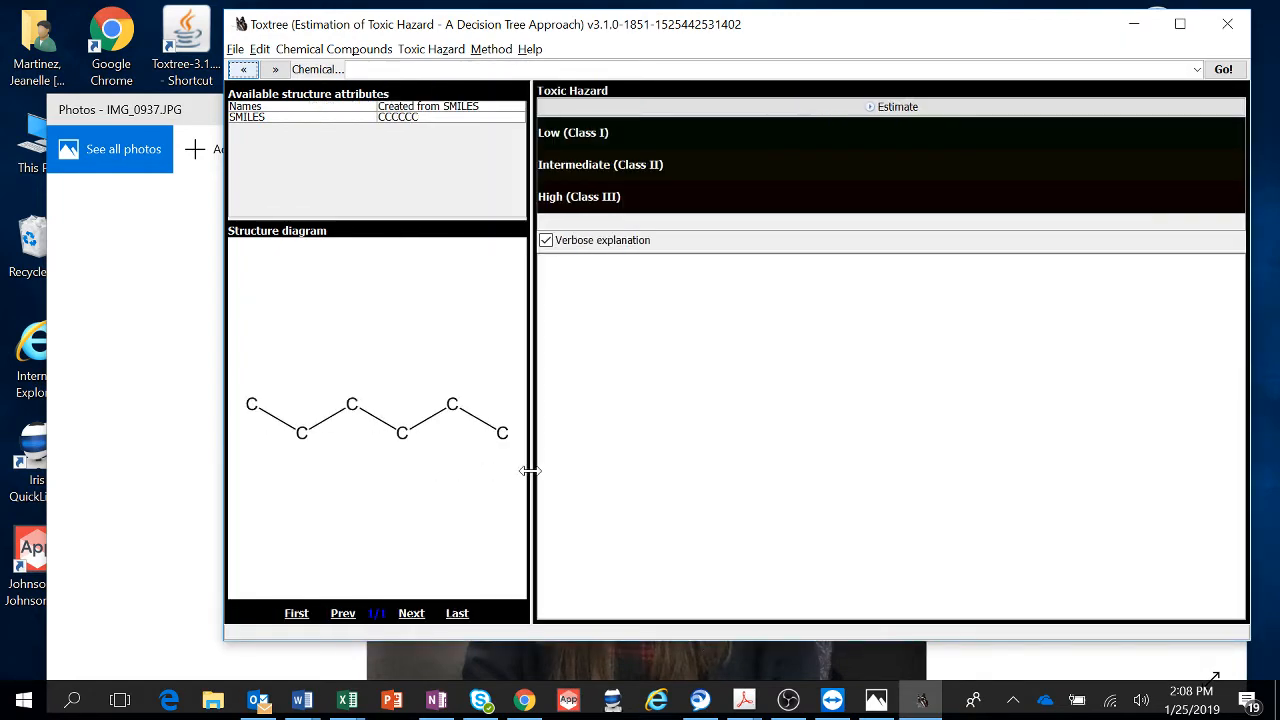
pyautogui.moveTo(444, 88)
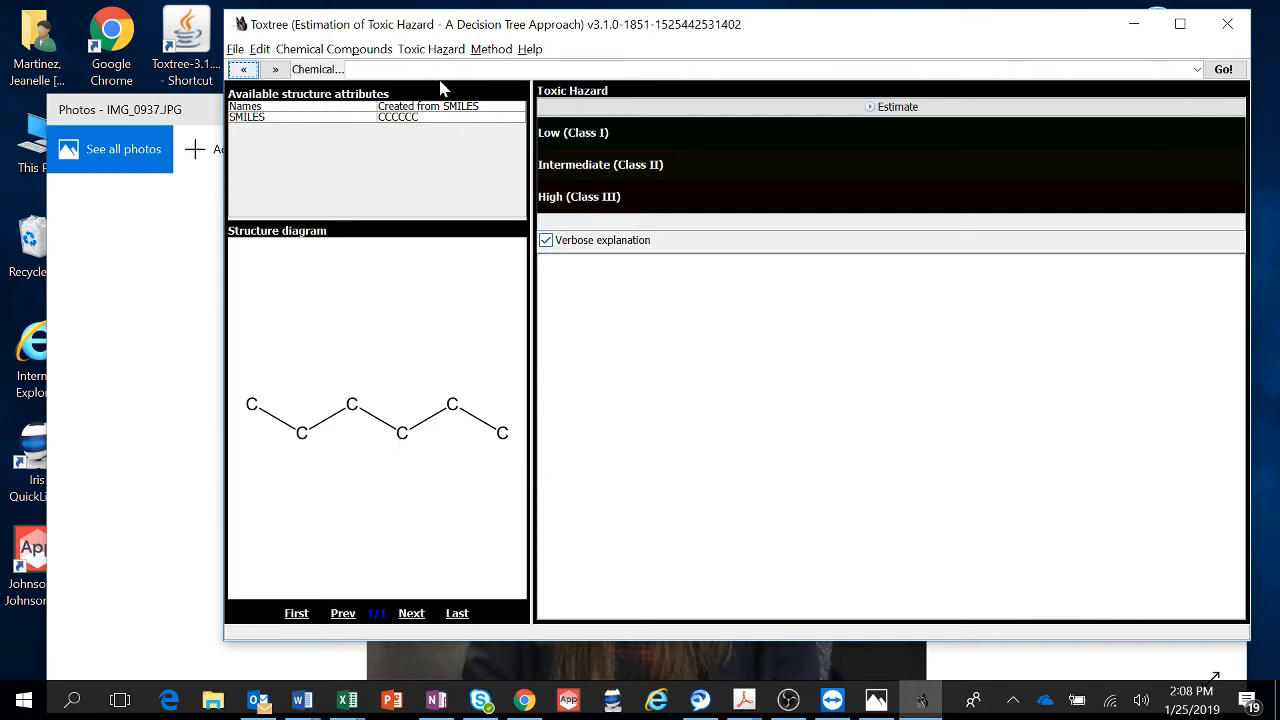
pyautogui.click(492, 48)
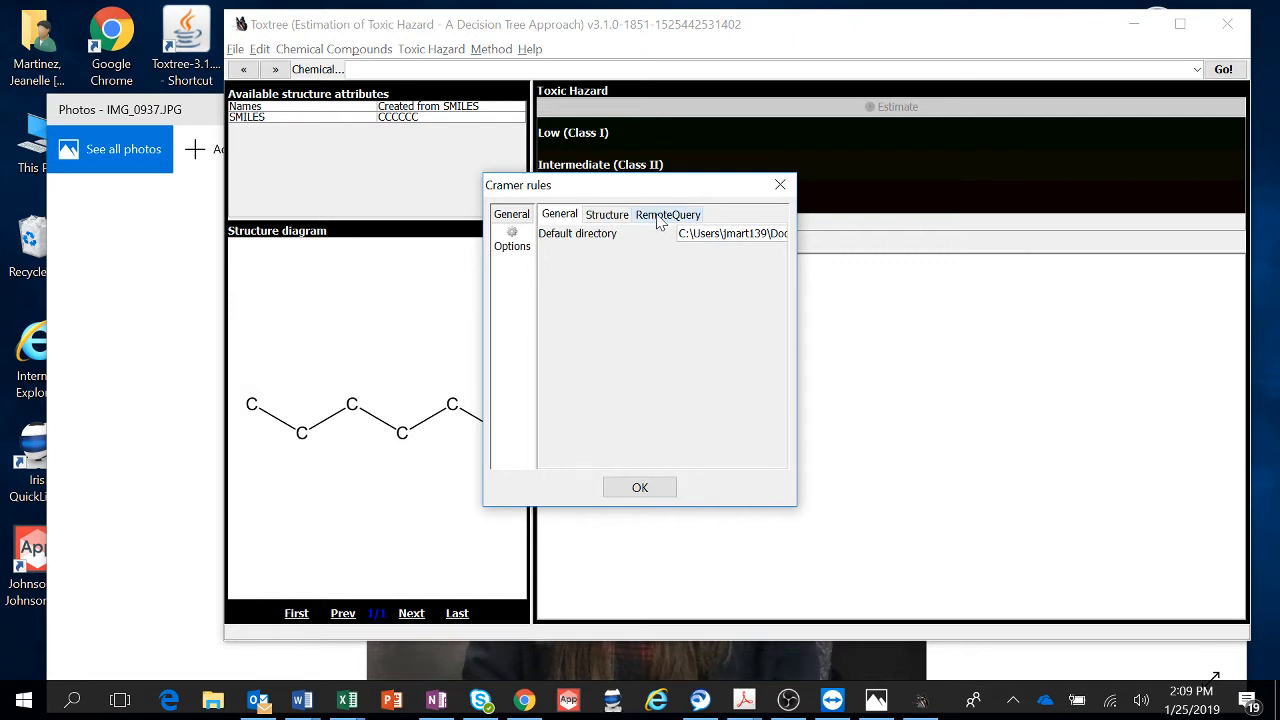
pyautogui.click(668, 214)
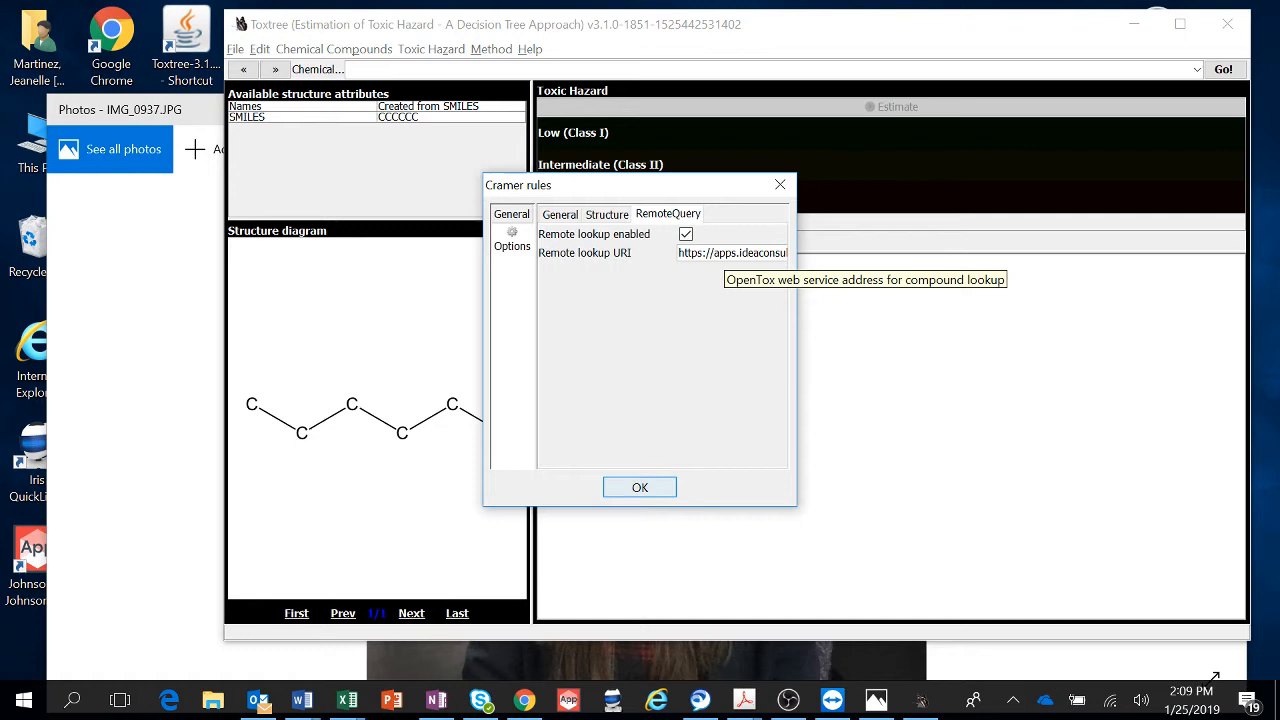
pyautogui.moveTo(590, 284)
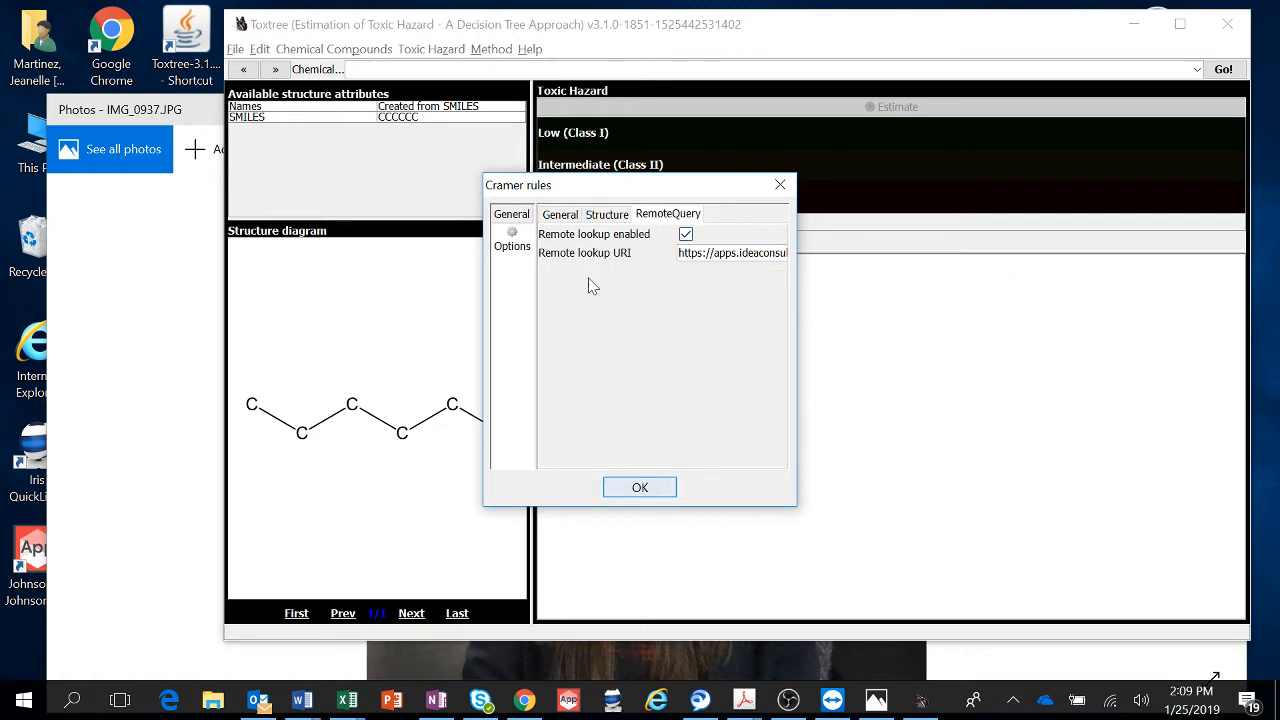
pyautogui.moveTo(576, 344)
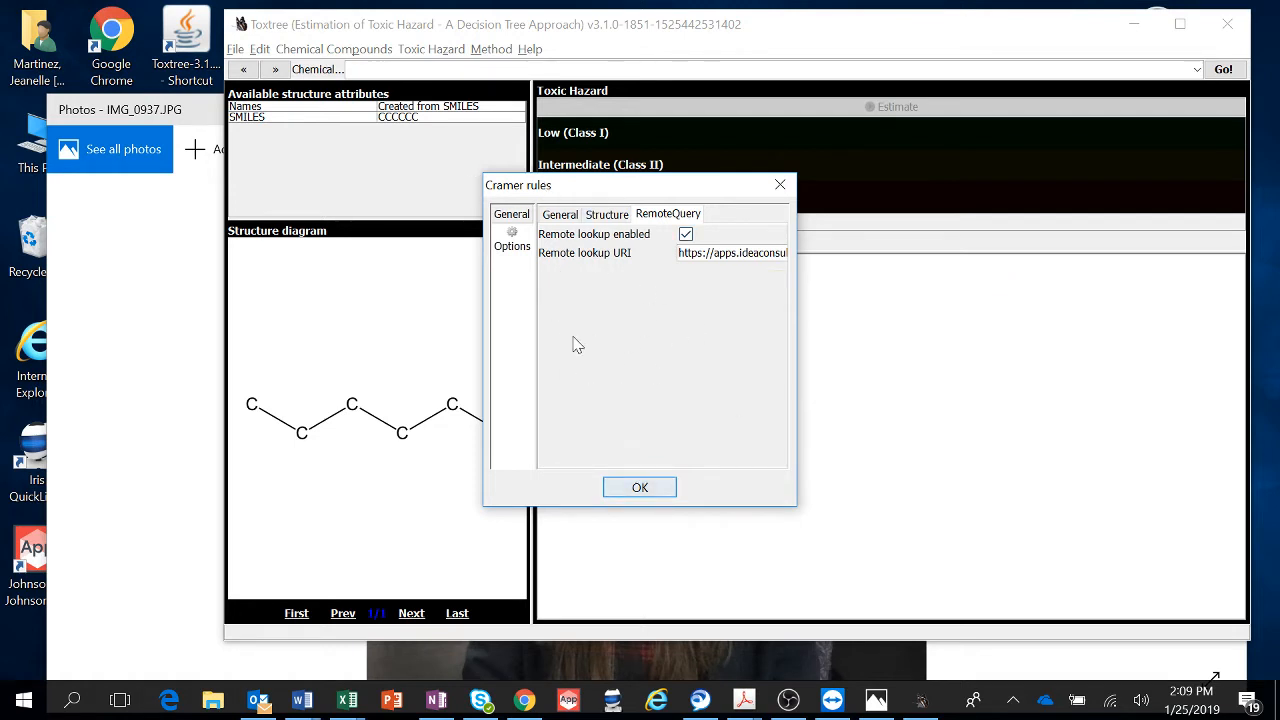
pyautogui.moveTo(676, 430)
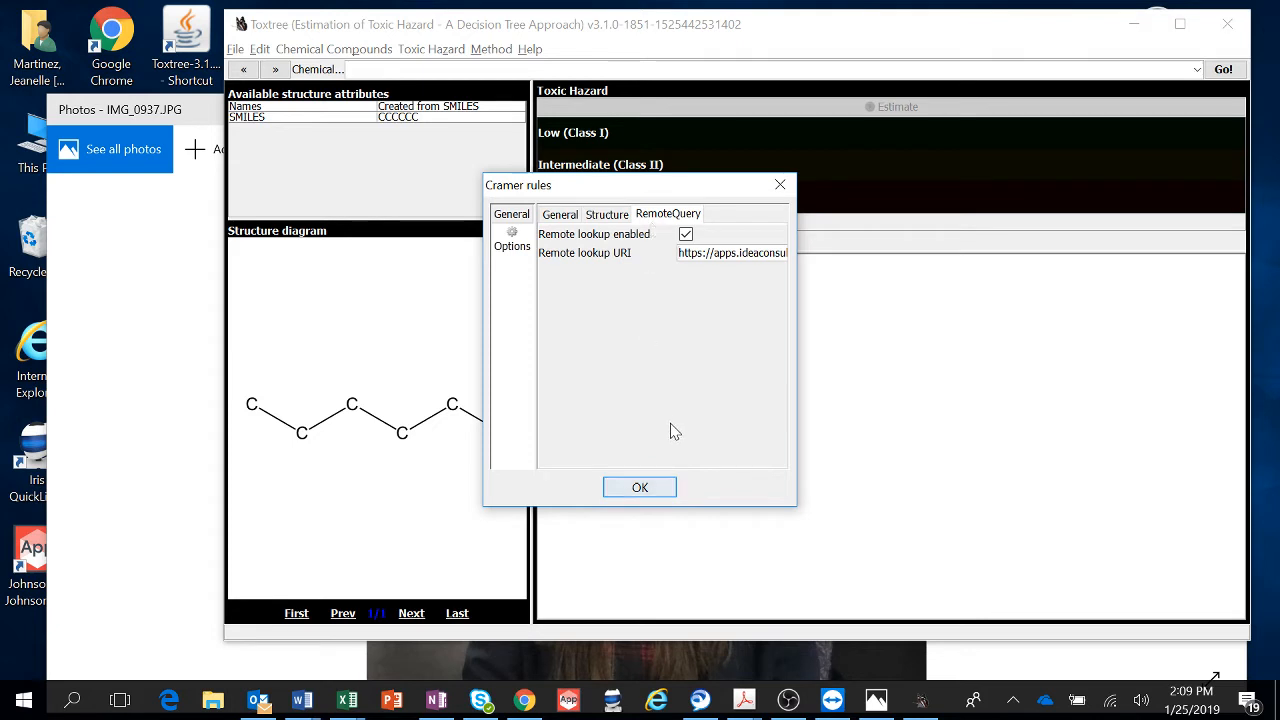
pyautogui.click(640, 488)
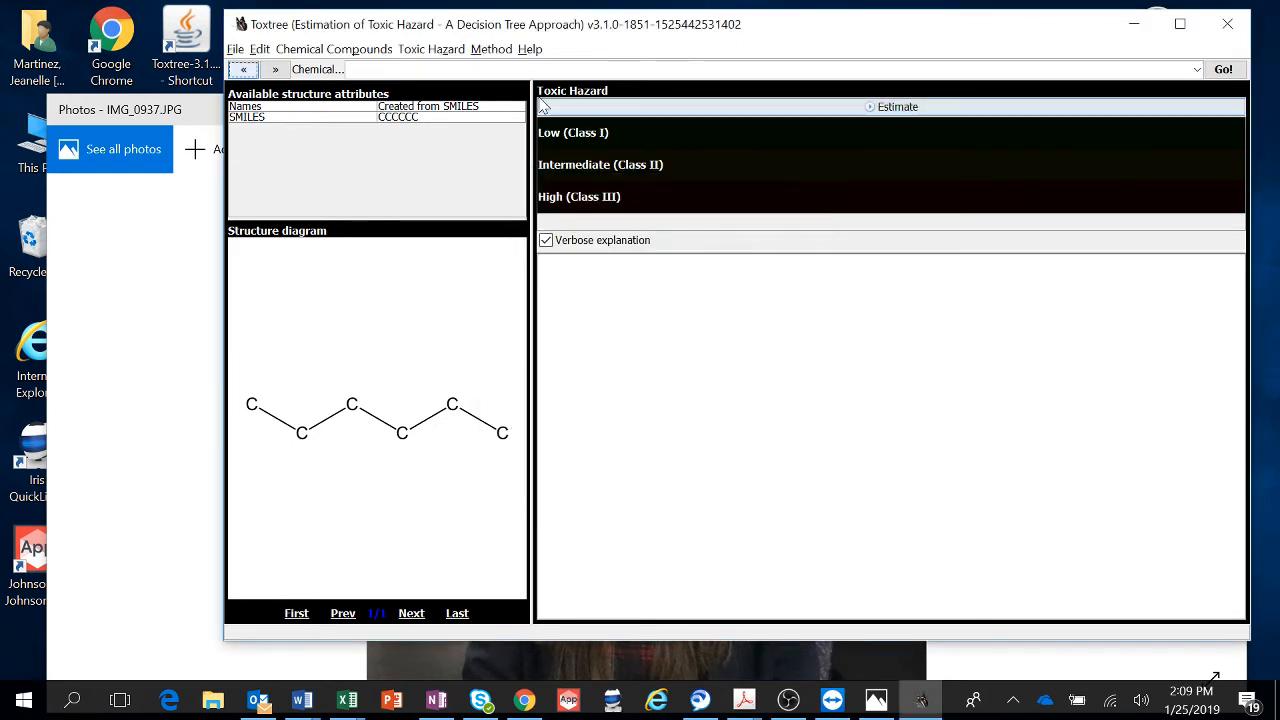
pyautogui.click(492, 48)
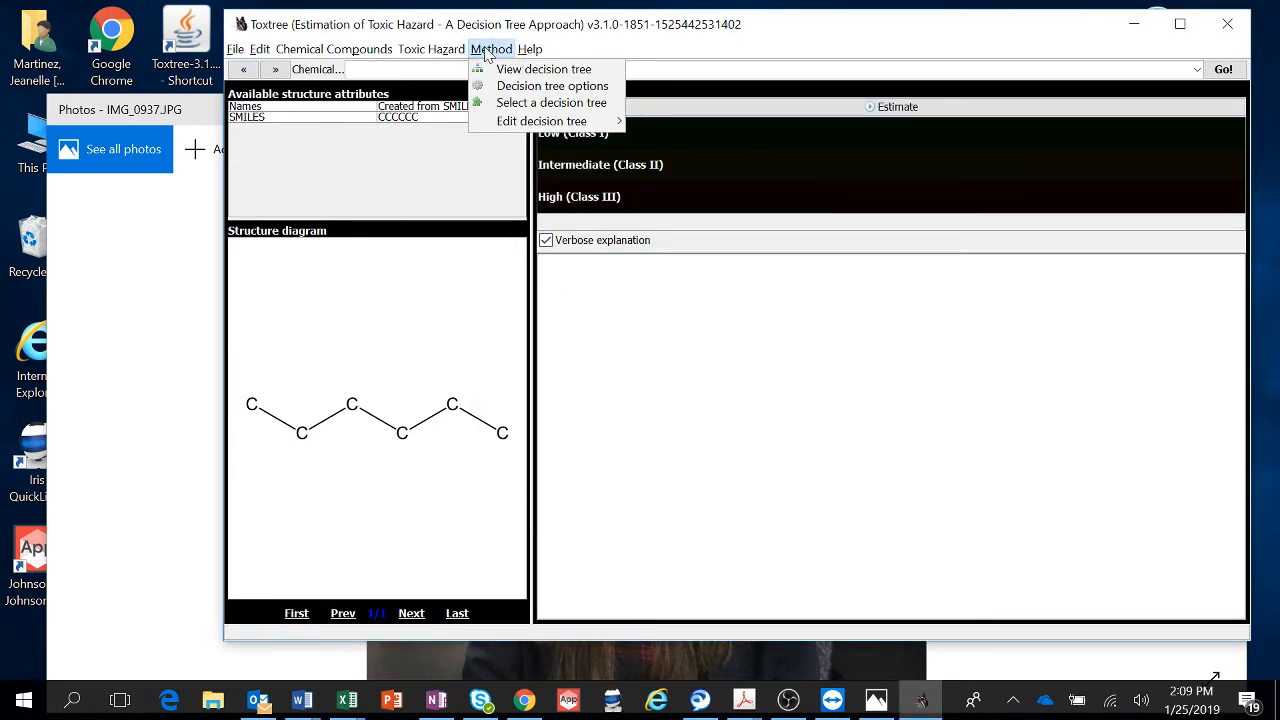
pyautogui.click(544, 68)
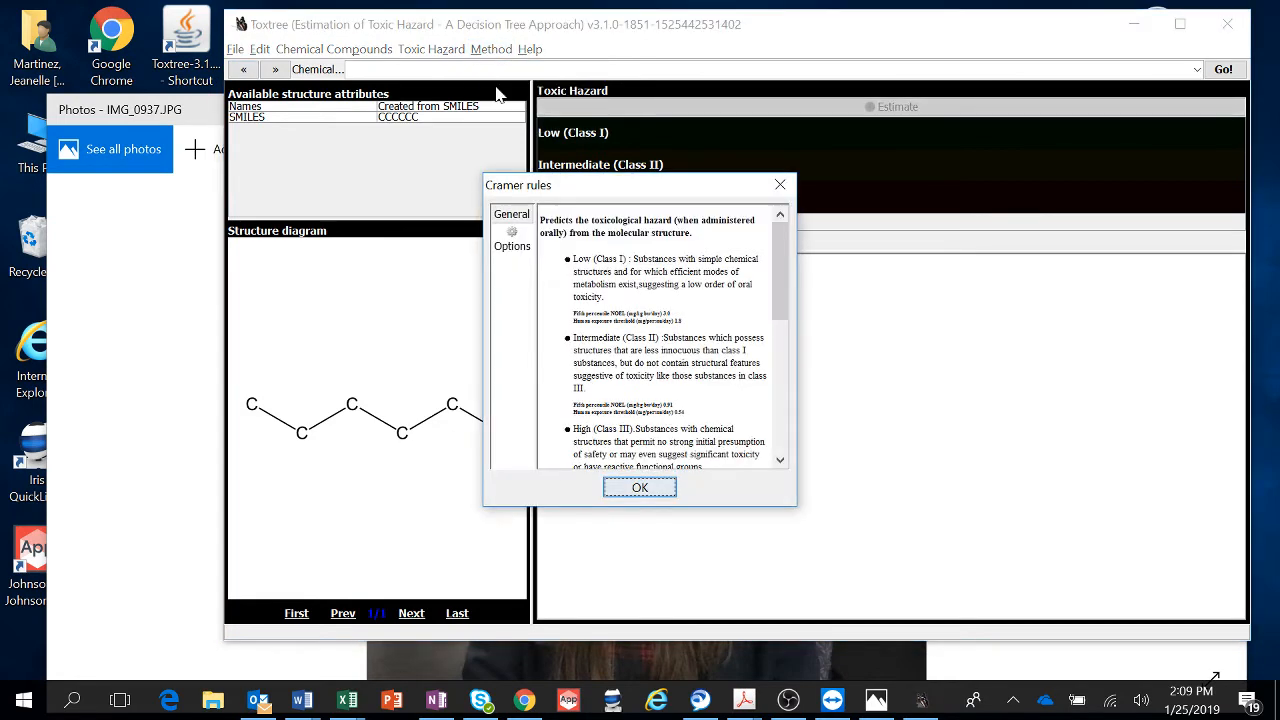
pyautogui.click(512, 240)
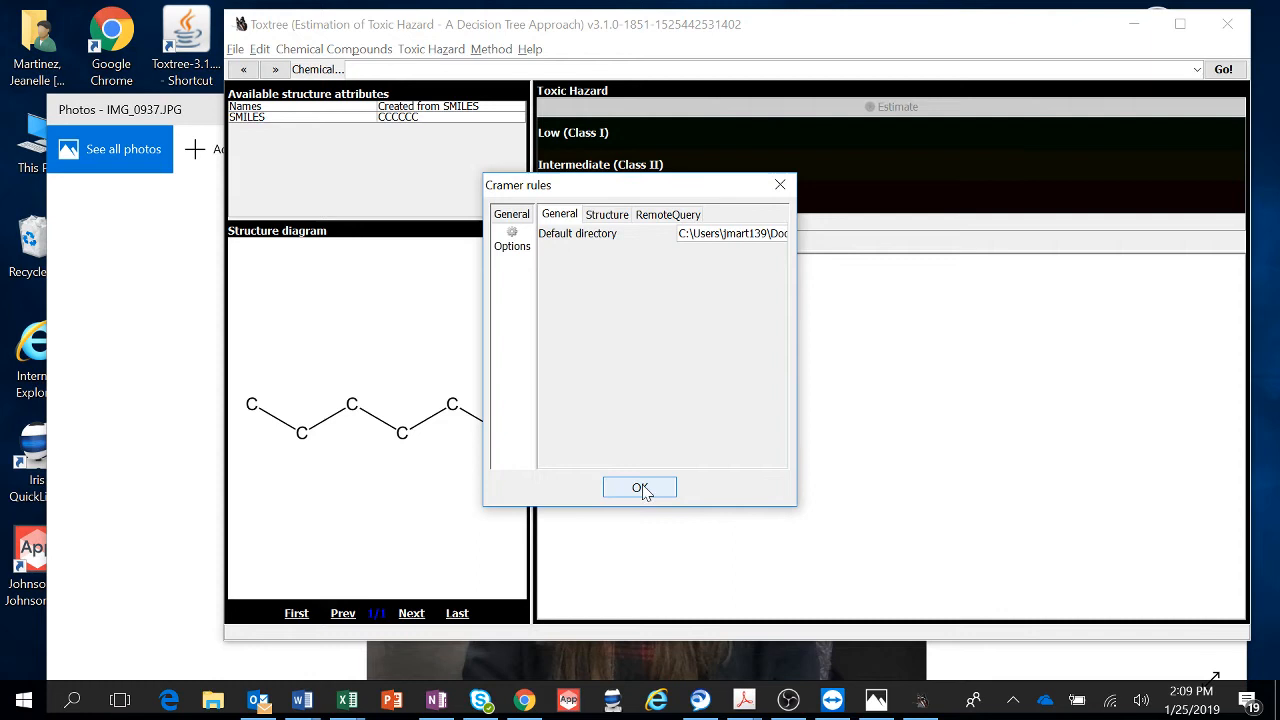
pyautogui.click(640, 488)
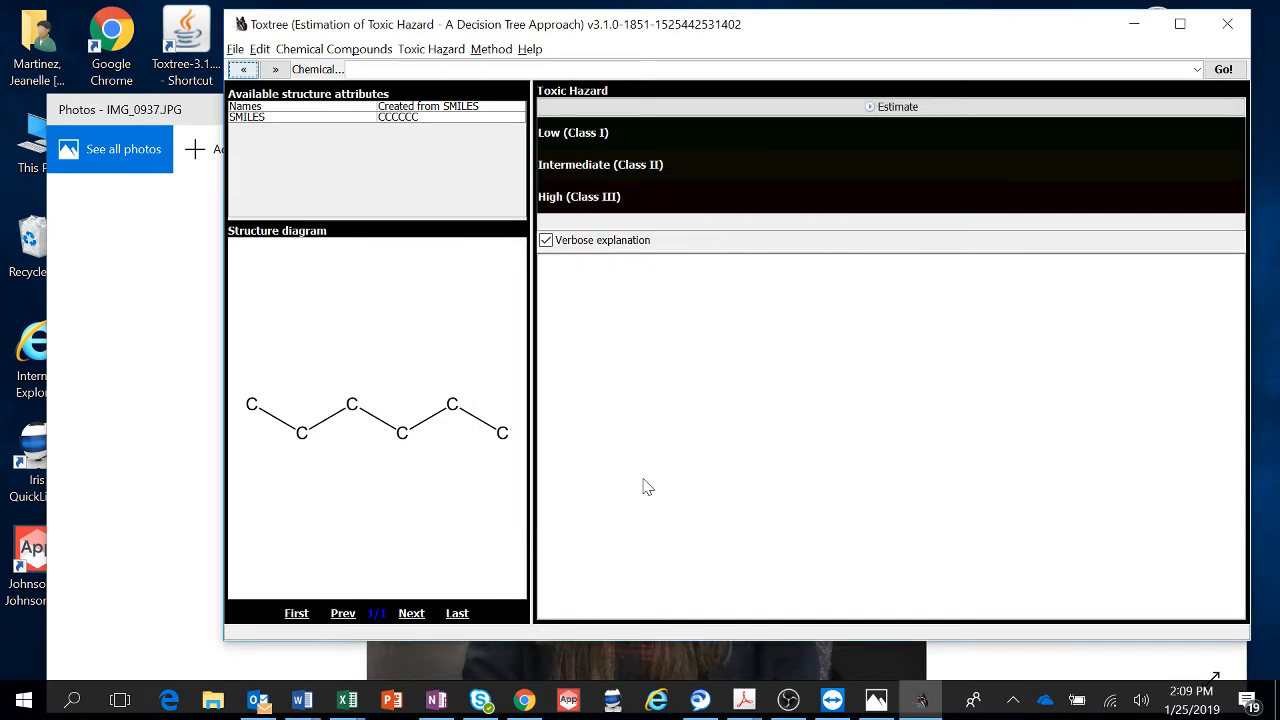
# Step: Load the text-file chemical list 49 with smileschemcs.txt into Toxtree
pyautogui.click(236, 48)
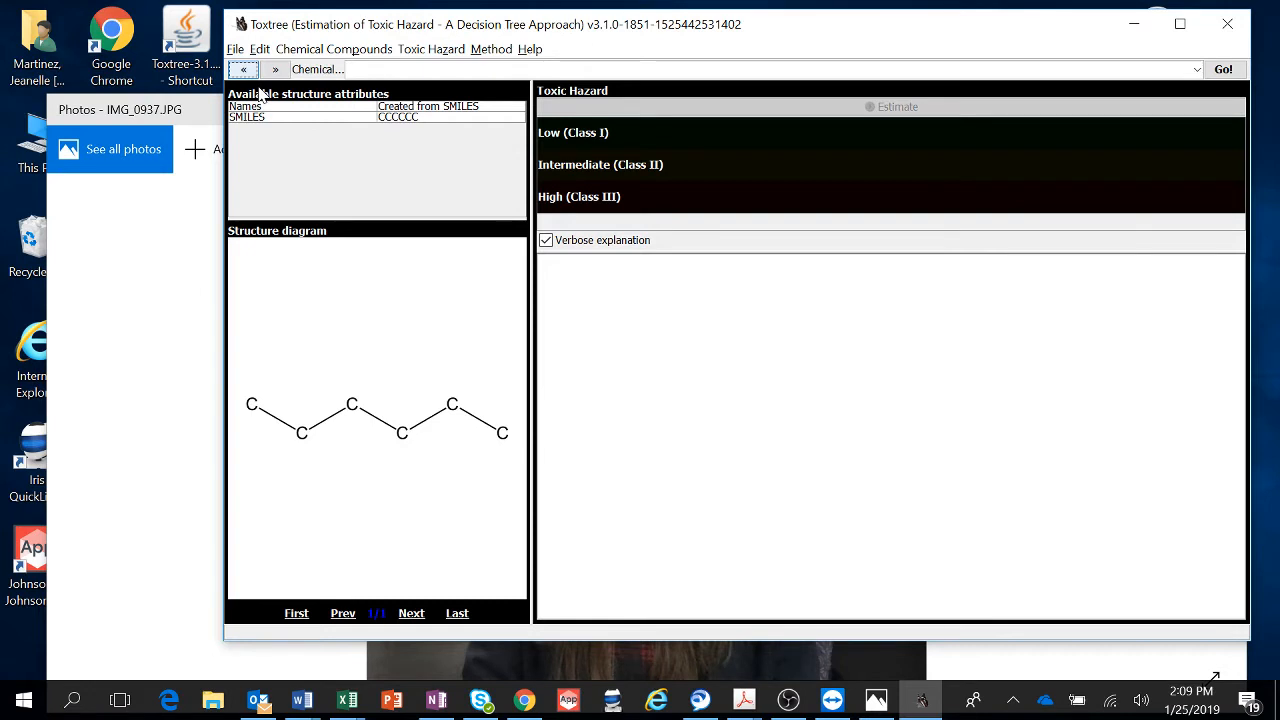
pyautogui.click(244, 68)
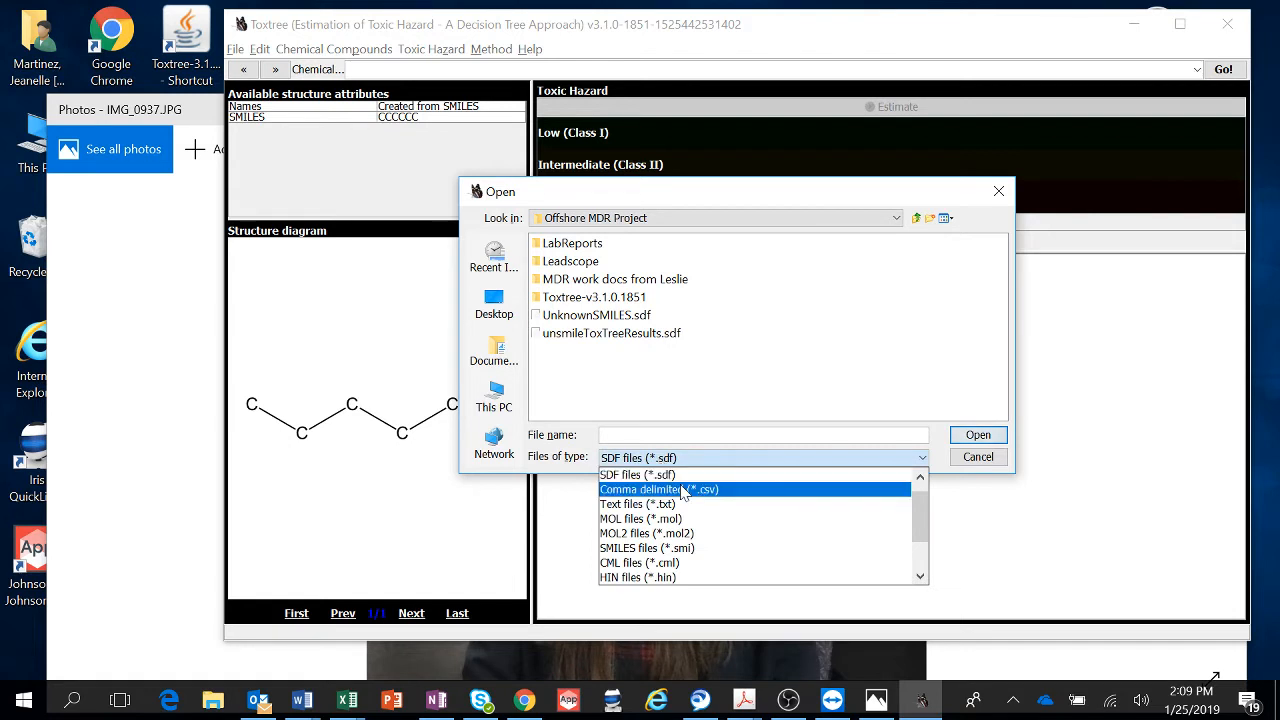
pyautogui.click(636, 504)
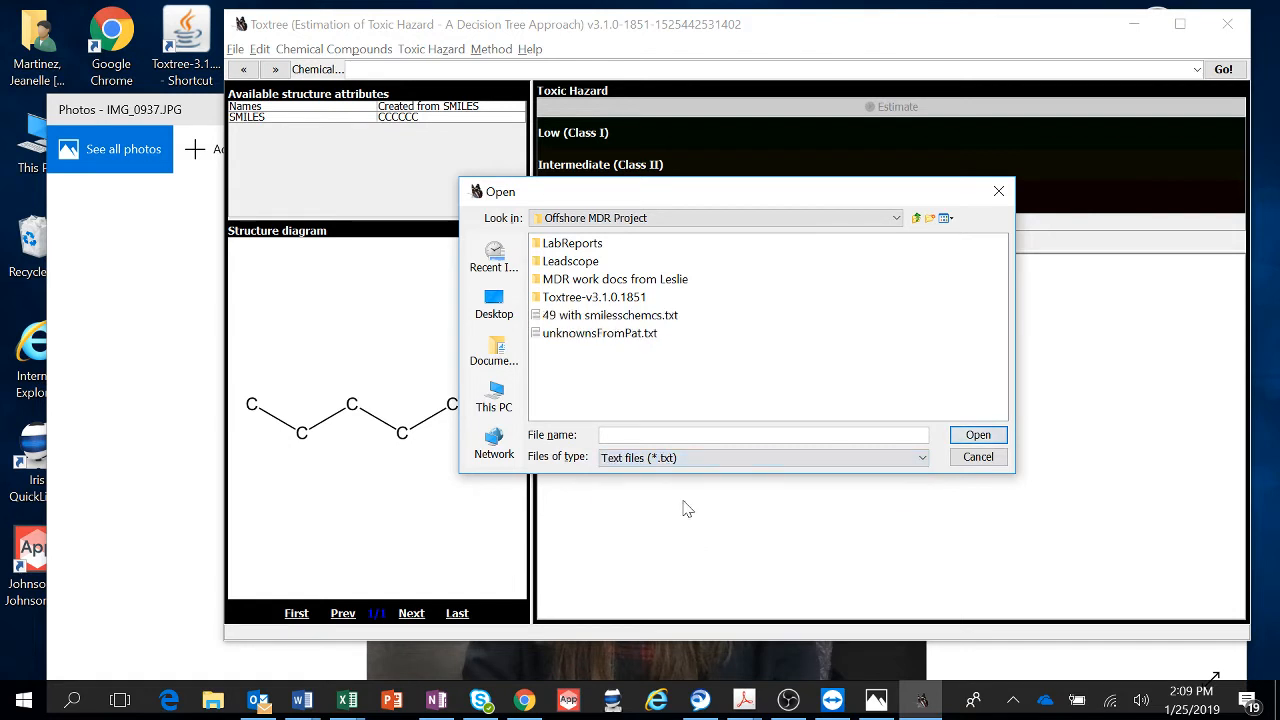
pyautogui.click(612, 316)
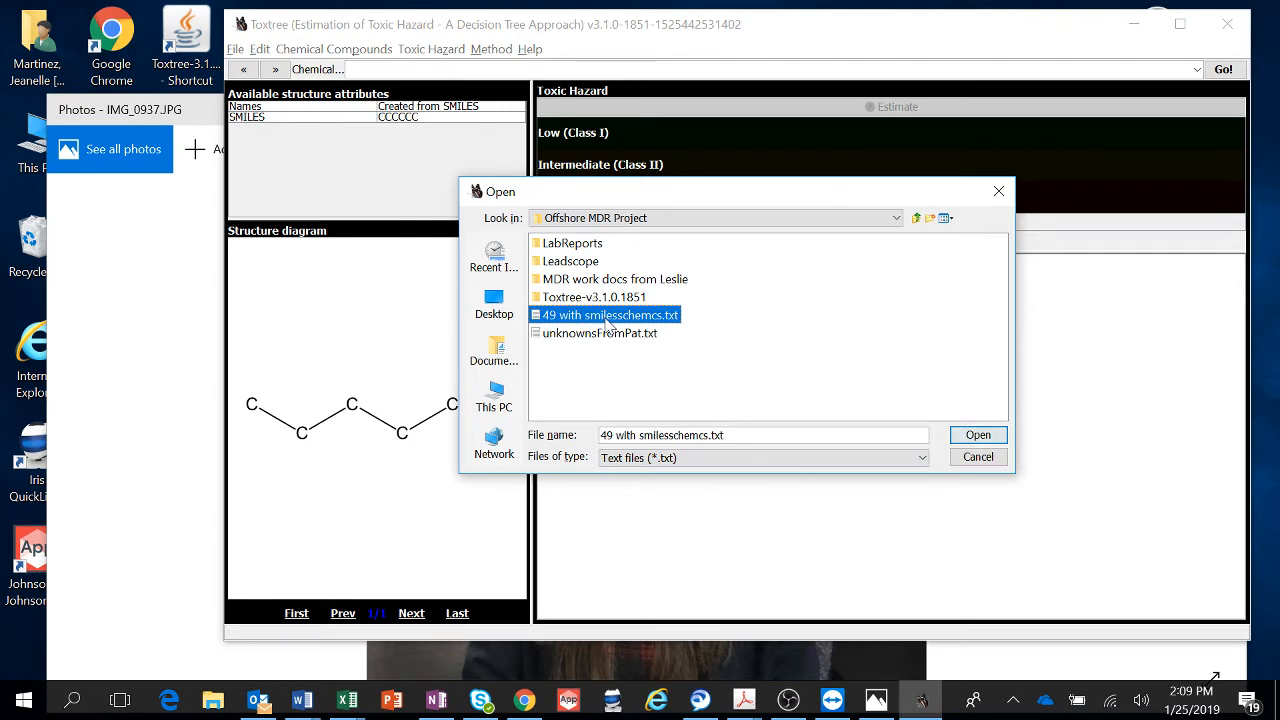
pyautogui.click(976, 434)
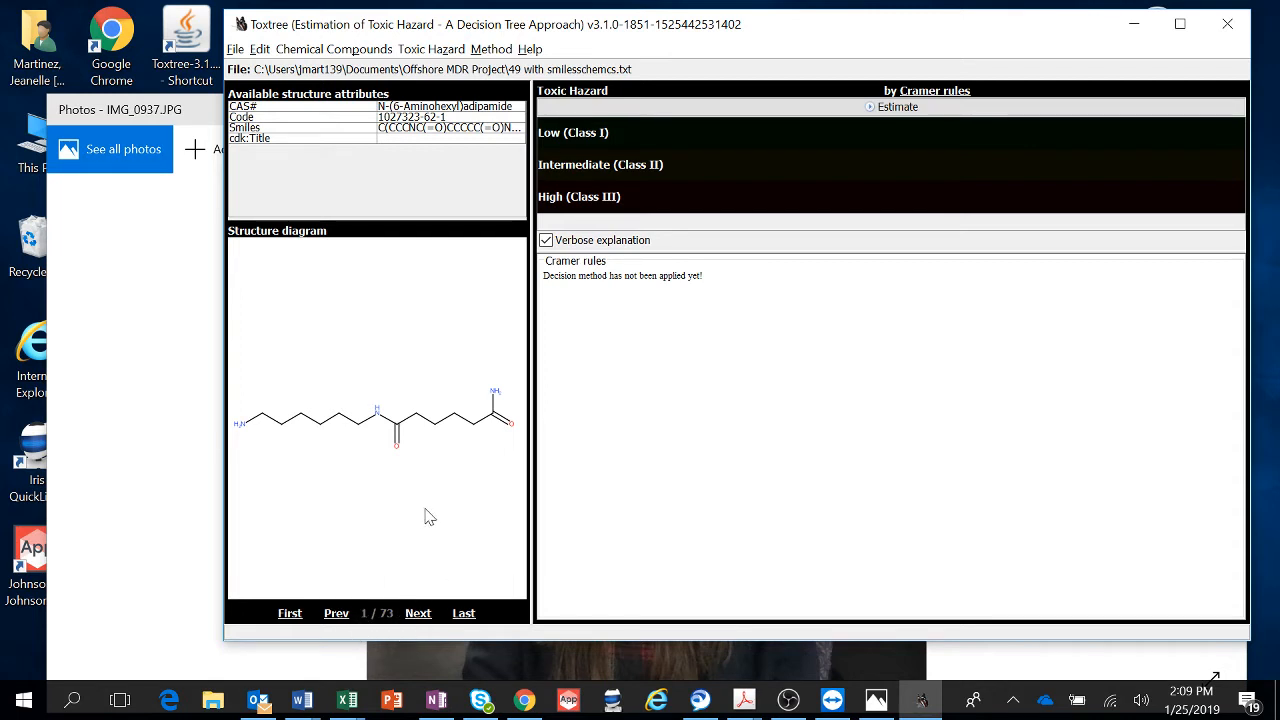
pyautogui.moveTo(490, 456)
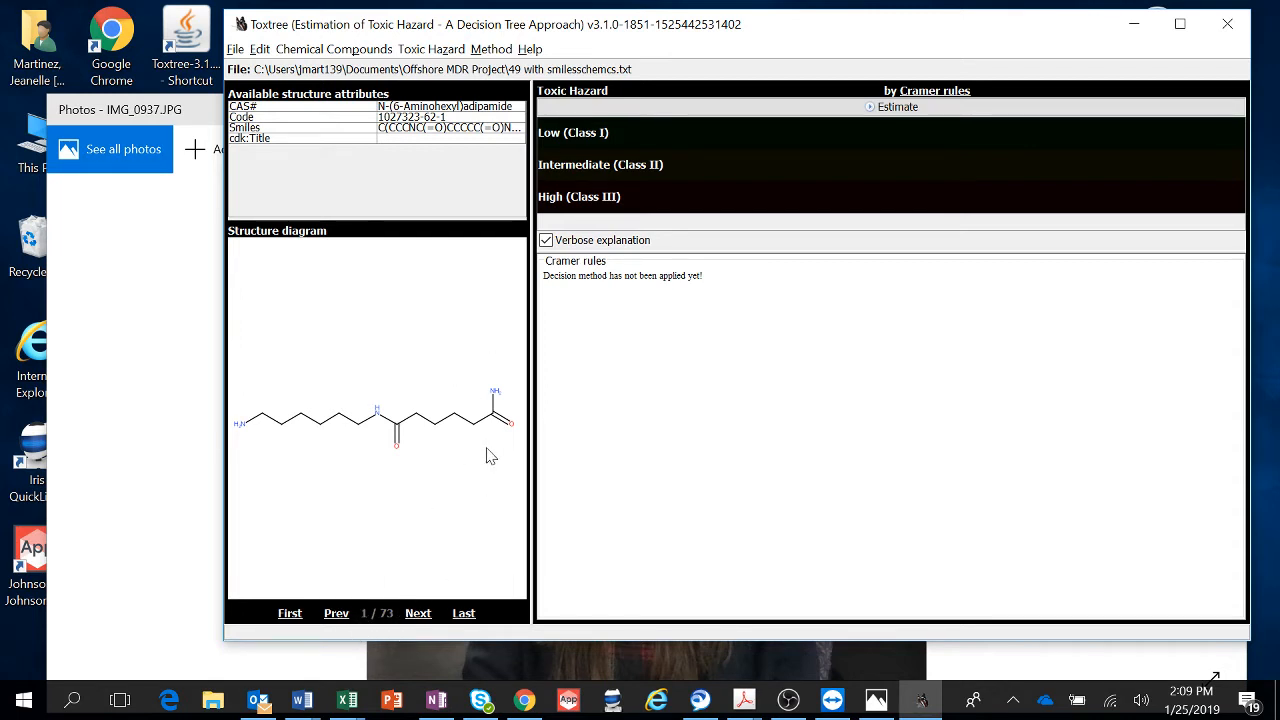
# Step: Step through the records to compound 7 of 73, Sorbitan monolaurate
pyautogui.click(418, 612)
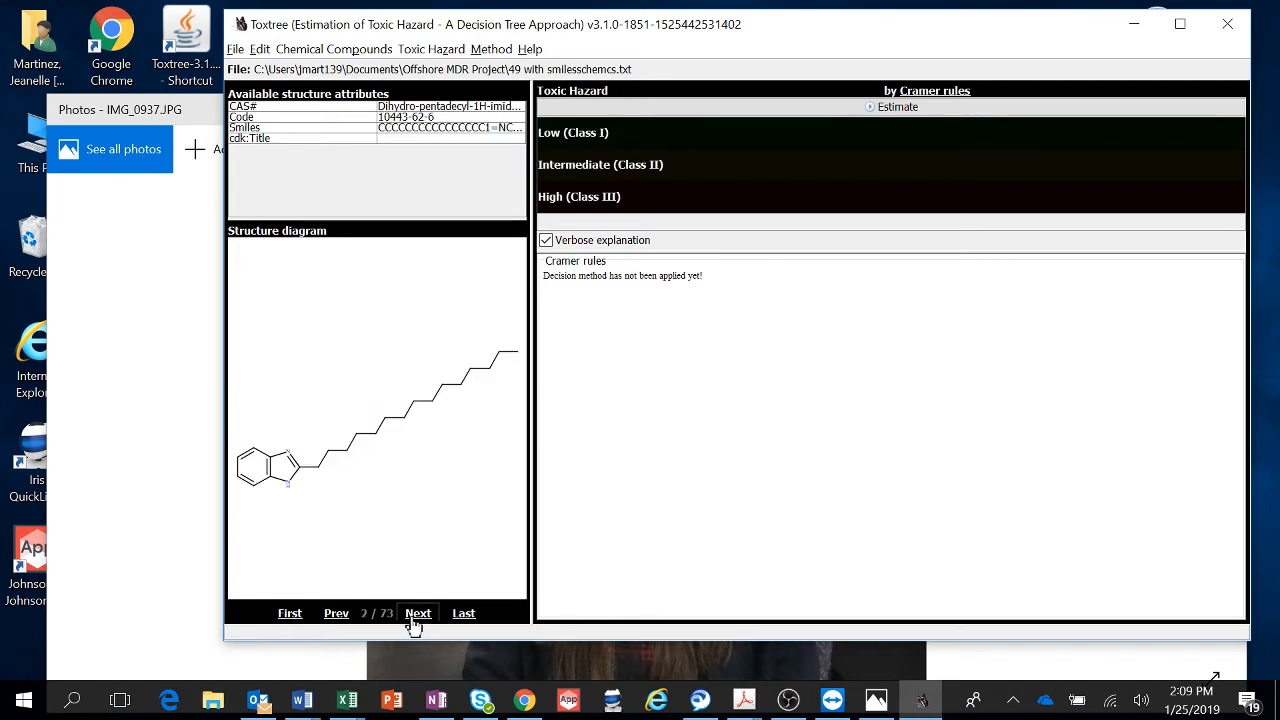
pyautogui.click(418, 612)
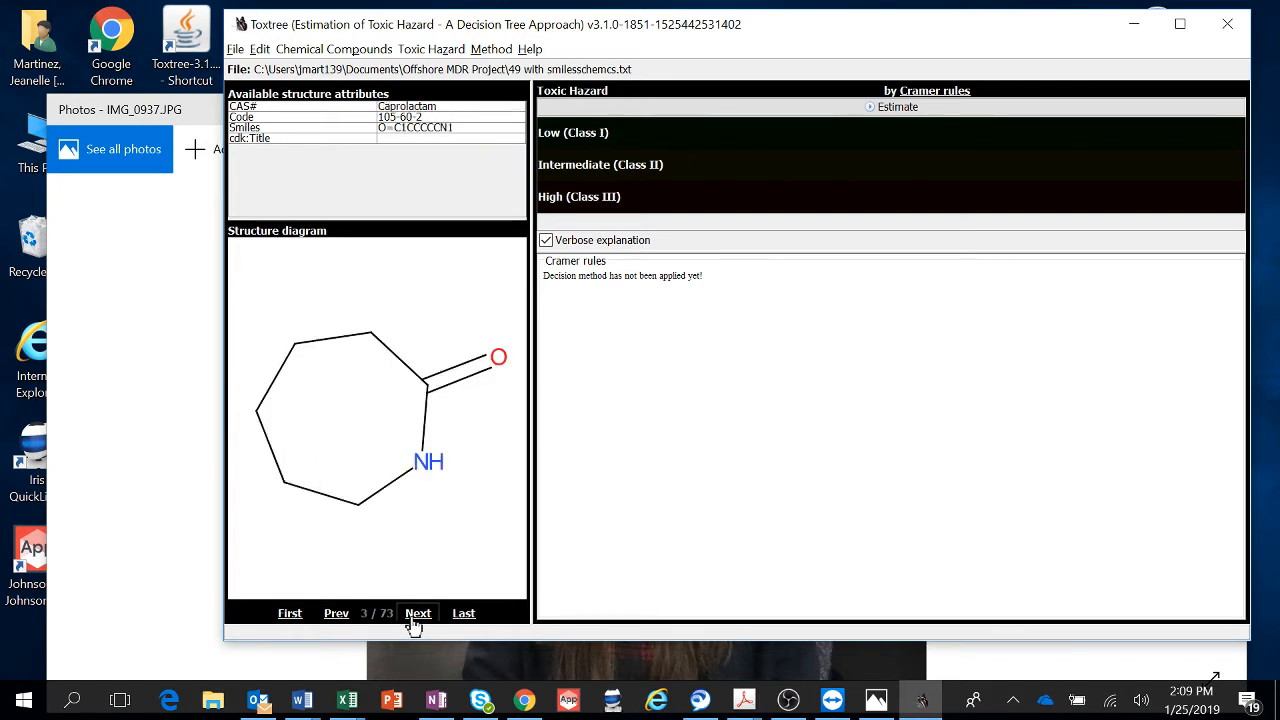
pyautogui.click(418, 612)
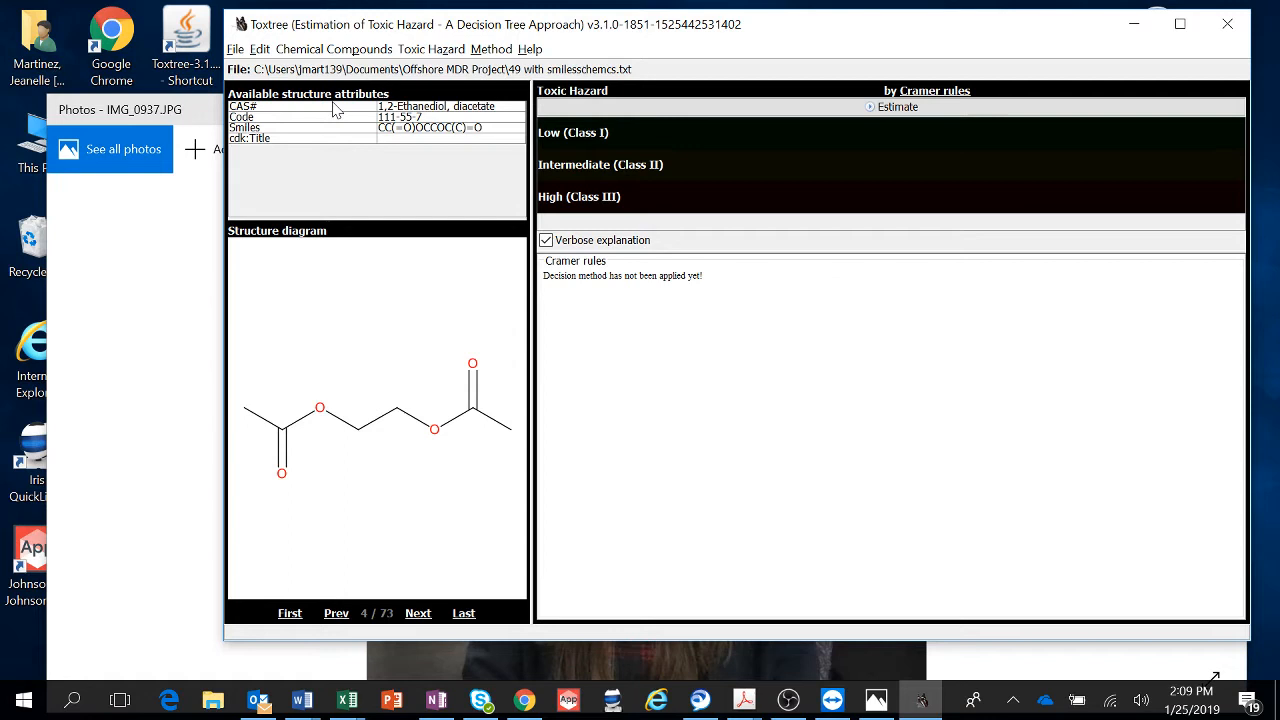
pyautogui.moveTo(342, 138)
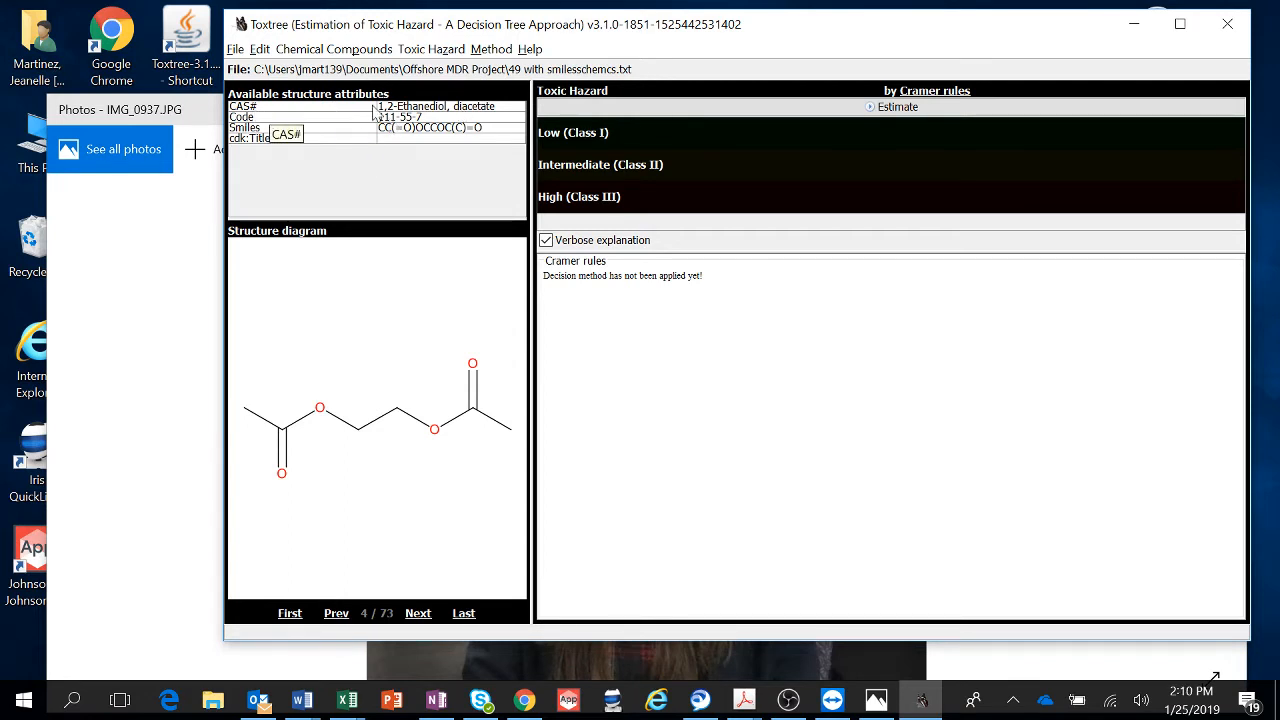
pyautogui.moveTo(380, 136)
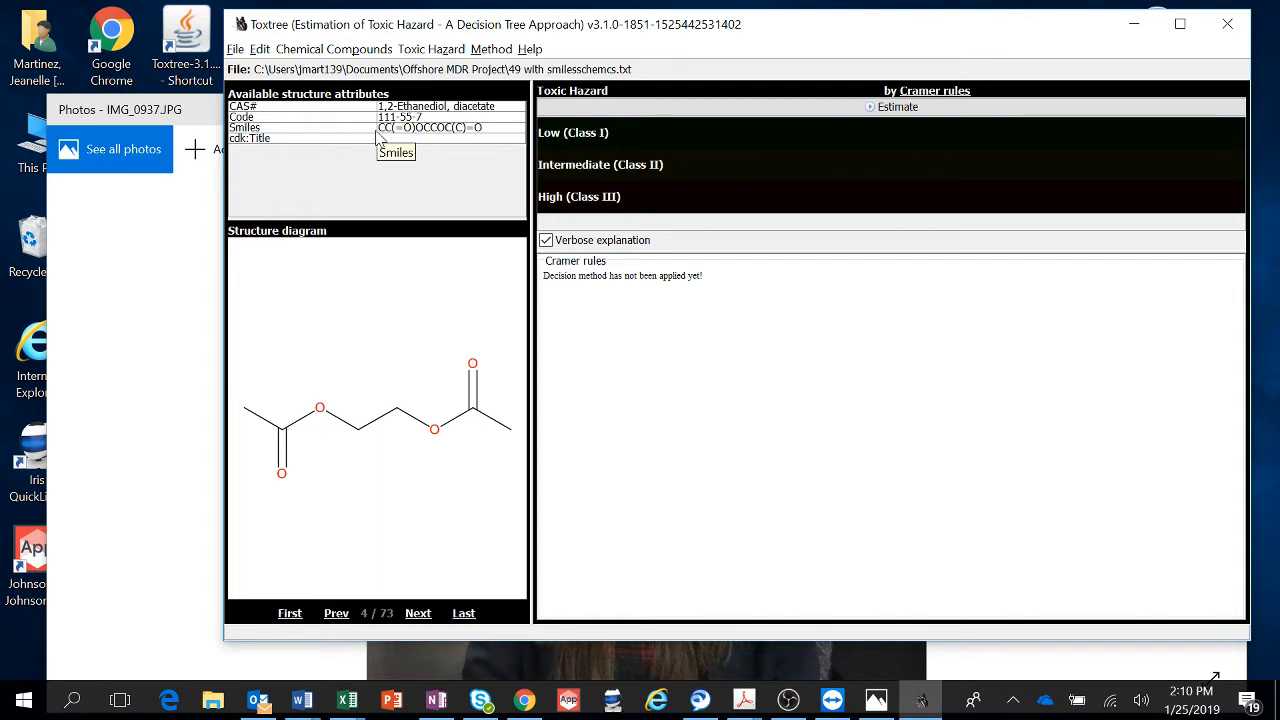
pyautogui.moveTo(398, 244)
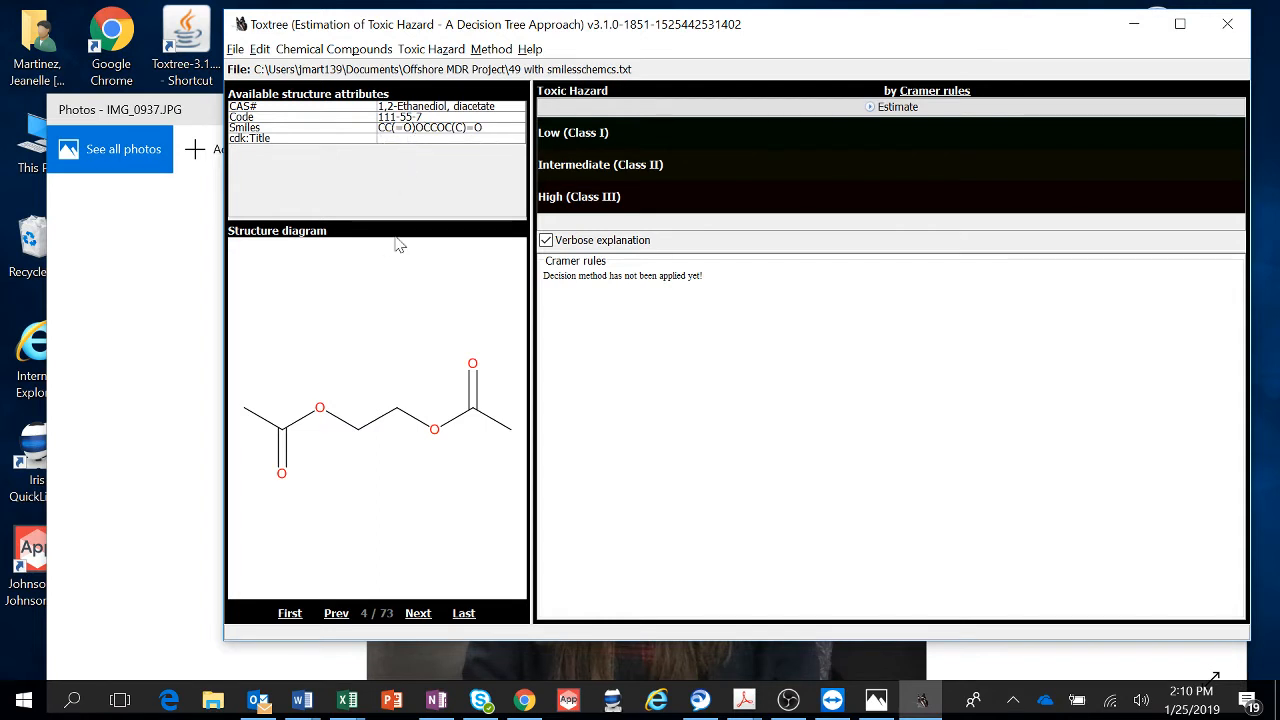
pyautogui.moveTo(418, 612)
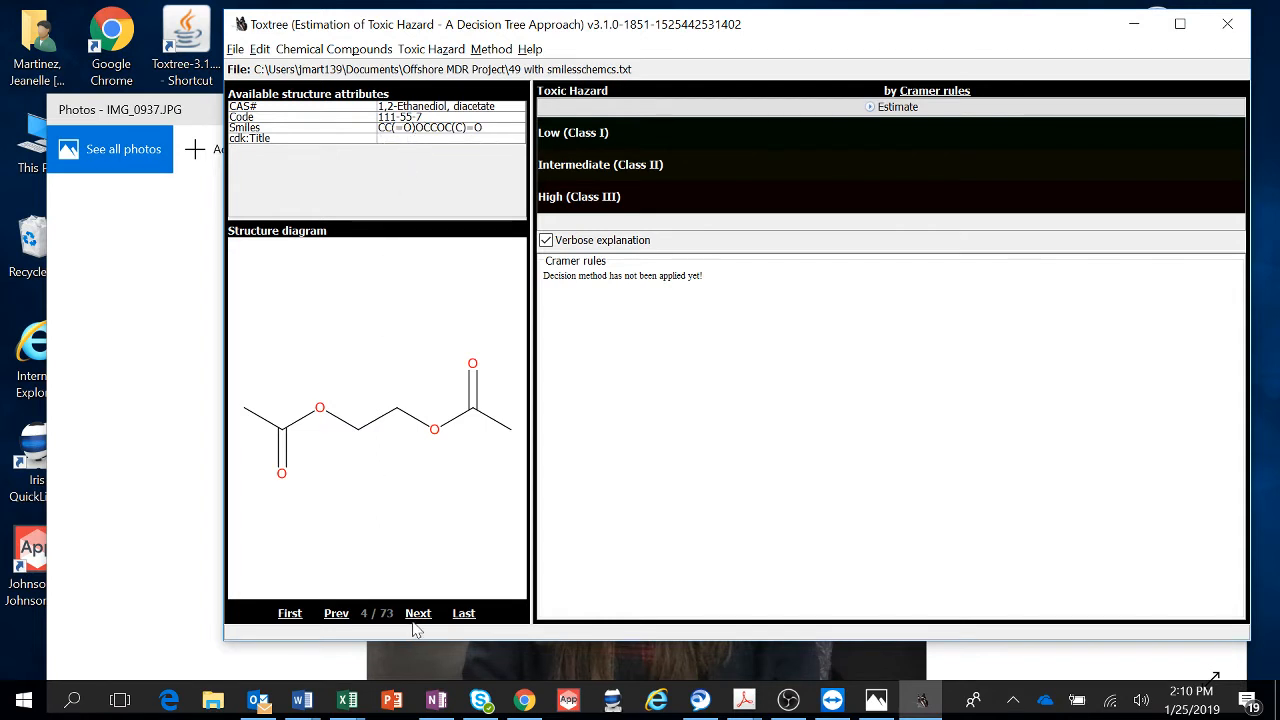
pyautogui.click(418, 612)
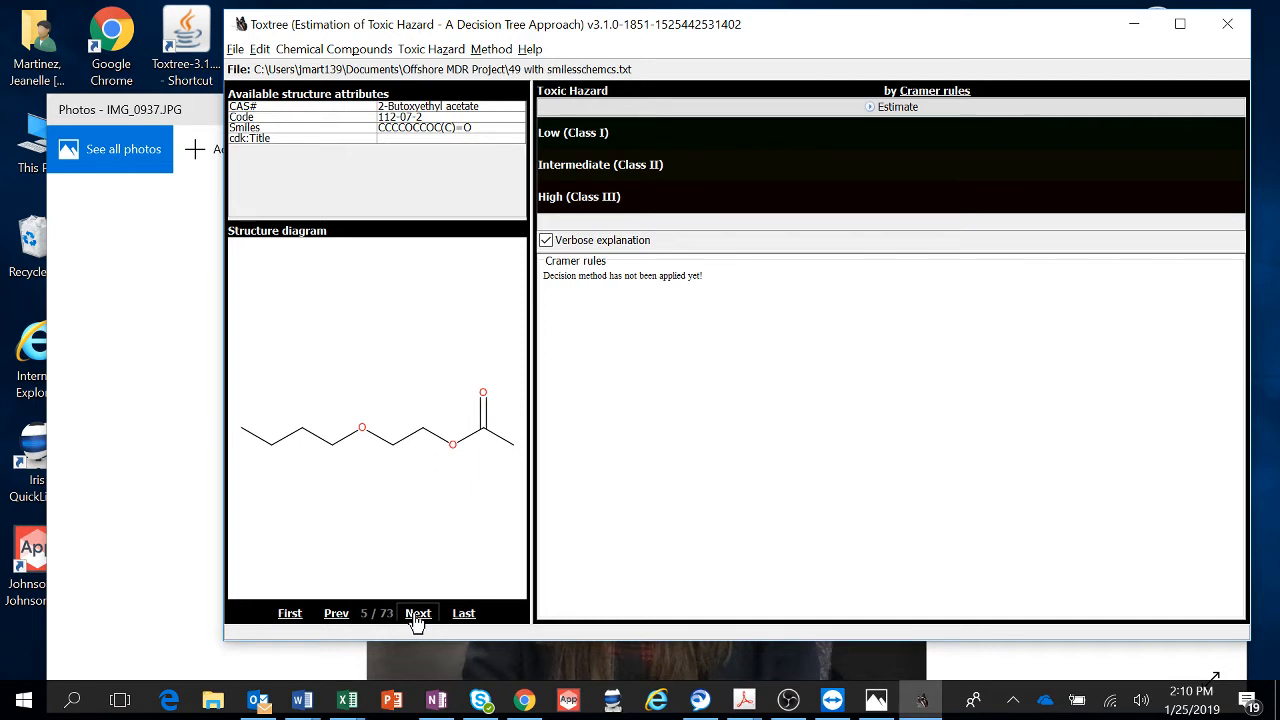
pyautogui.click(418, 612)
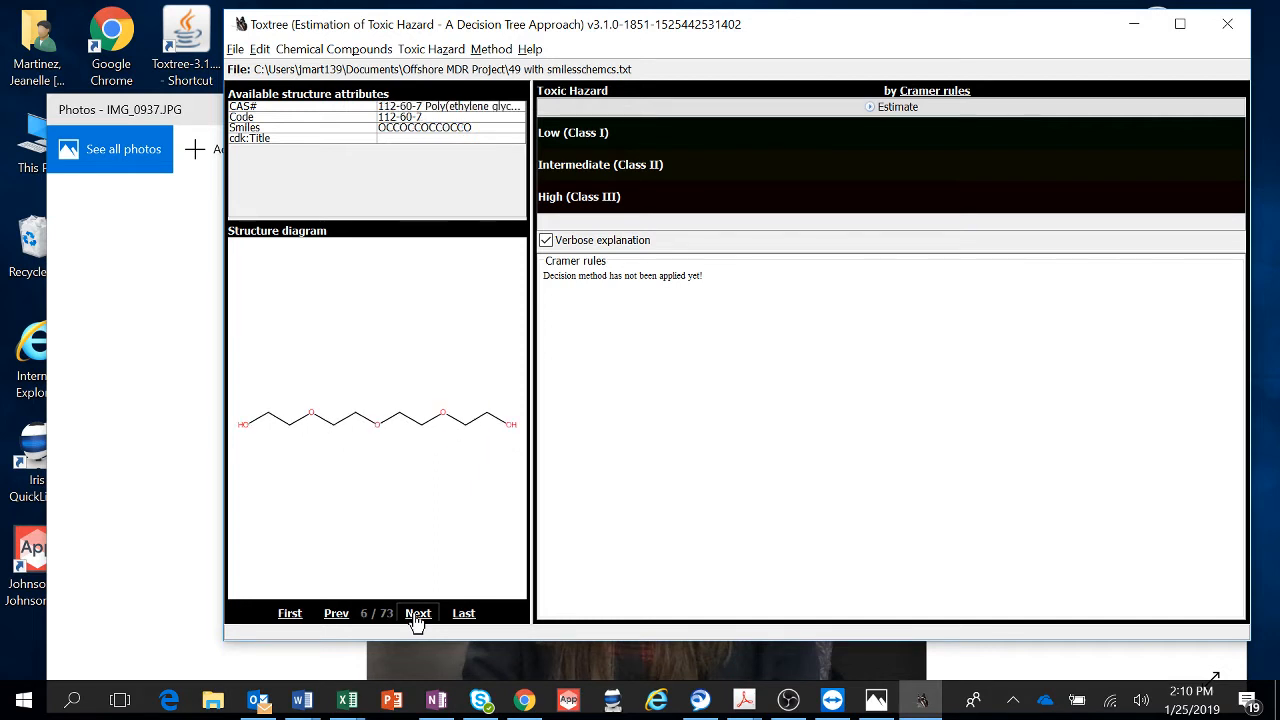
pyautogui.click(418, 612)
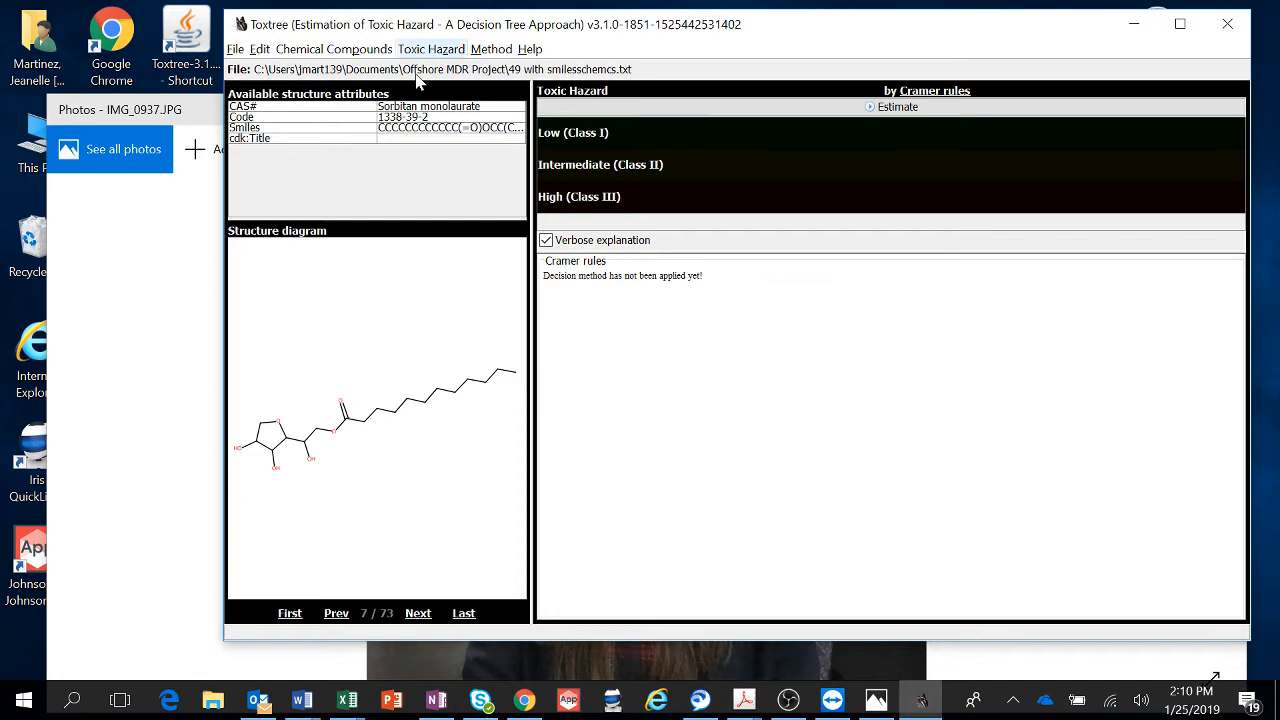
pyautogui.click(492, 48)
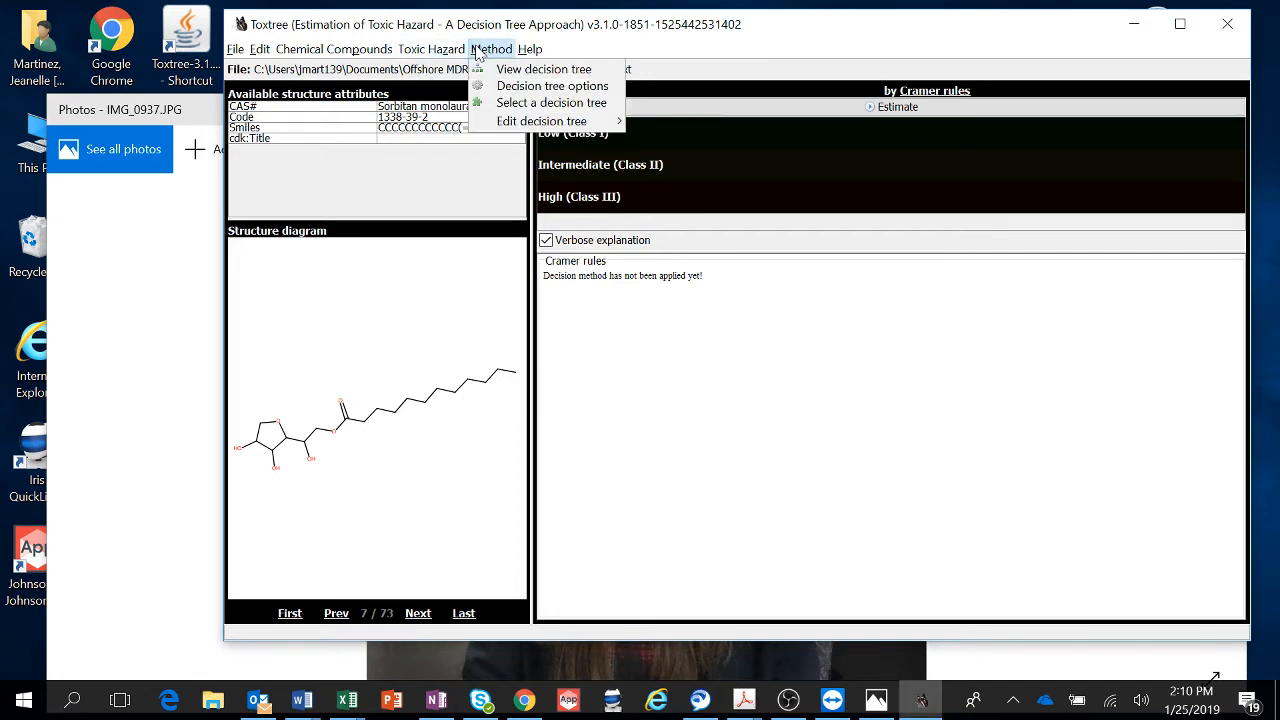
# Step: Select Cramer rules as the decision tree and confirm the choice
pyautogui.click(550, 104)
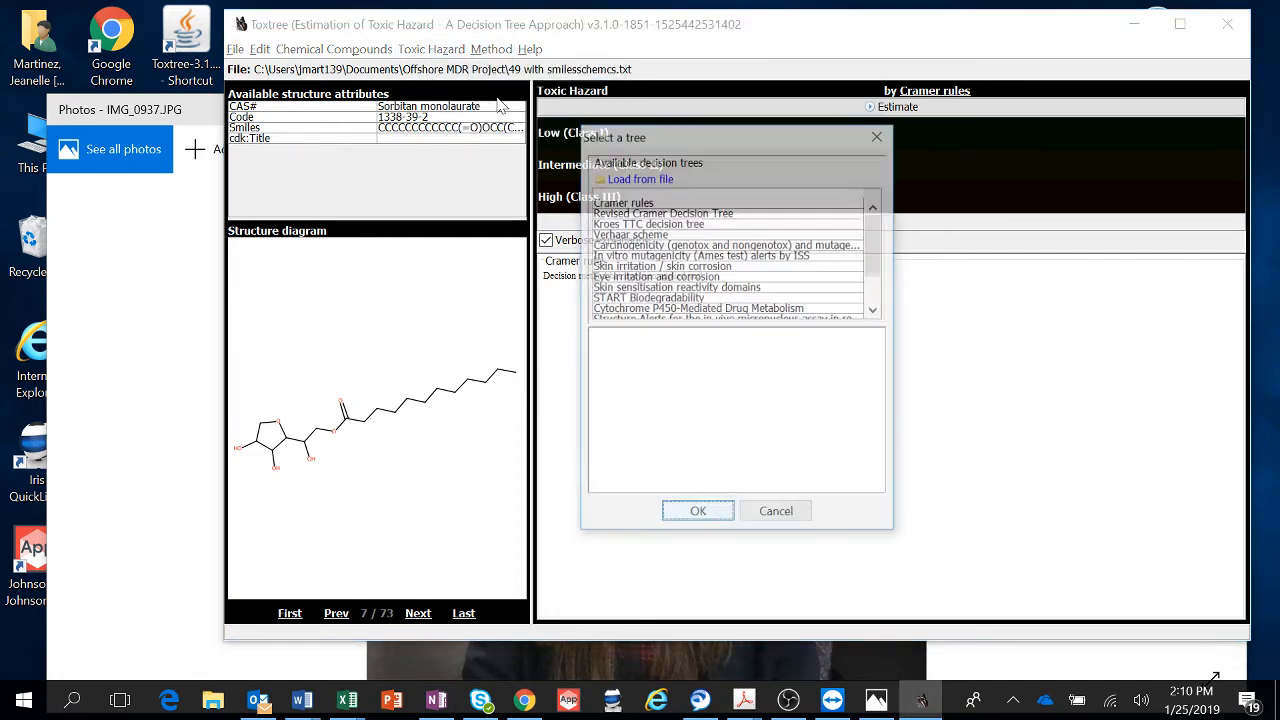
pyautogui.click(622, 200)
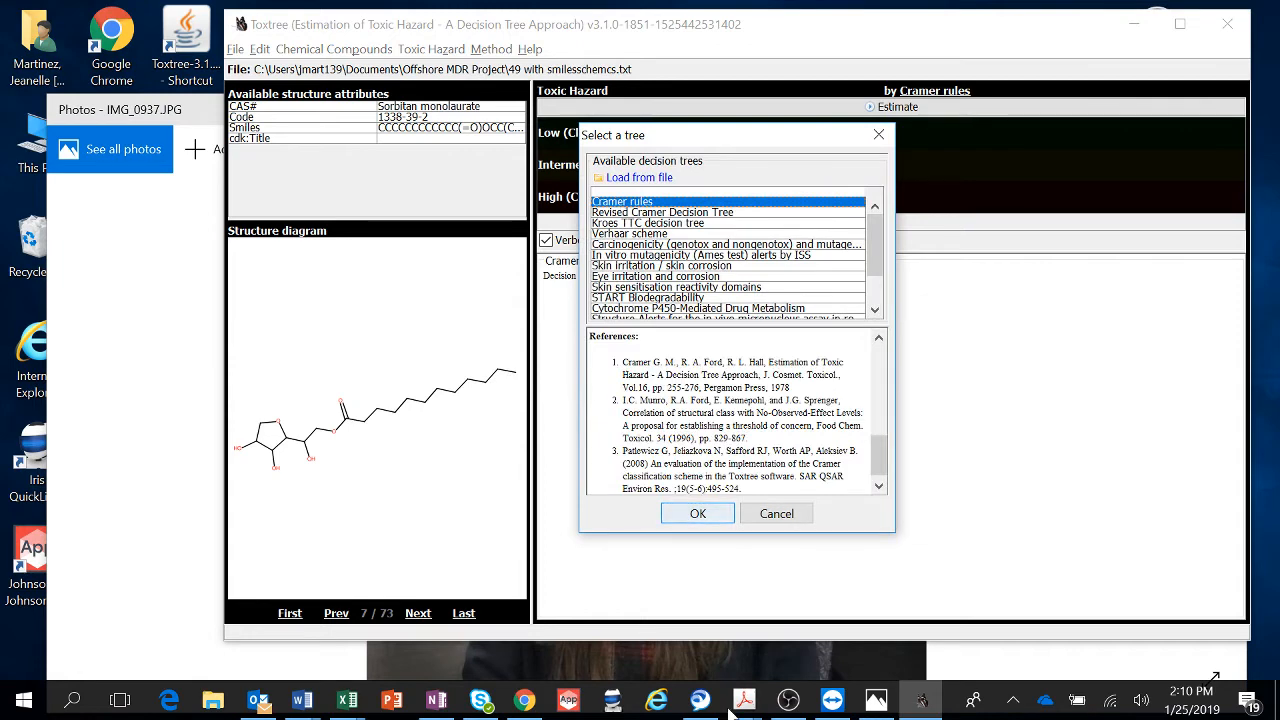
pyautogui.click(696, 512)
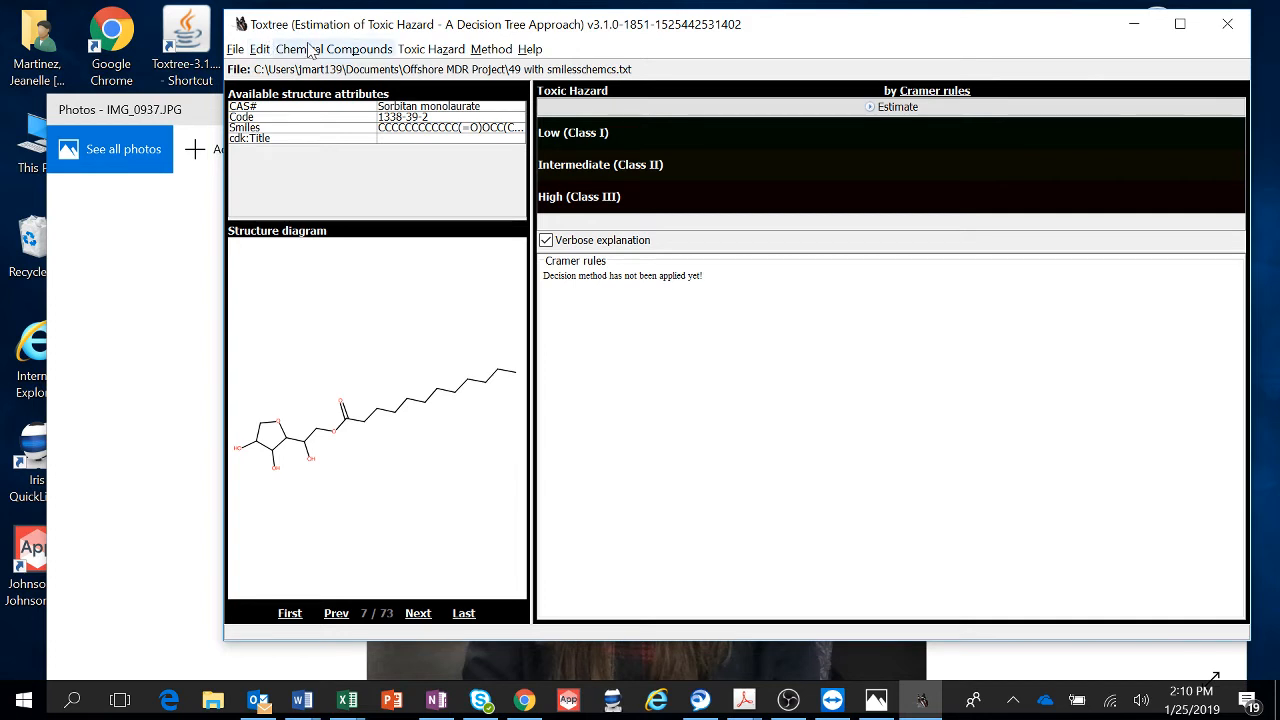
pyautogui.click(432, 48)
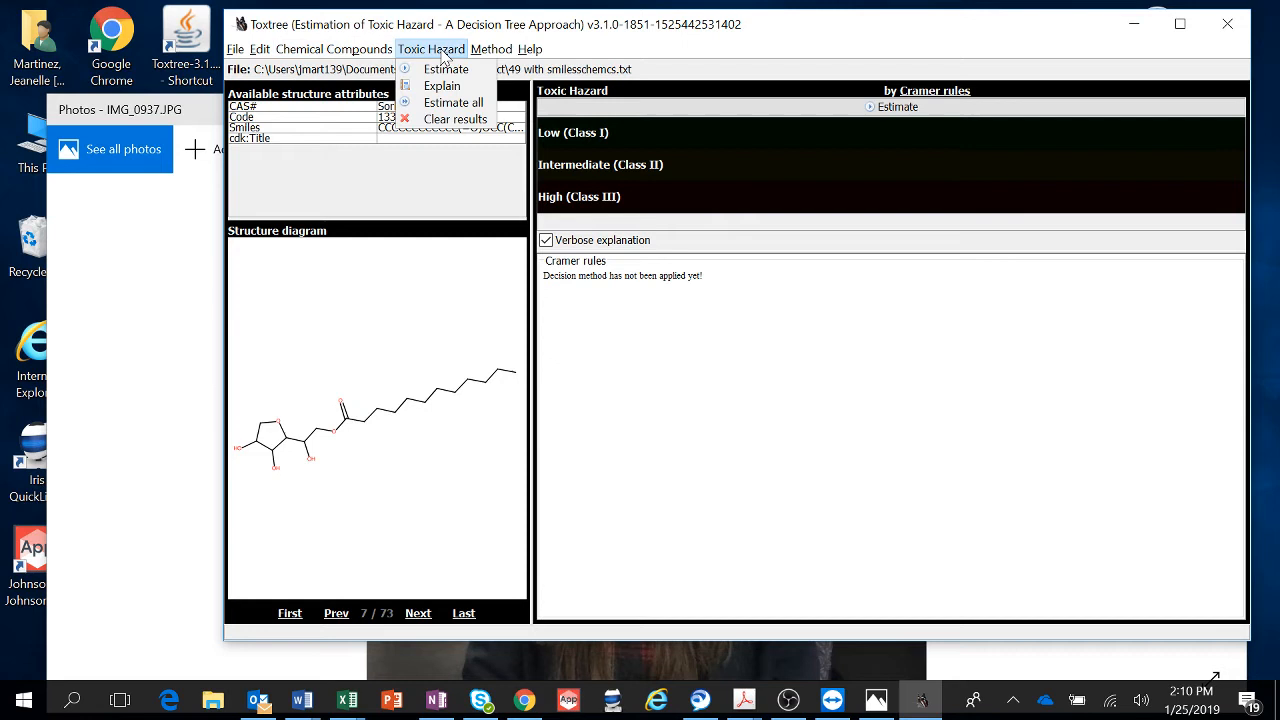
pyautogui.moveTo(452, 102)
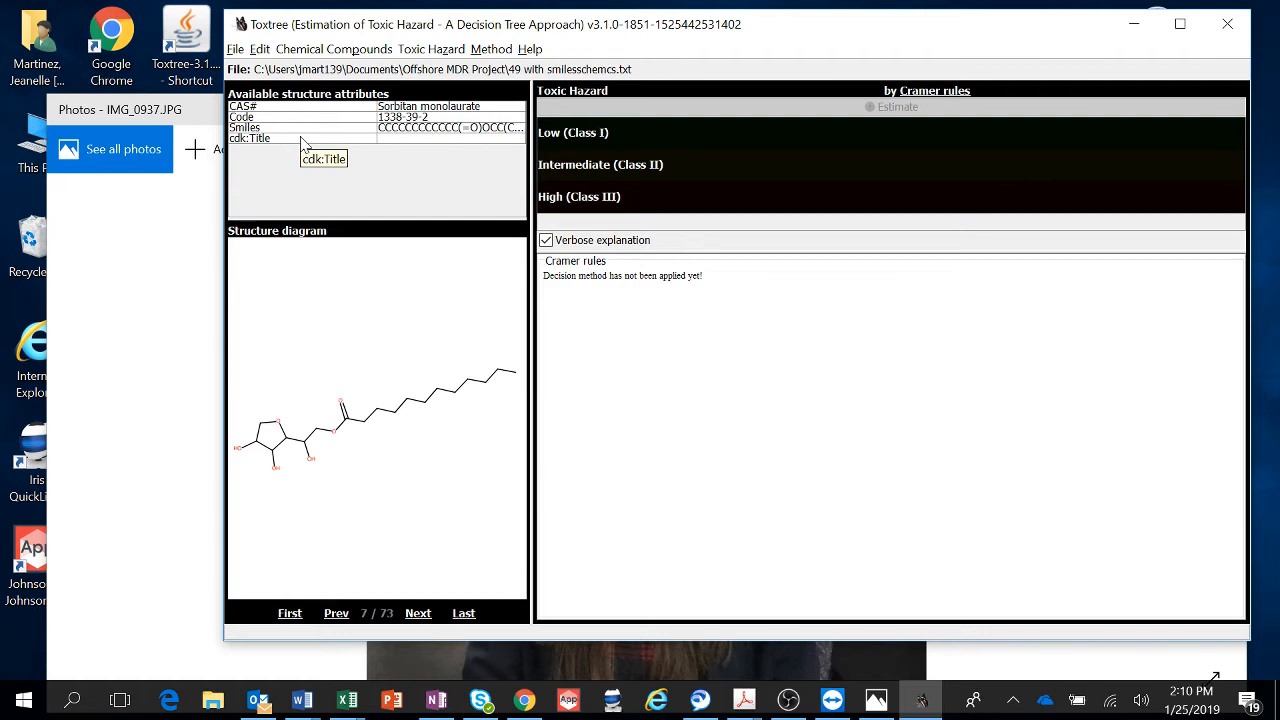
# Step: Estimate Cramer classes for all compounds and check the first several records' results
pyautogui.click(288, 612)
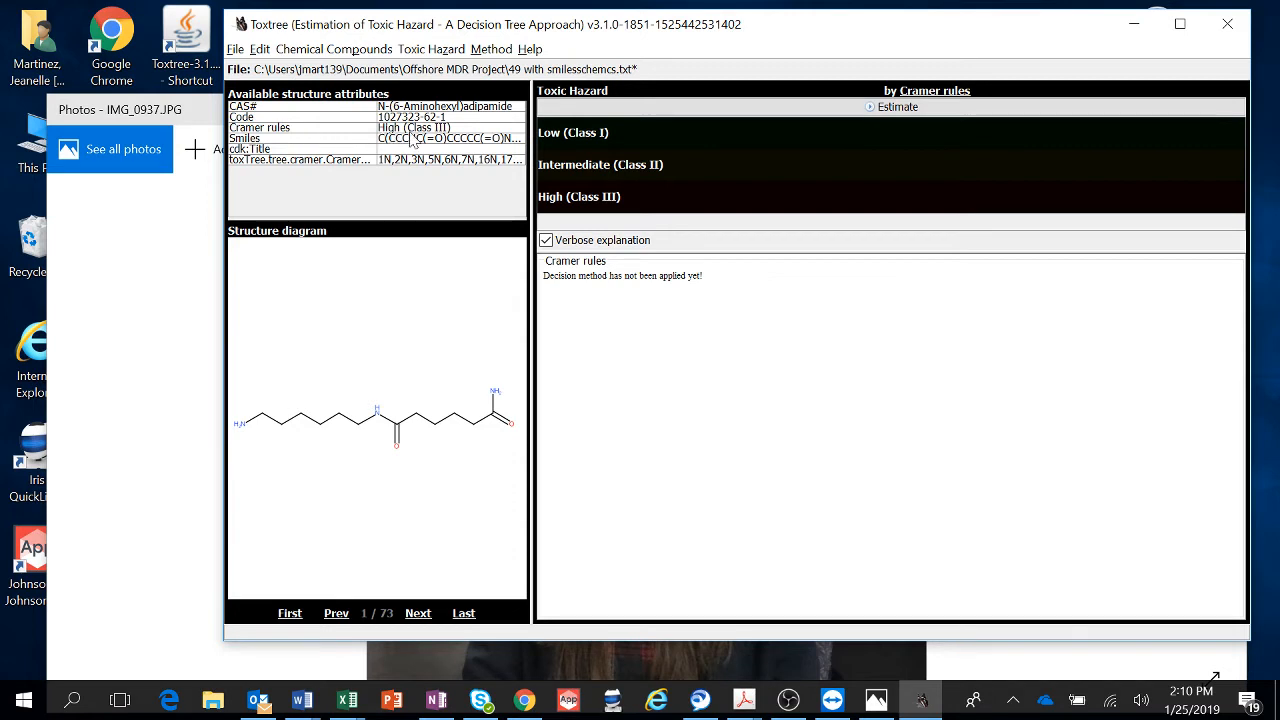
pyautogui.click(418, 612)
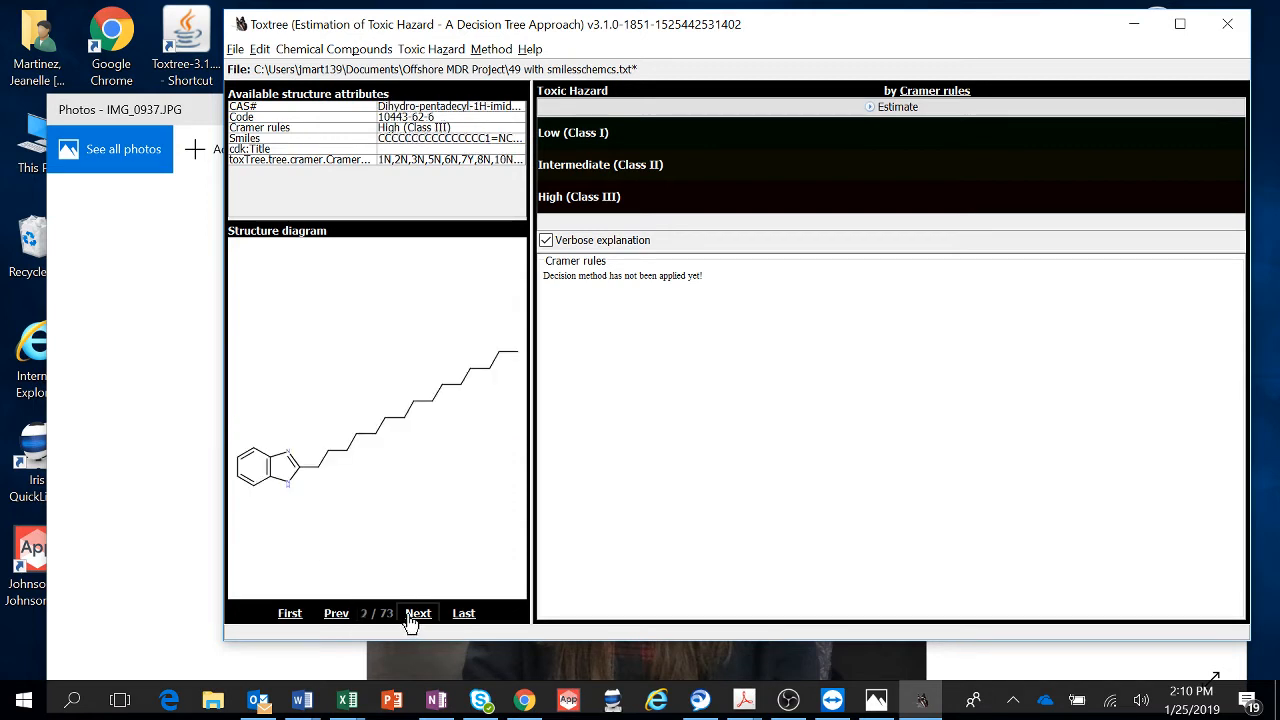
pyautogui.click(418, 612)
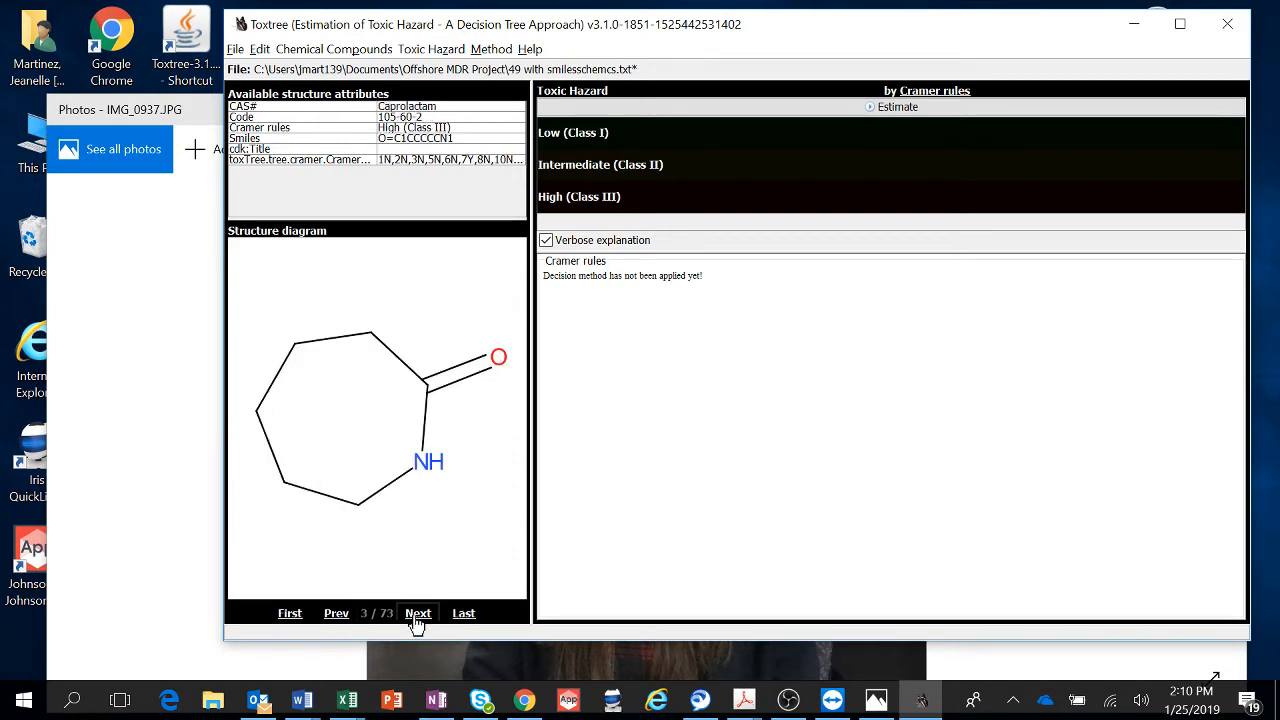
pyautogui.click(418, 612)
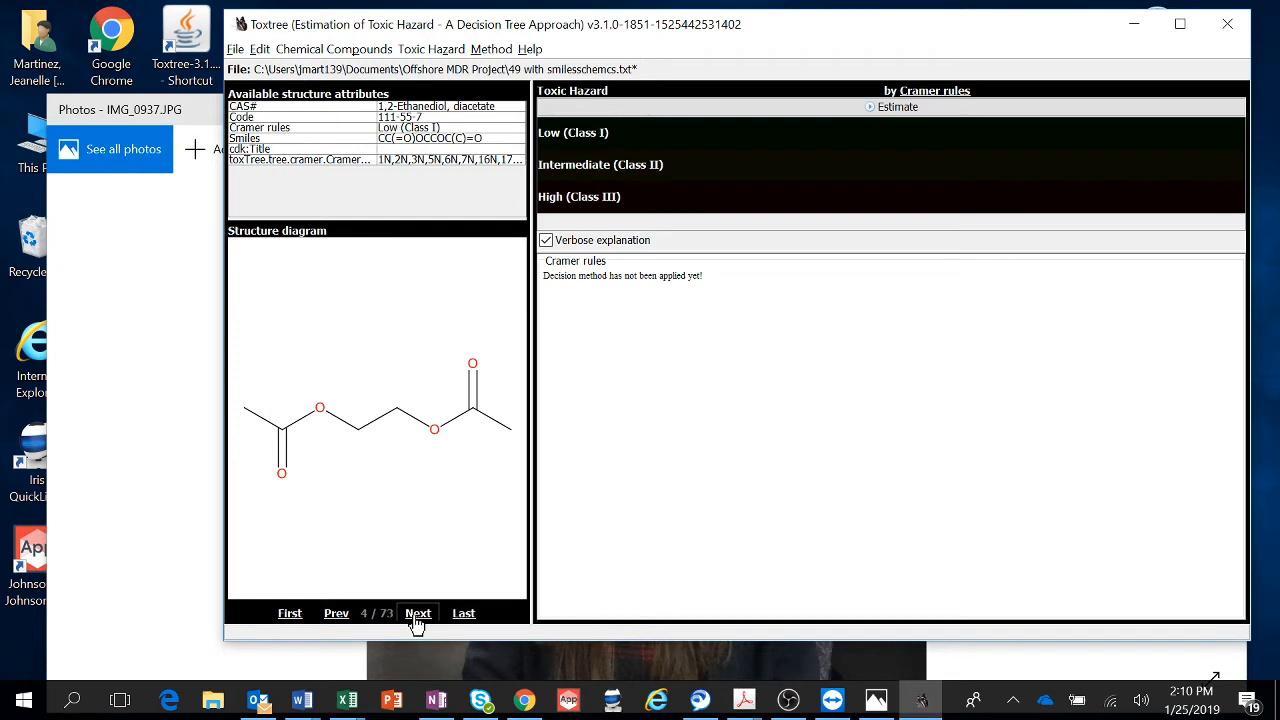
pyautogui.click(418, 612)
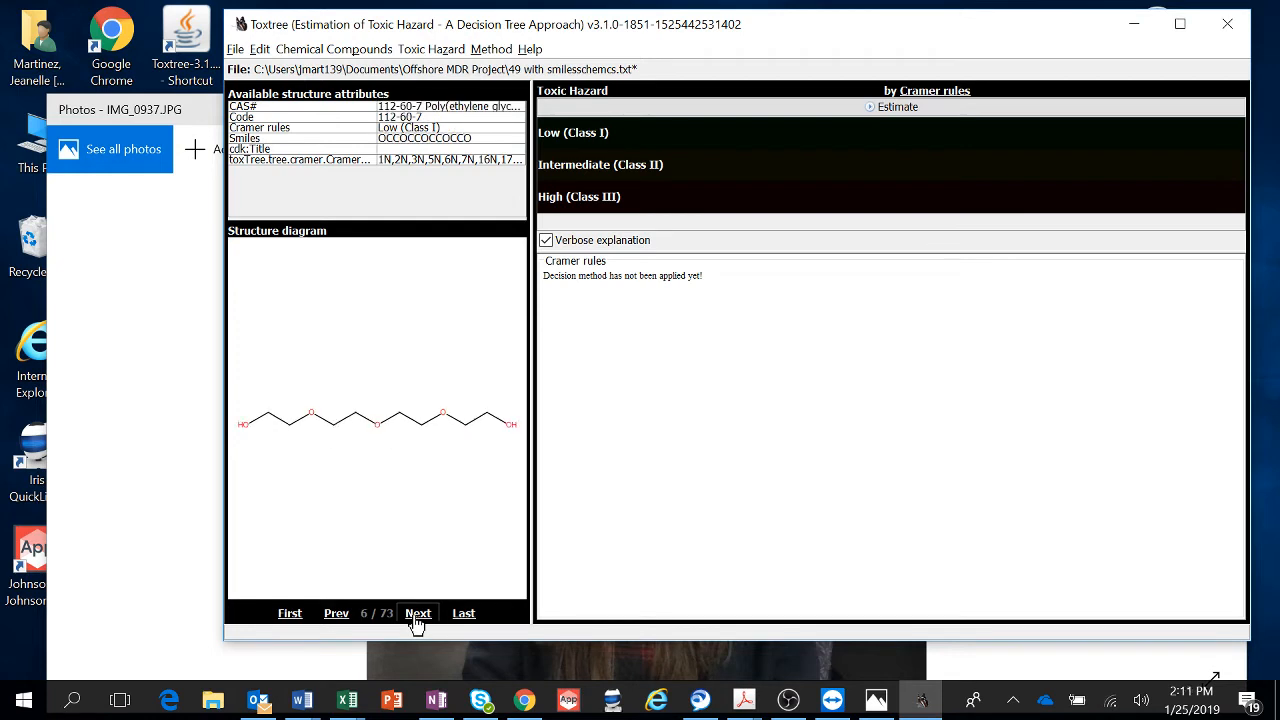
pyautogui.moveTo(432, 528)
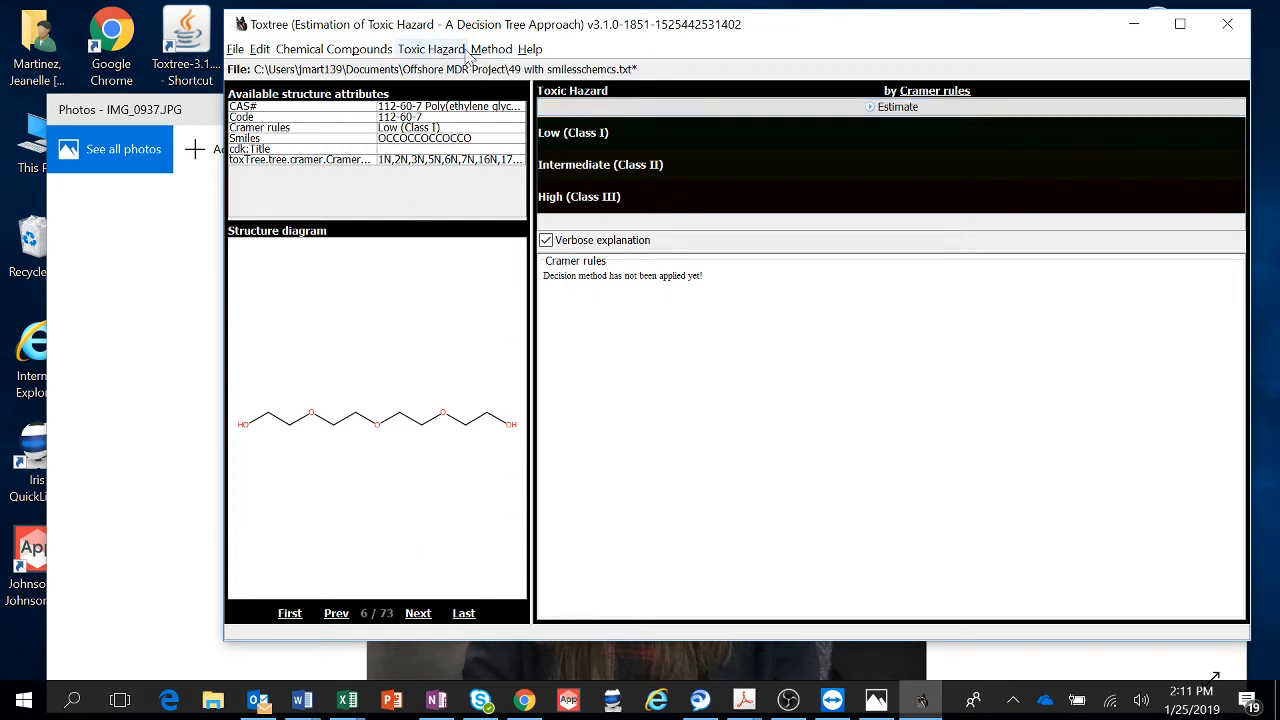
pyautogui.click(492, 48)
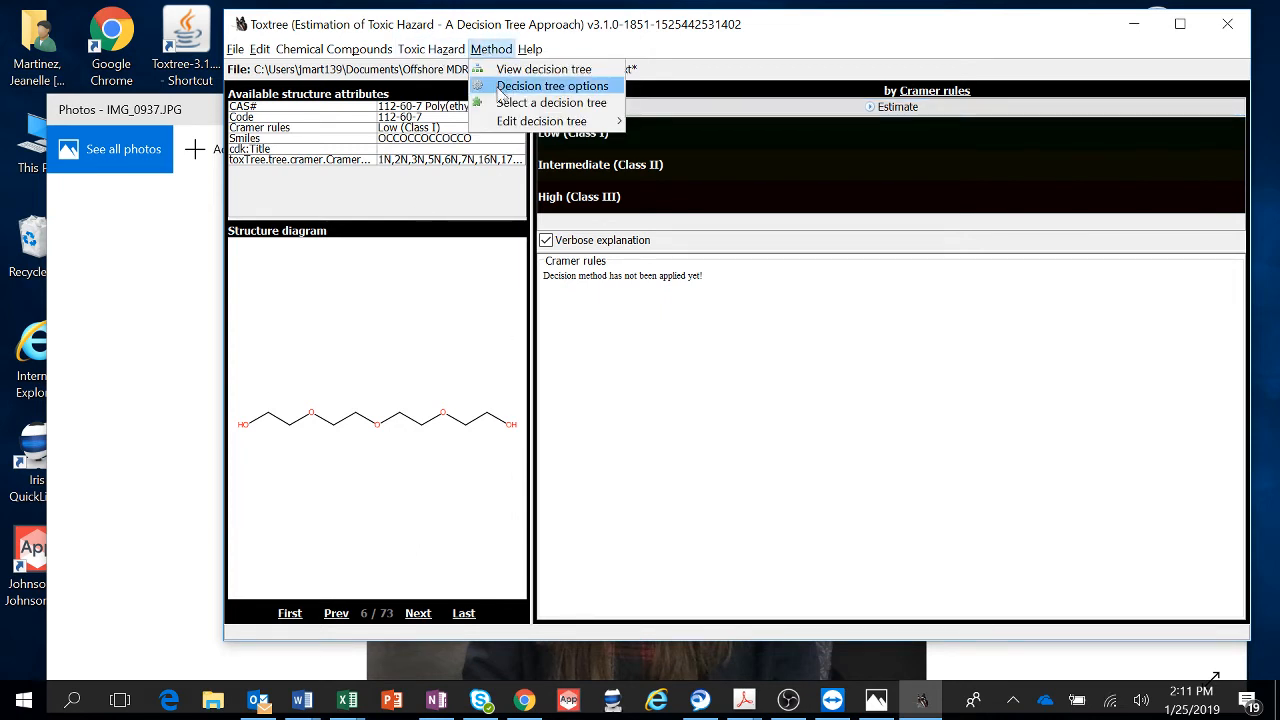
# Step: Switch to the Revised Cramer Decision Tree and estimate all compounds again
pyautogui.click(552, 104)
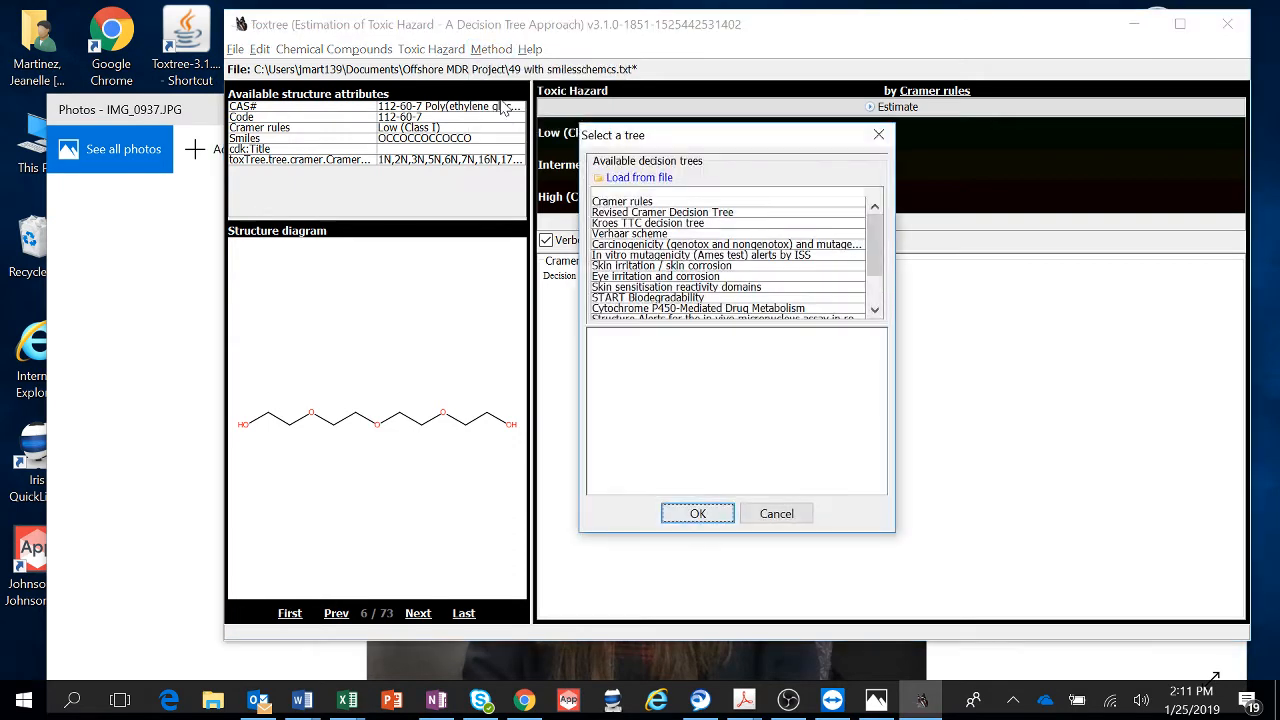
pyautogui.click(662, 212)
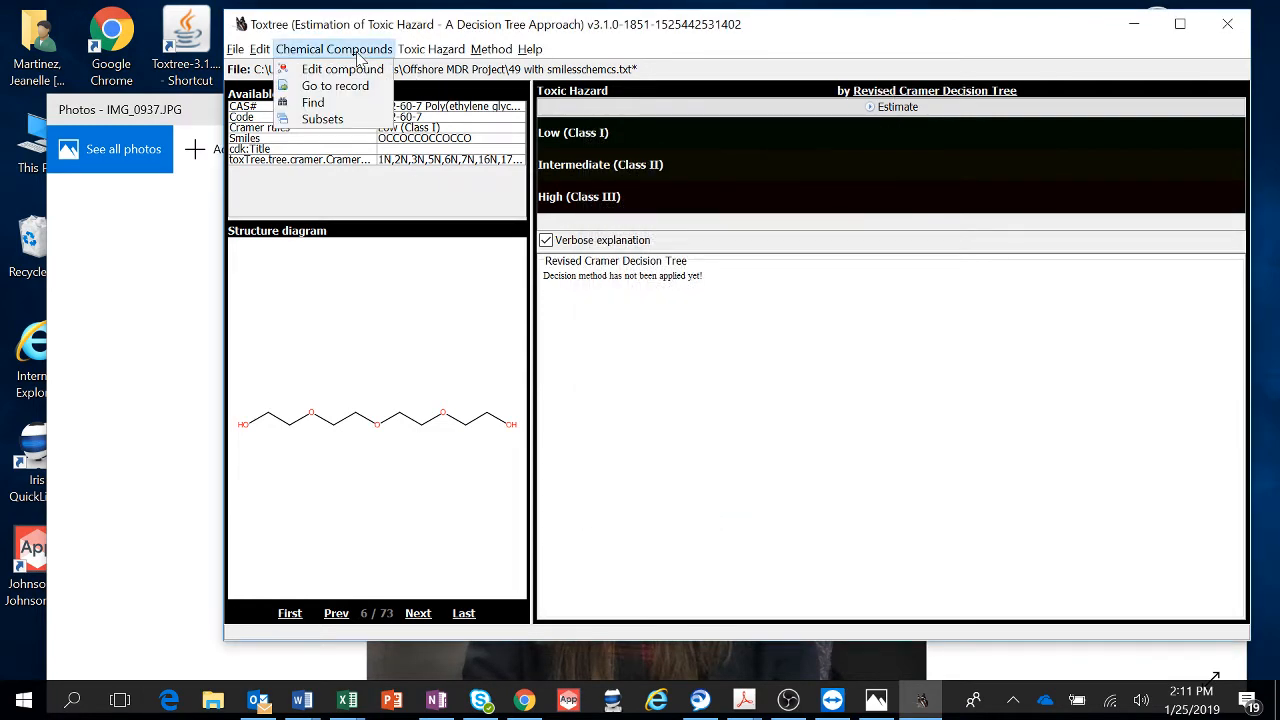
pyautogui.click(432, 48)
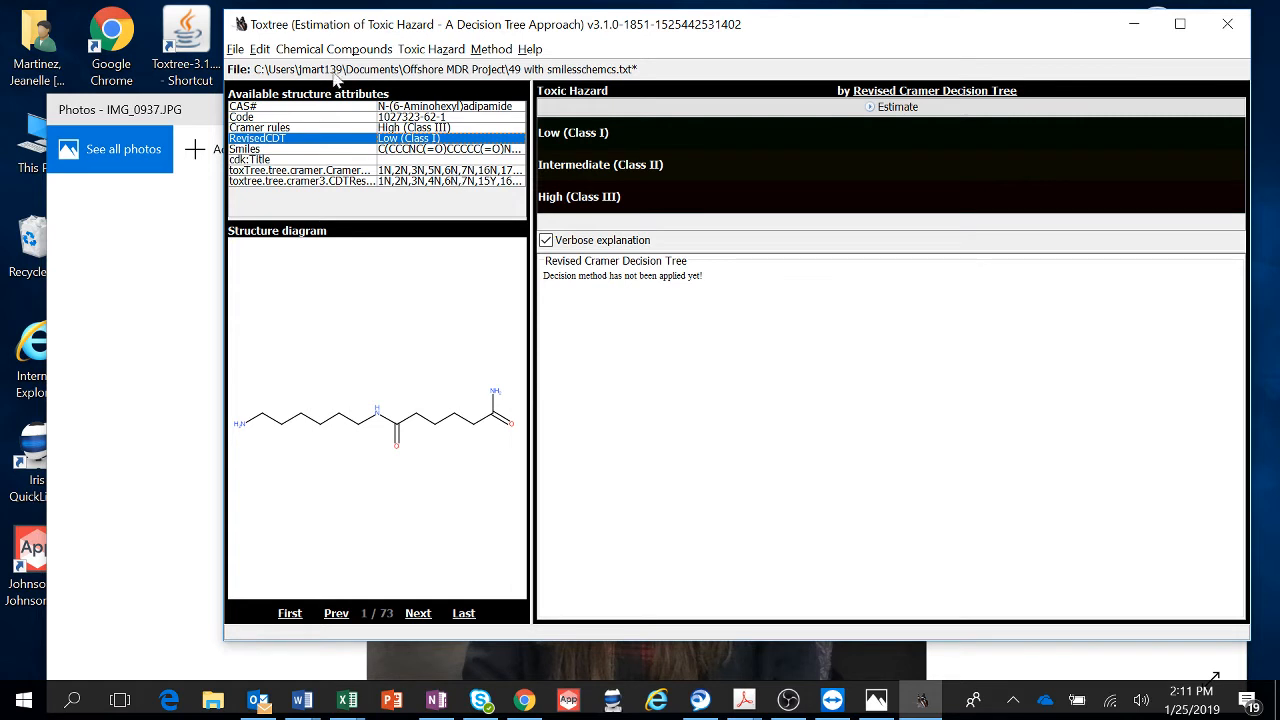
pyautogui.moveTo(352, 28)
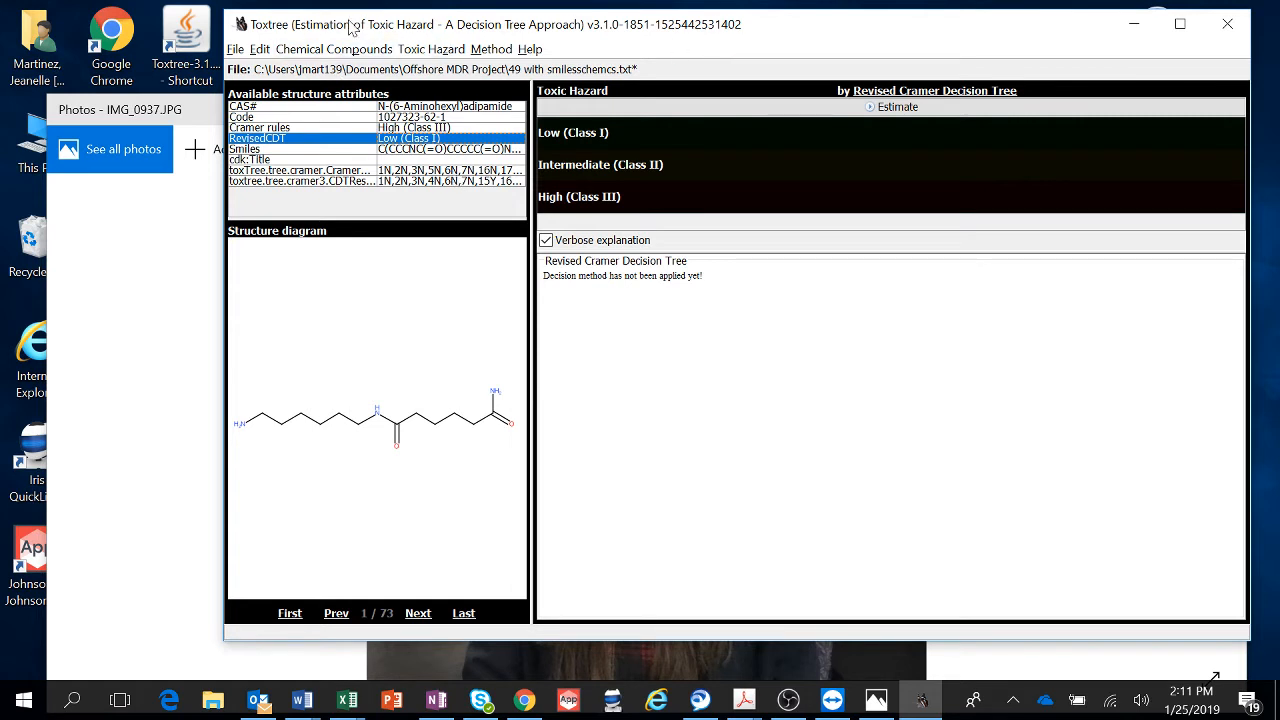
pyautogui.click(236, 48)
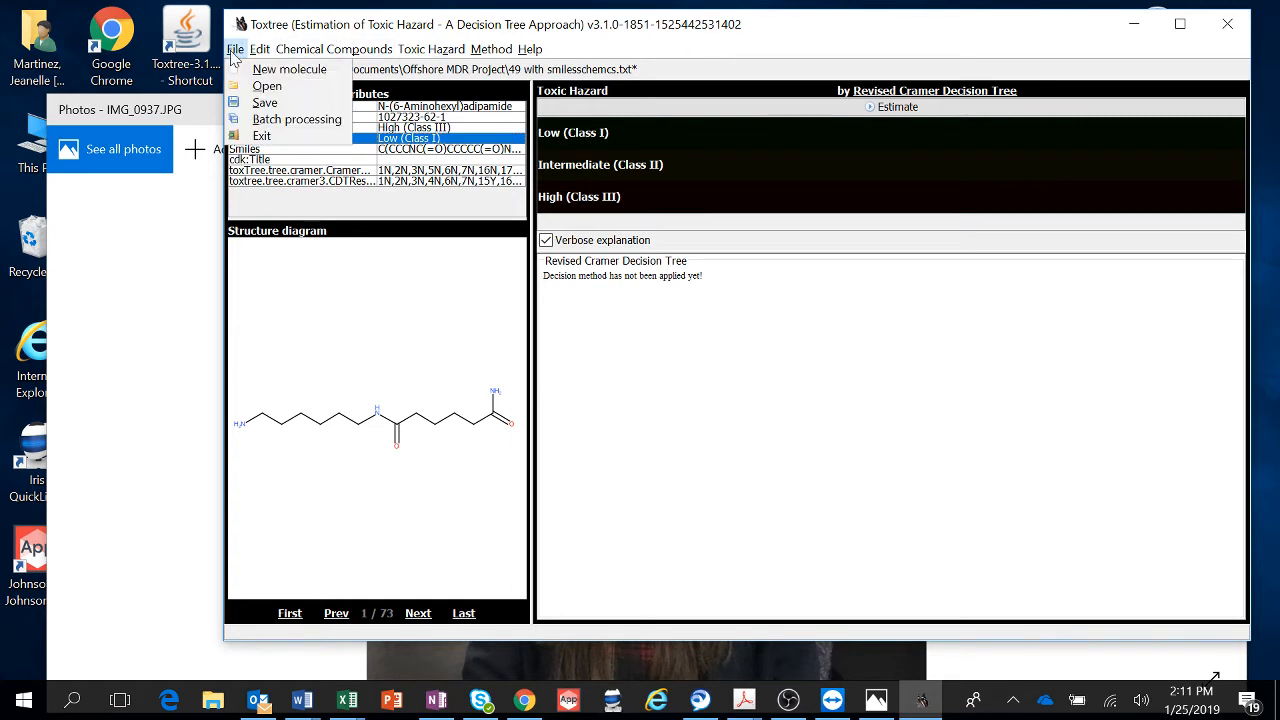
pyautogui.moveTo(264, 104)
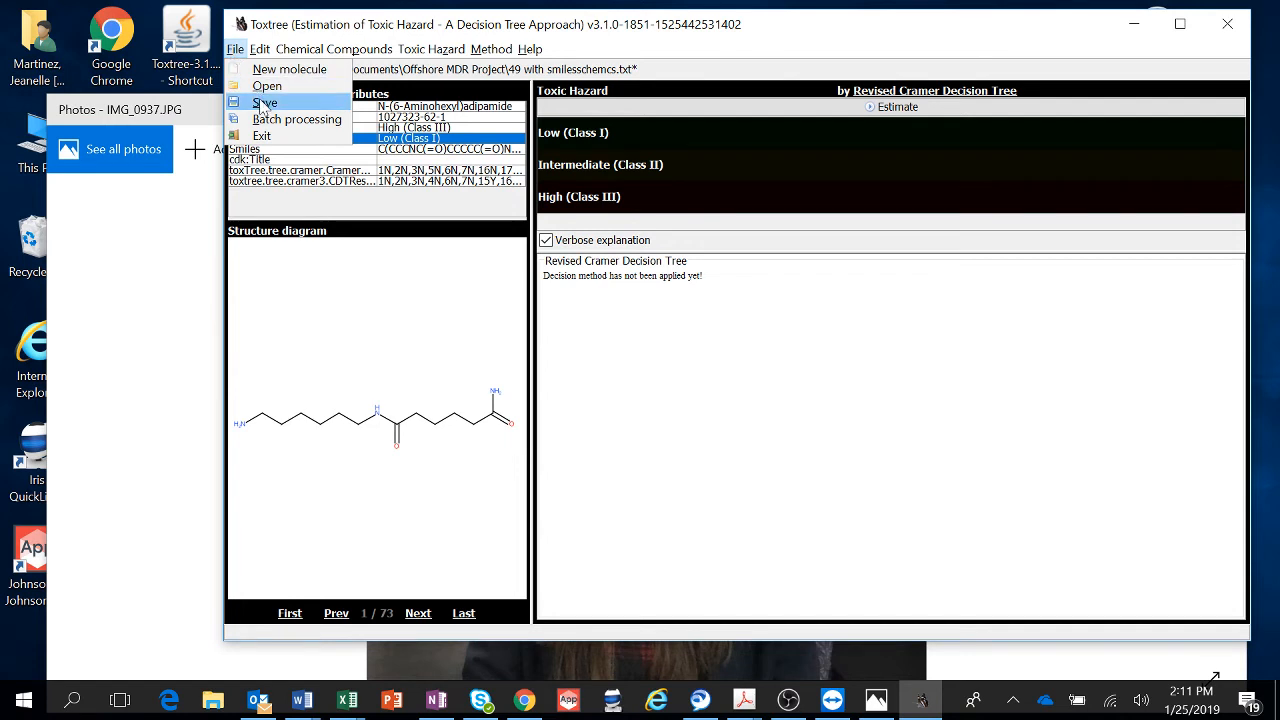
# Step: Save the results as comma-delimited RERUNJAN25.csv in the Offshore MDR Project folder
pyautogui.click(264, 102)
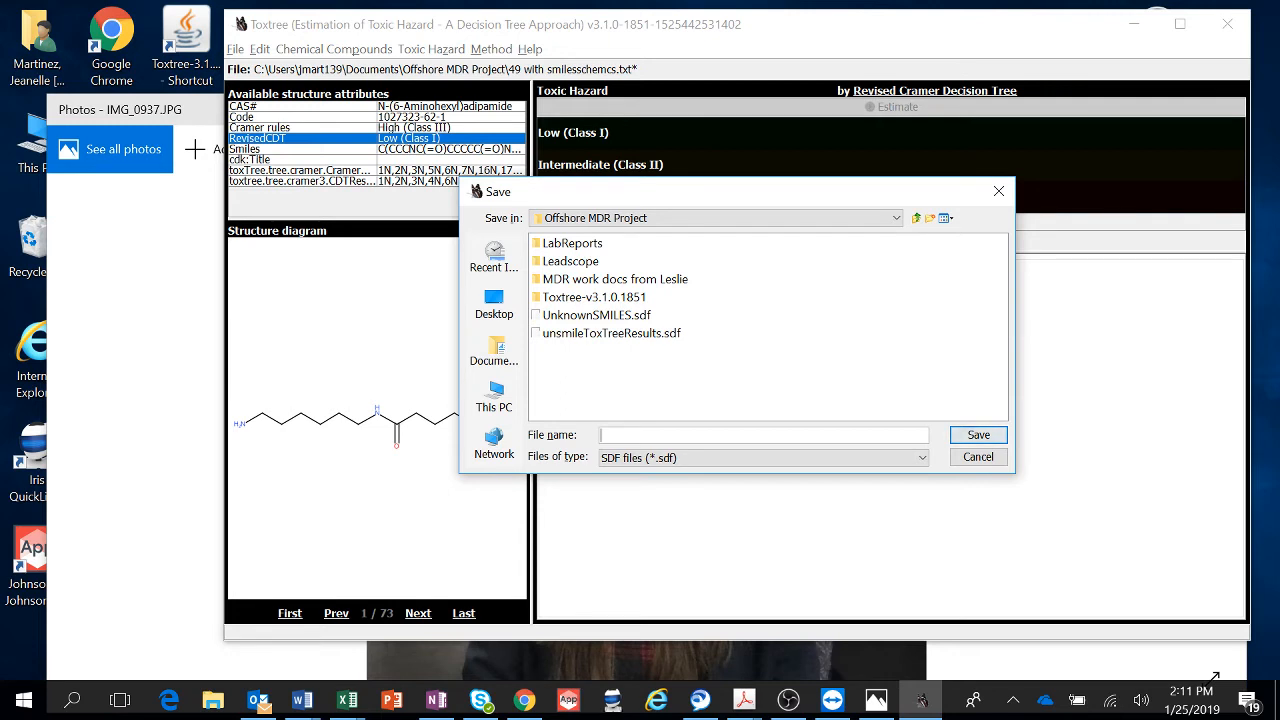
pyautogui.write('RERUNJAN')
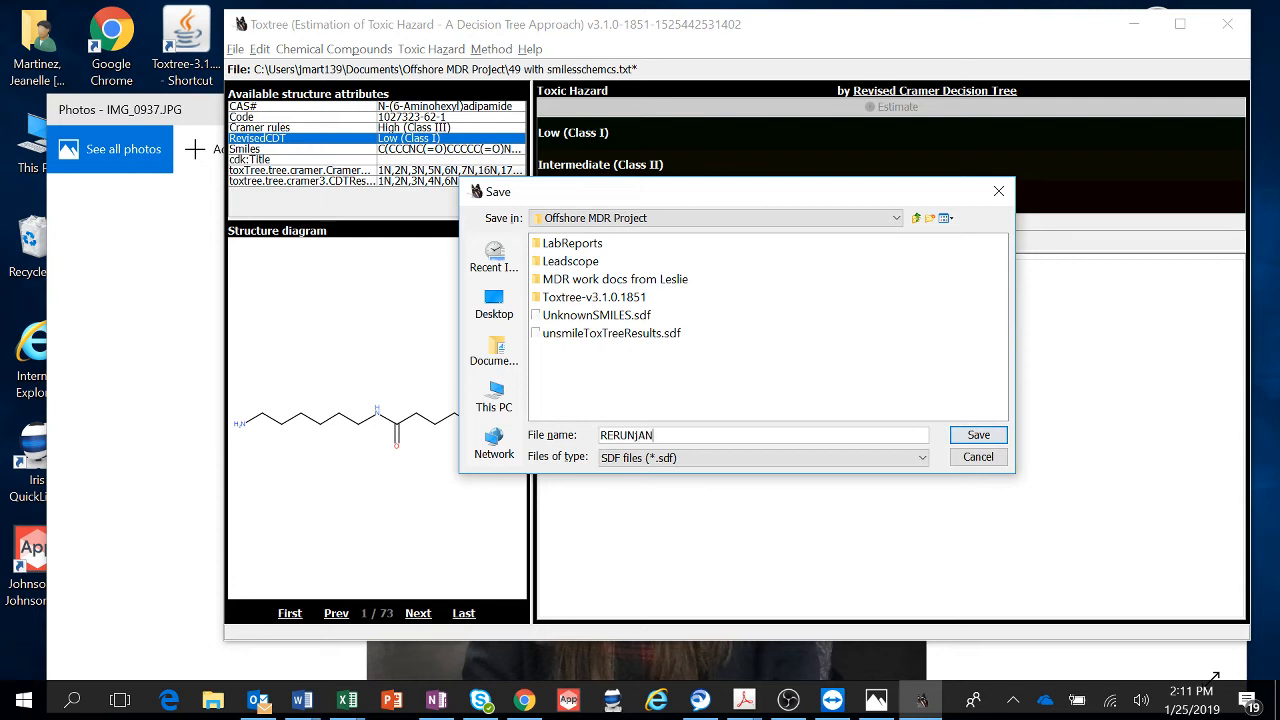
pyautogui.write('25')
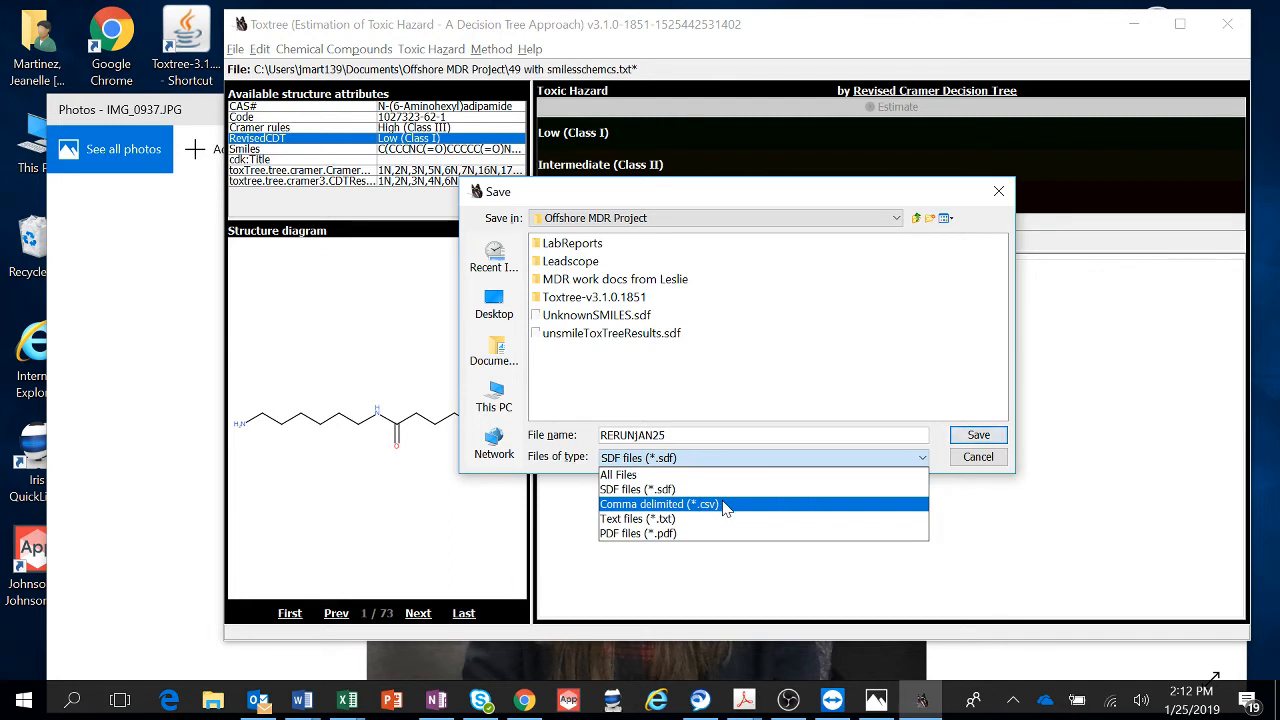
pyautogui.click(658, 504)
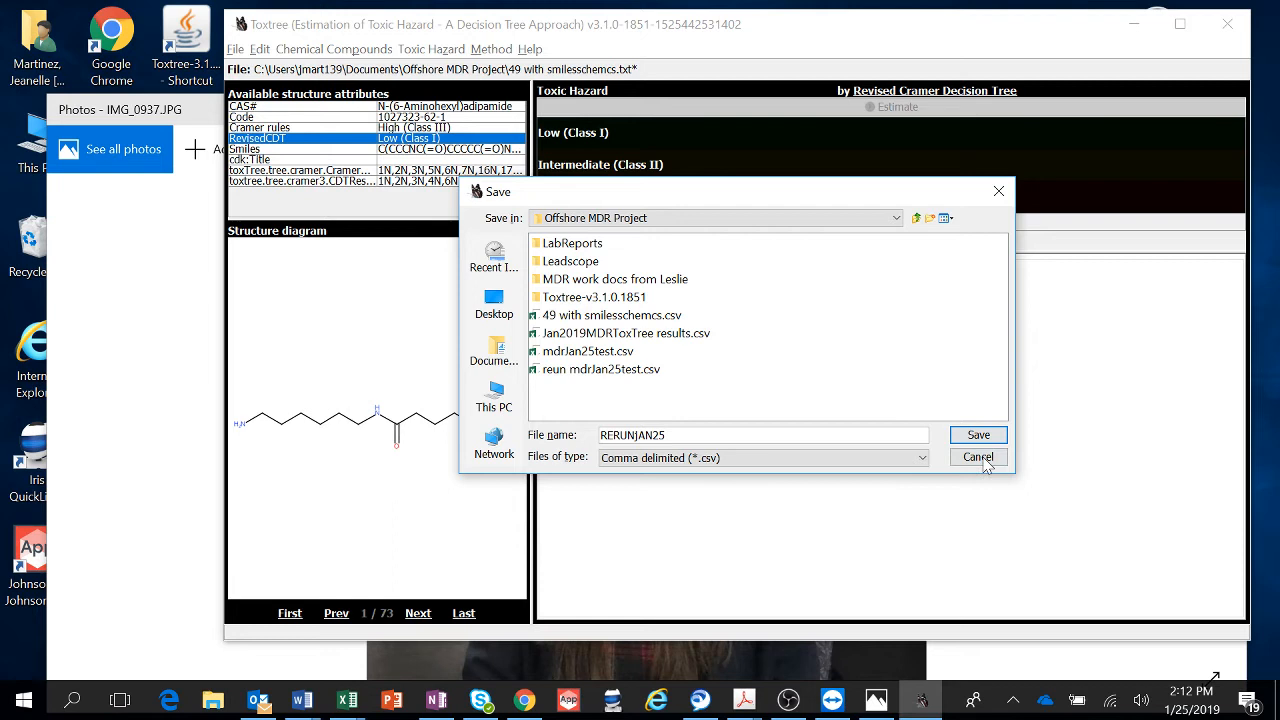
pyautogui.click(976, 434)
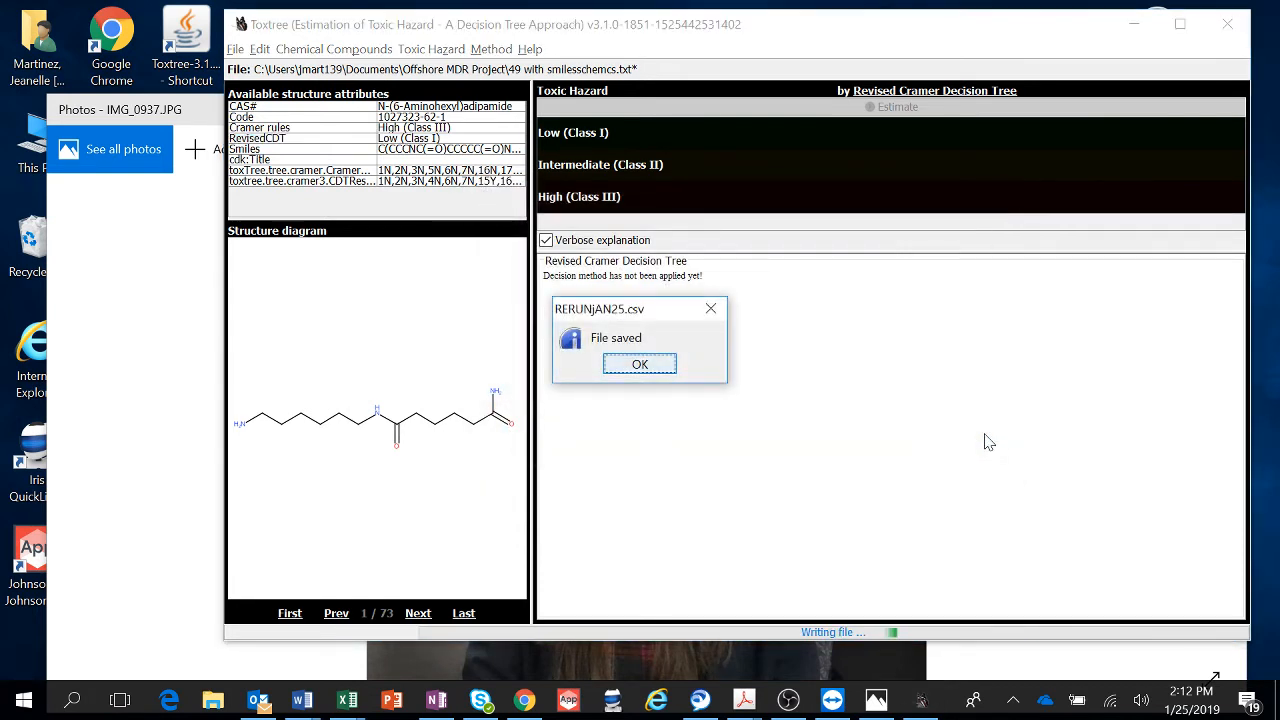
pyautogui.click(640, 364)
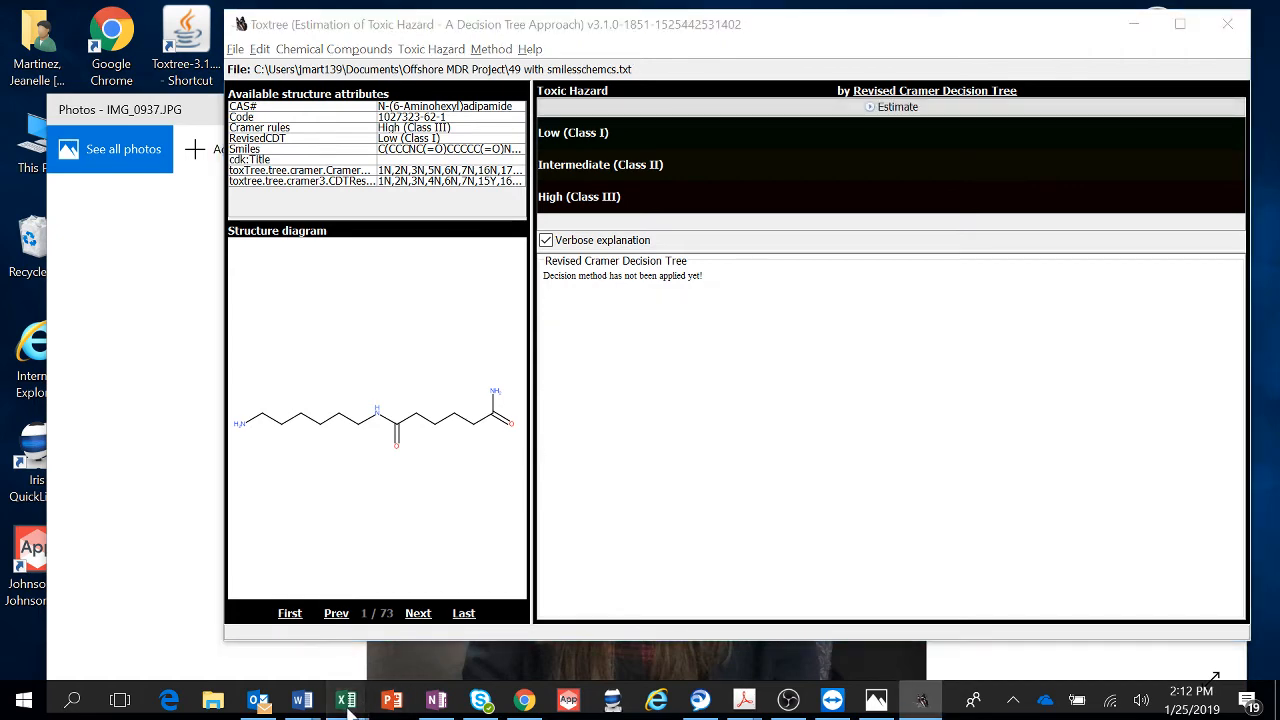
pyautogui.moveTo(346, 700)
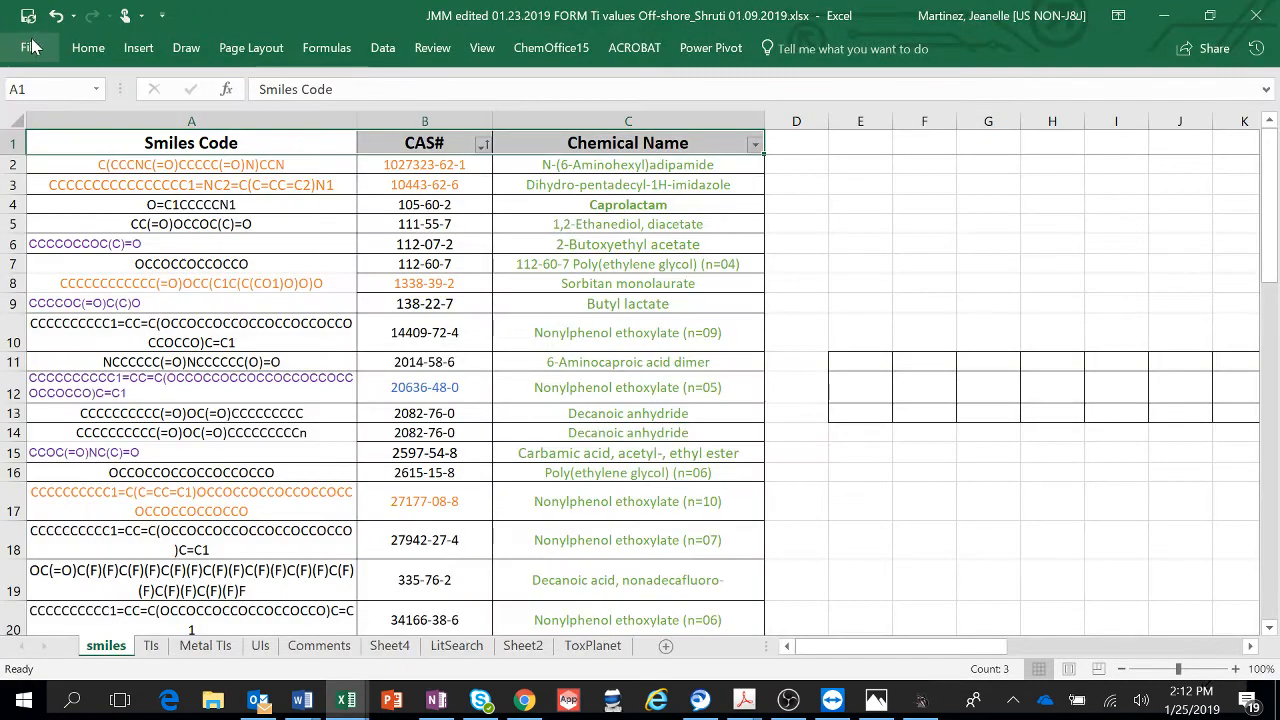
# Step: Browse from Excel's File > Open into the Offshore MDR Project folder for RERUNJAN25.csv
pyautogui.click(30, 48)
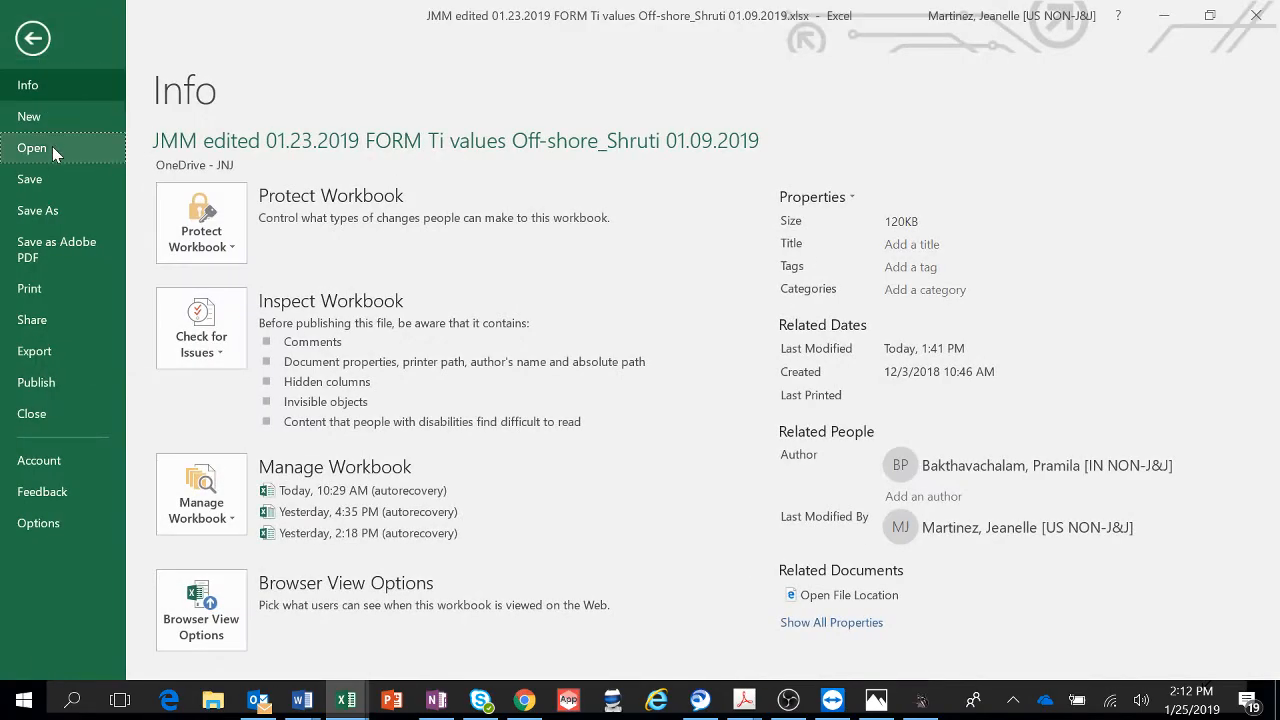
pyautogui.click(32, 148)
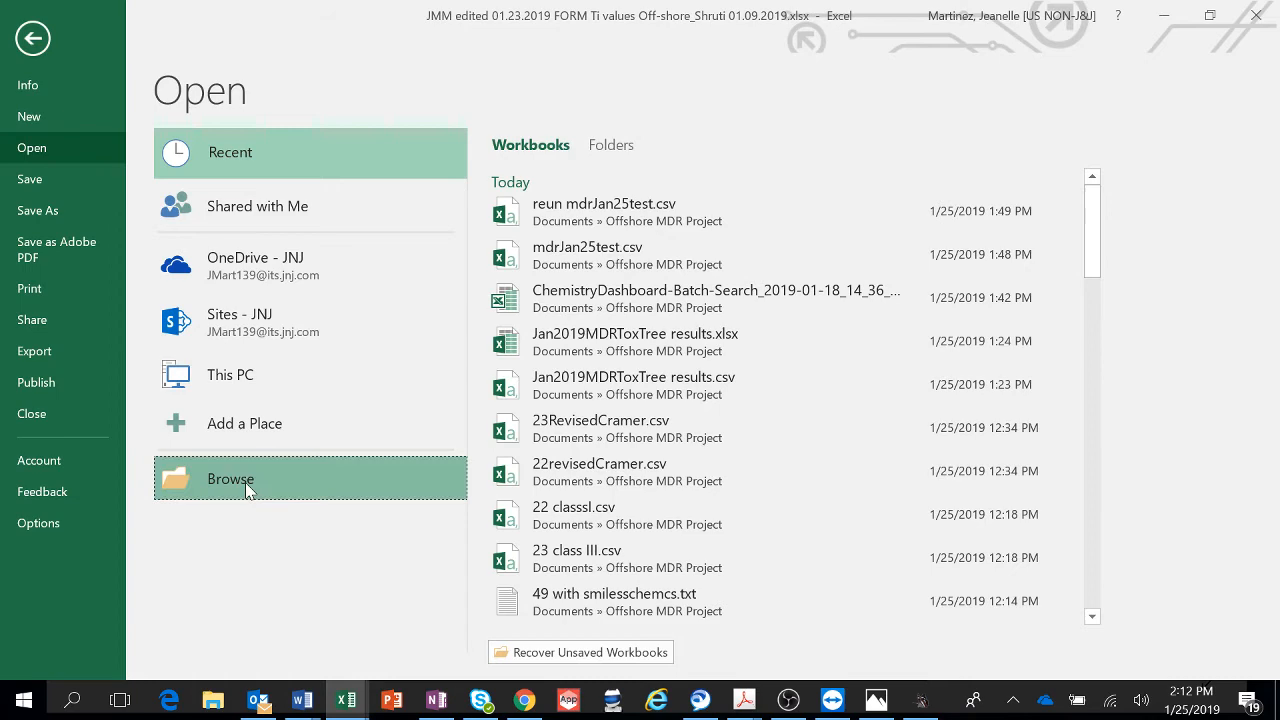
pyautogui.click(230, 478)
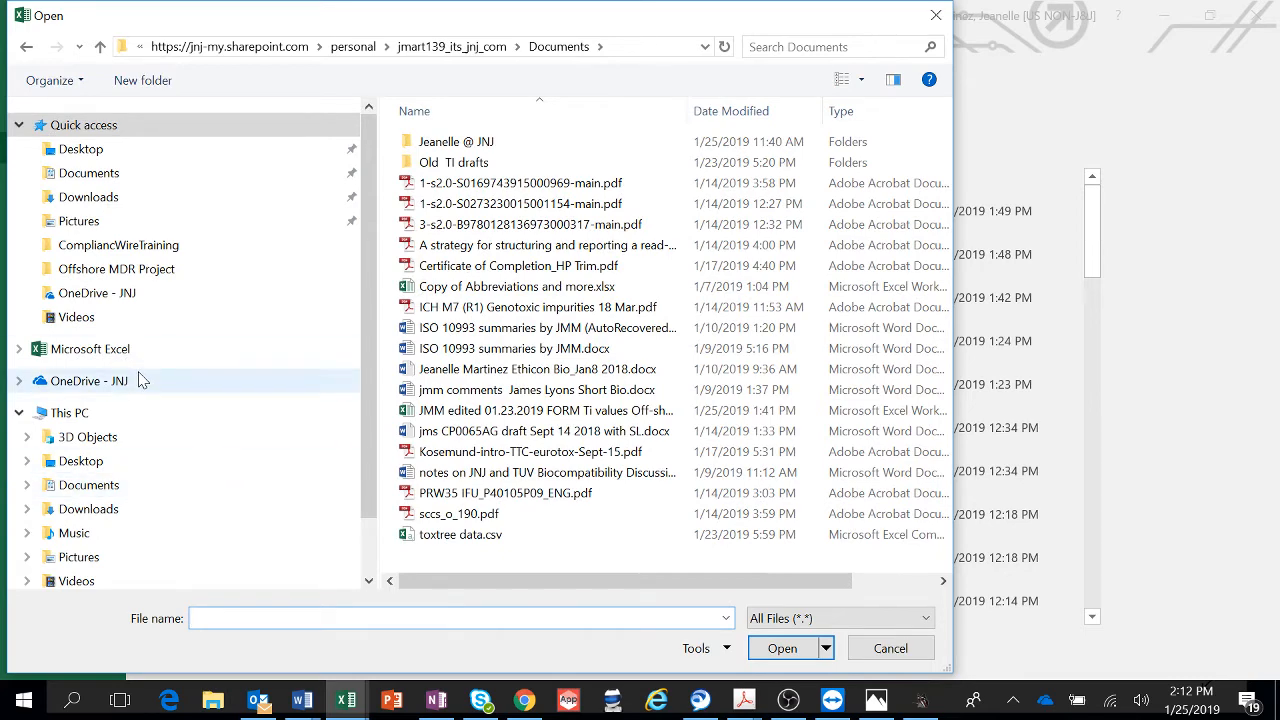
pyautogui.doubleClick(116, 268)
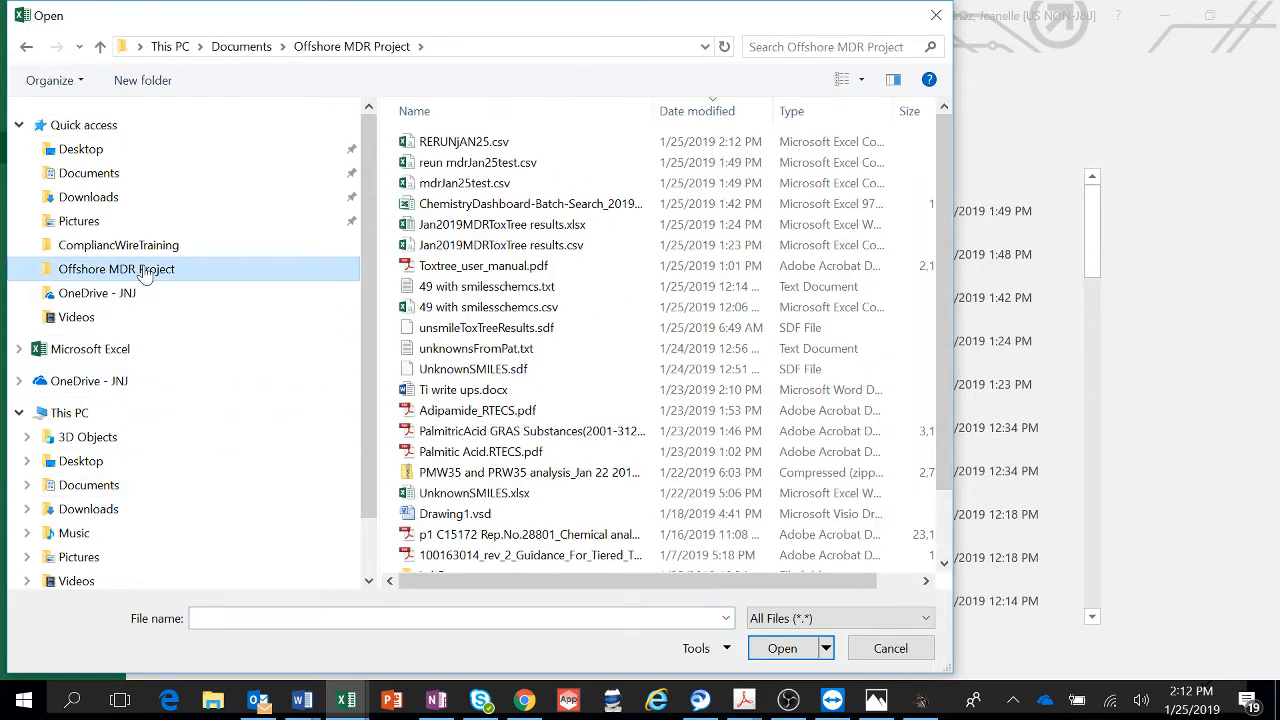
pyautogui.moveTo(540, 140)
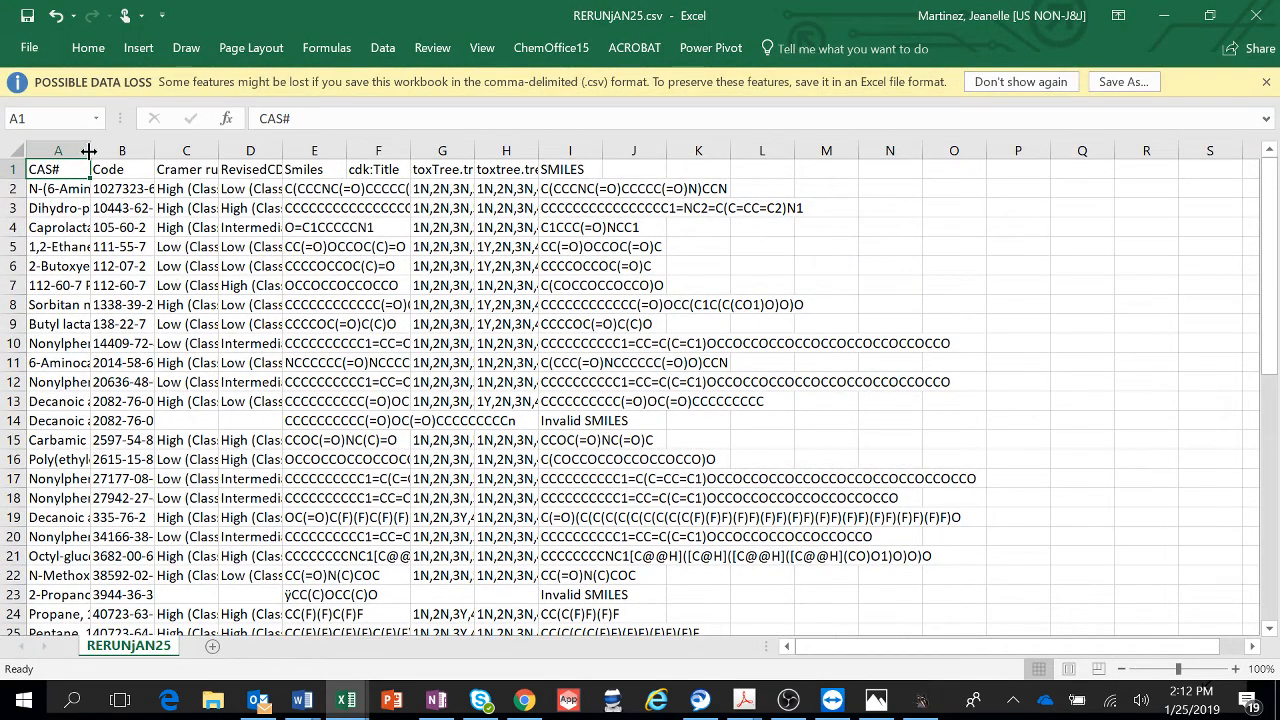
# Step: Widen the chemical name and Cramer result columns and scroll to the final compounds
pyautogui.moveTo(90, 150); pyautogui.dragTo(270, 150)
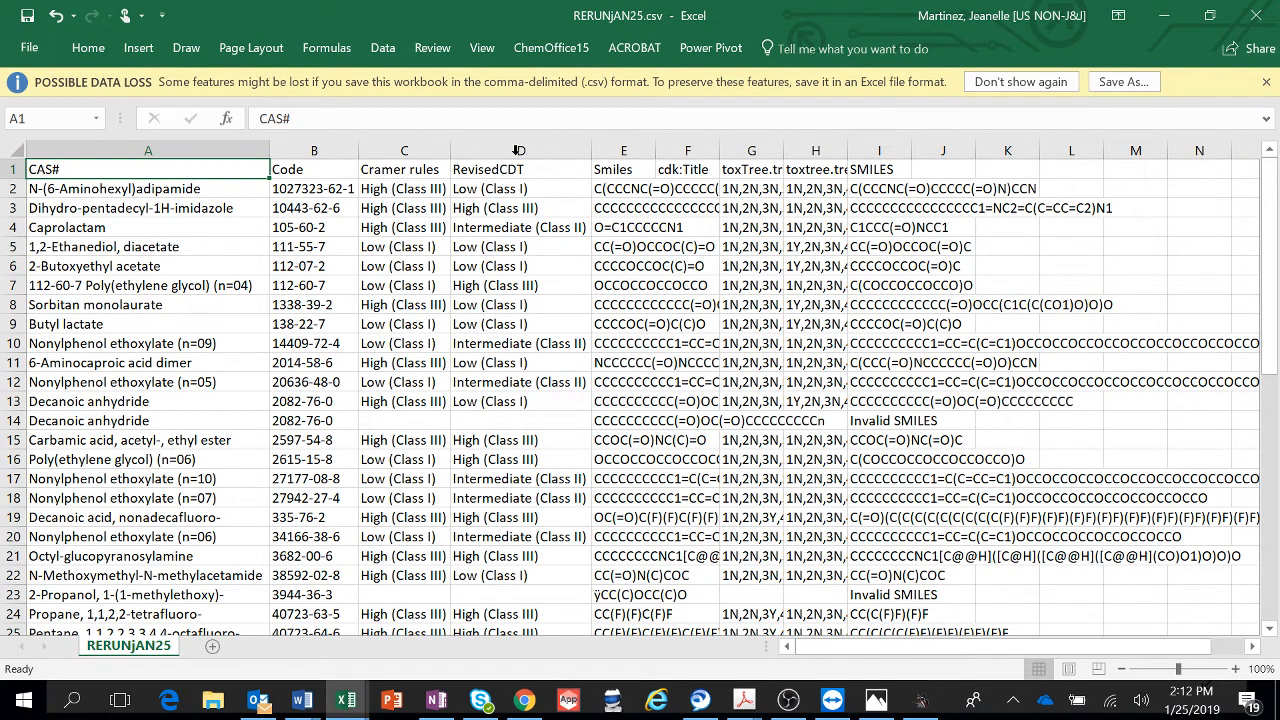
pyautogui.click(520, 168)
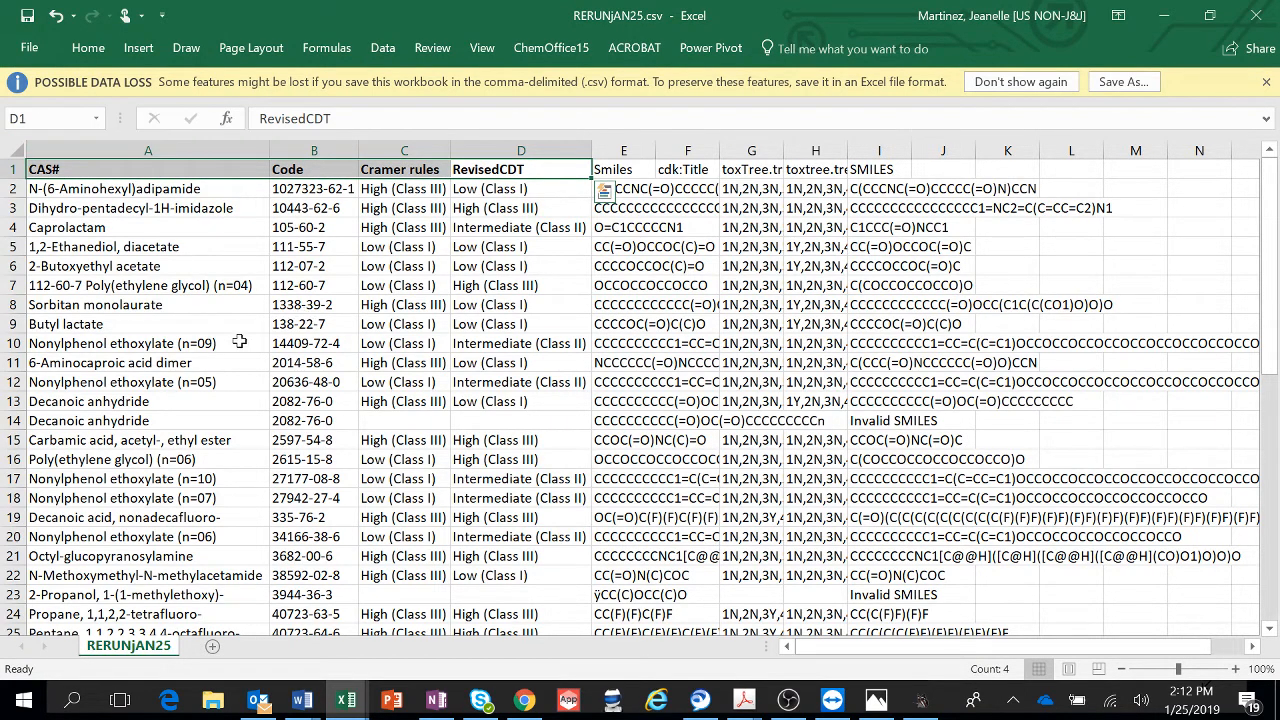
pyautogui.scroll(-3)
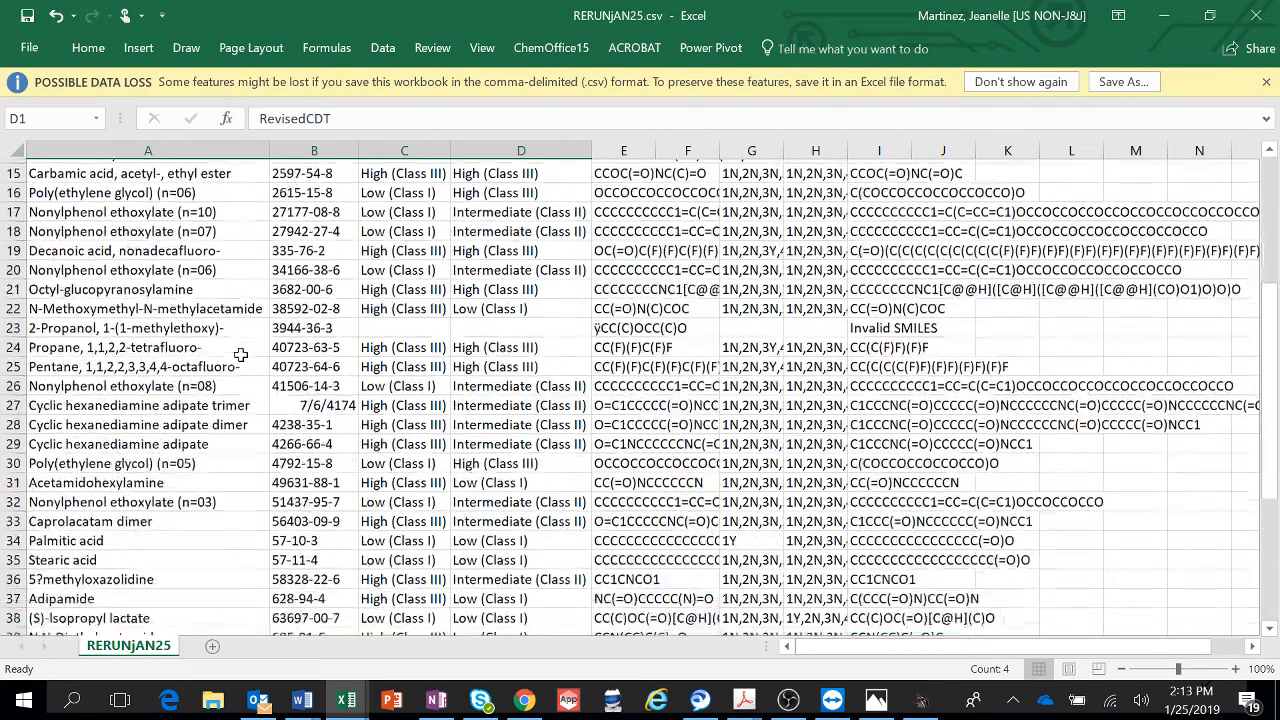
pyautogui.scroll(-3)
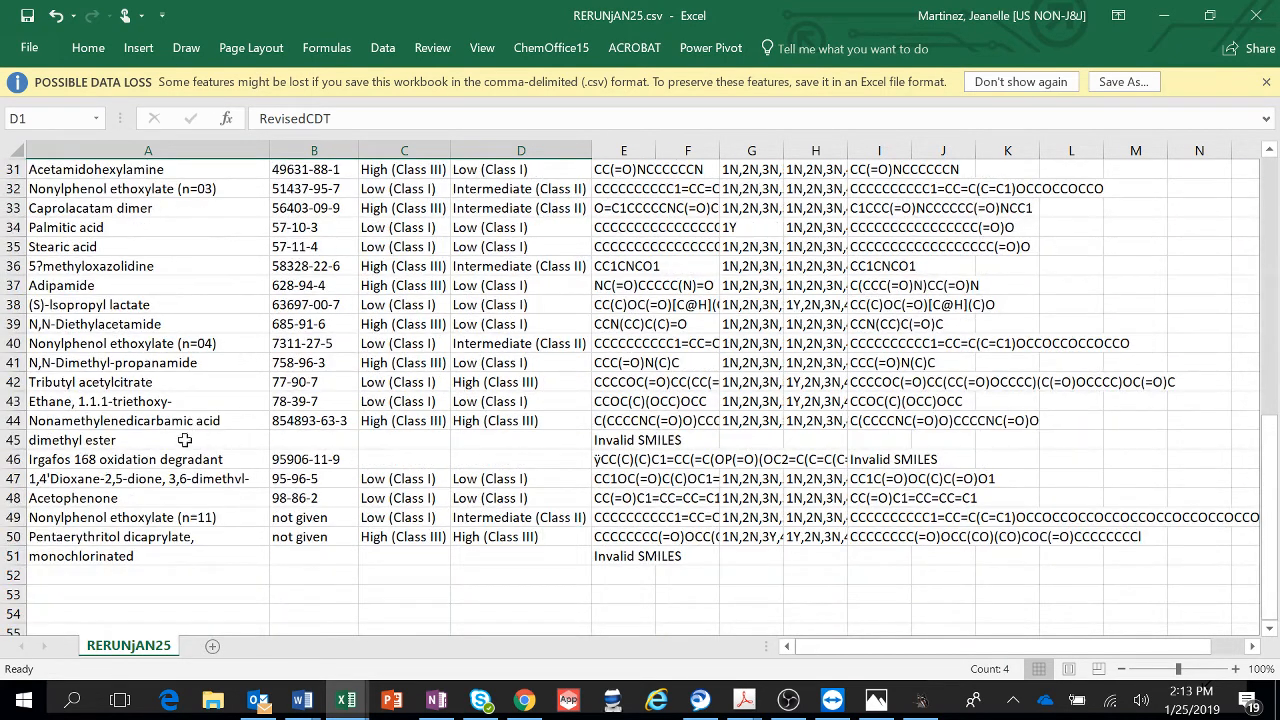
# Step: Delete the stray dimethyl ester and monochlorinated rows from RERUNJAN25
pyautogui.click(148, 440)
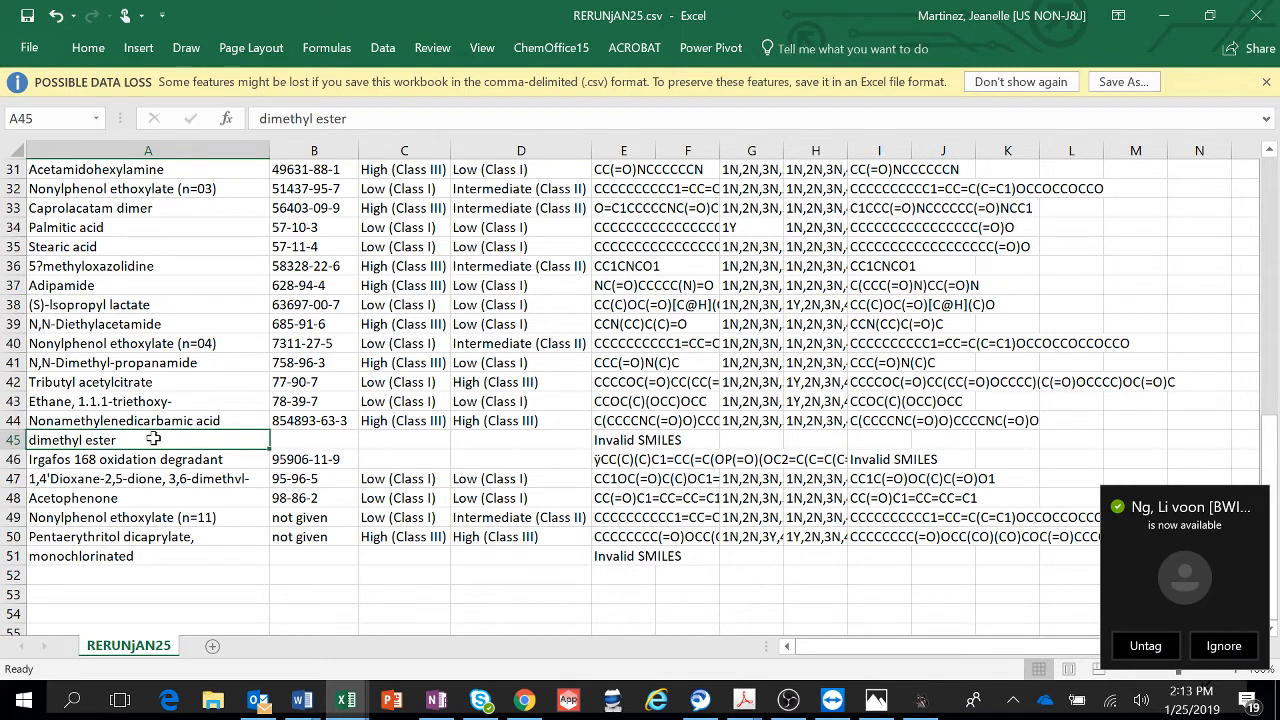
pyautogui.moveTo(686, 480)
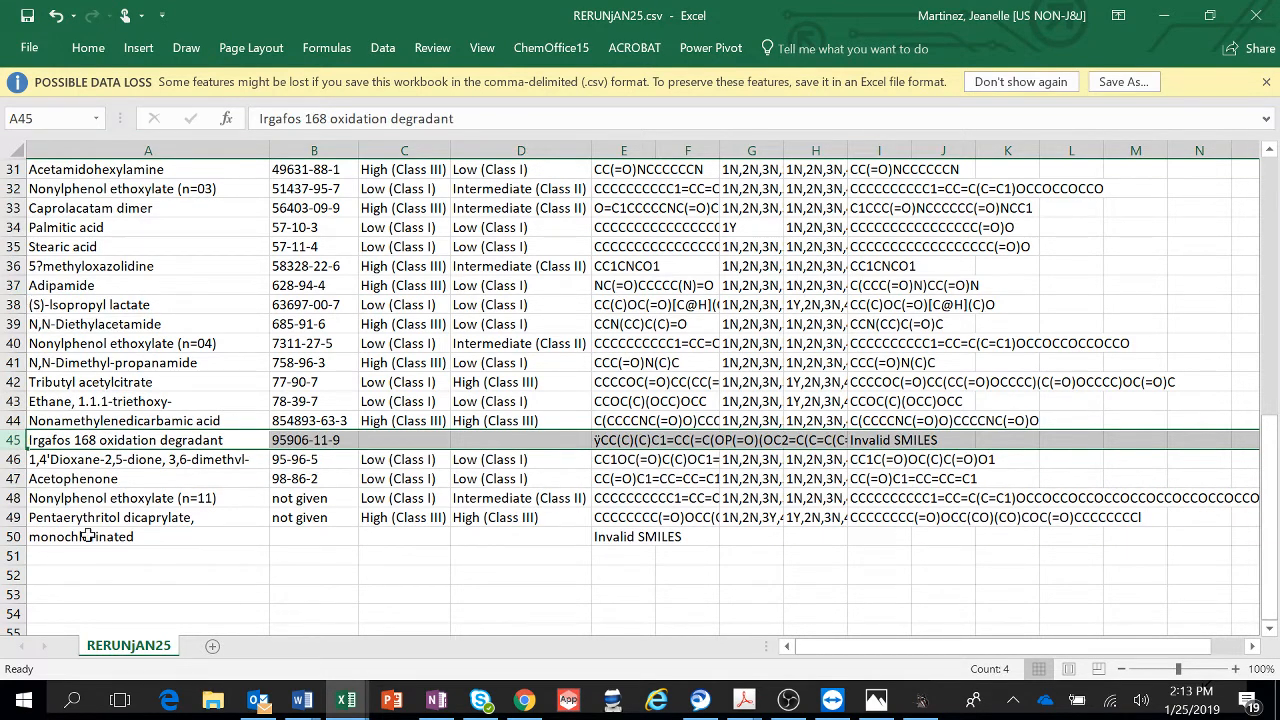
pyautogui.rightClick(80, 536)
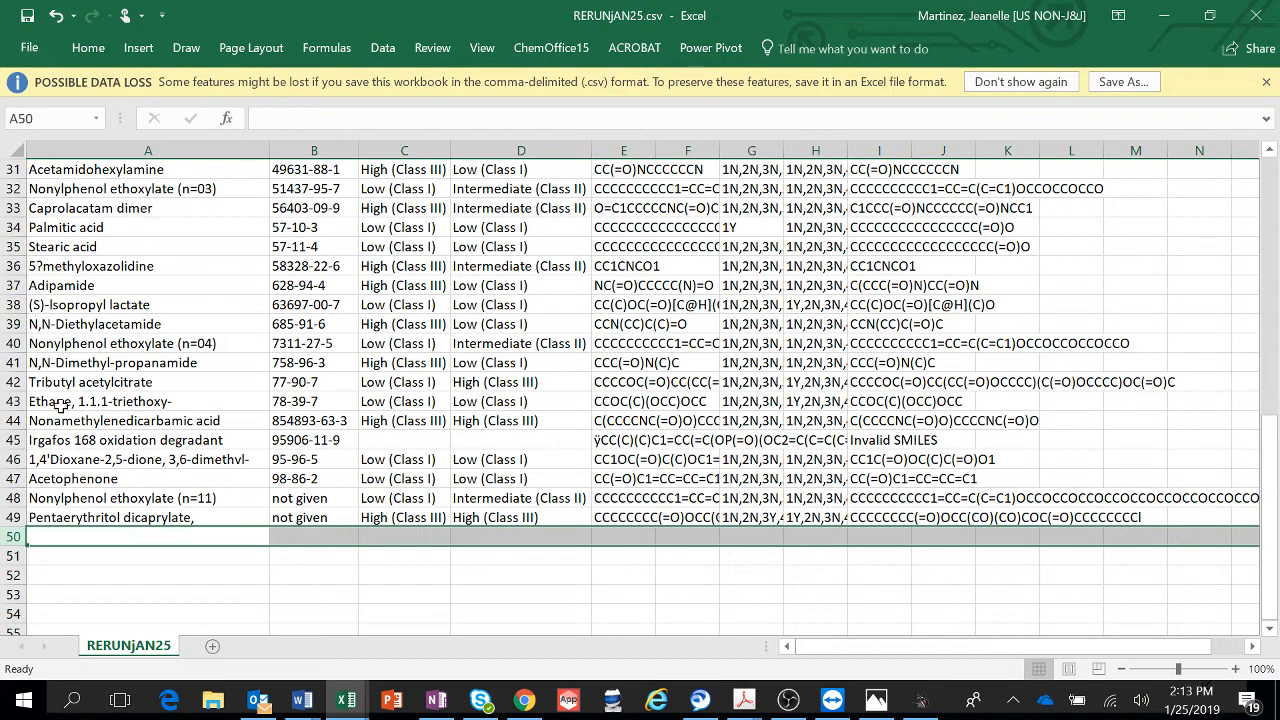
pyautogui.click(312, 574)
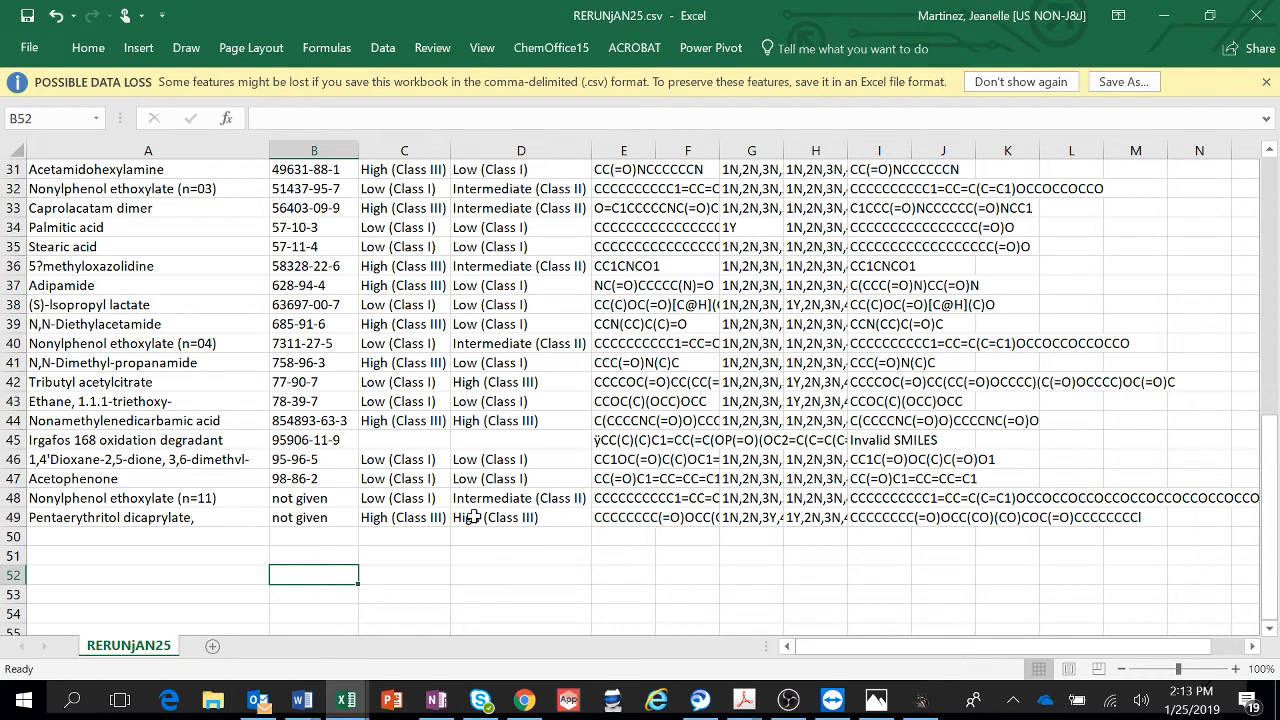
# Step: Review the last chemicals' Cramer results and copy the Irgafos 168 degradant's SMILES for Toxtree
pyautogui.moveTo(404, 496); pyautogui.dragTo(520, 516)
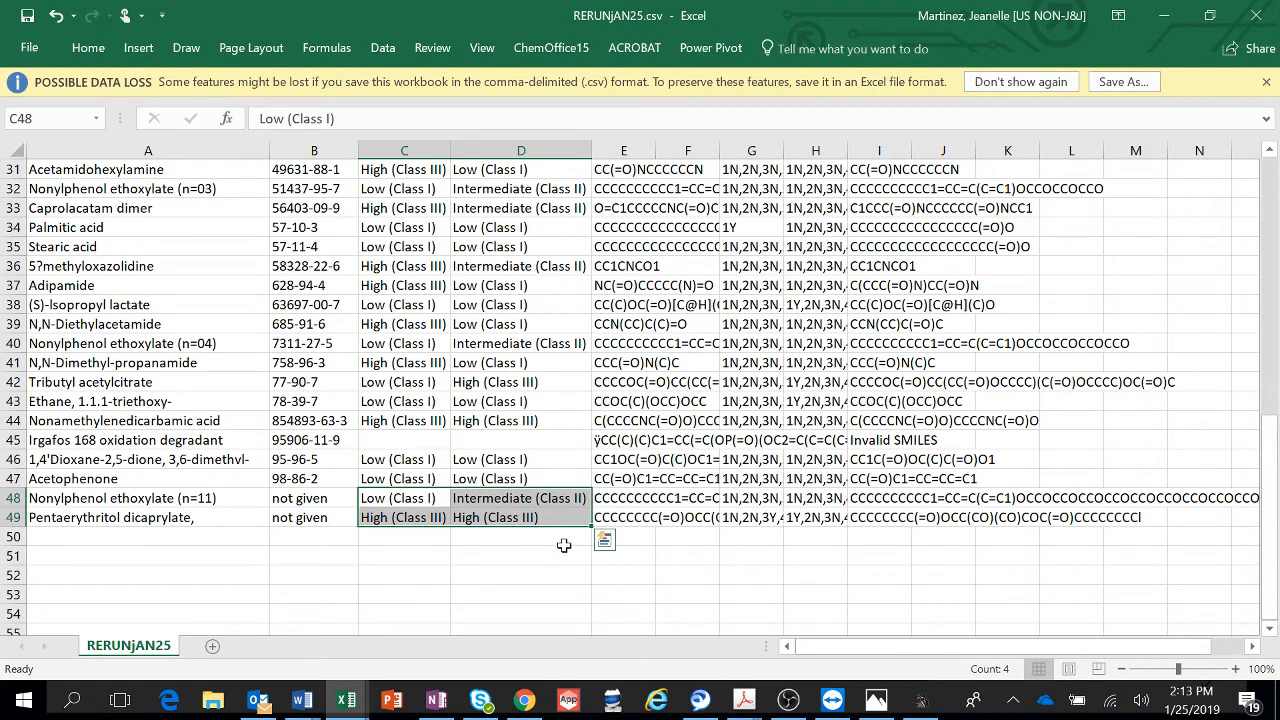
pyautogui.moveTo(640, 522)
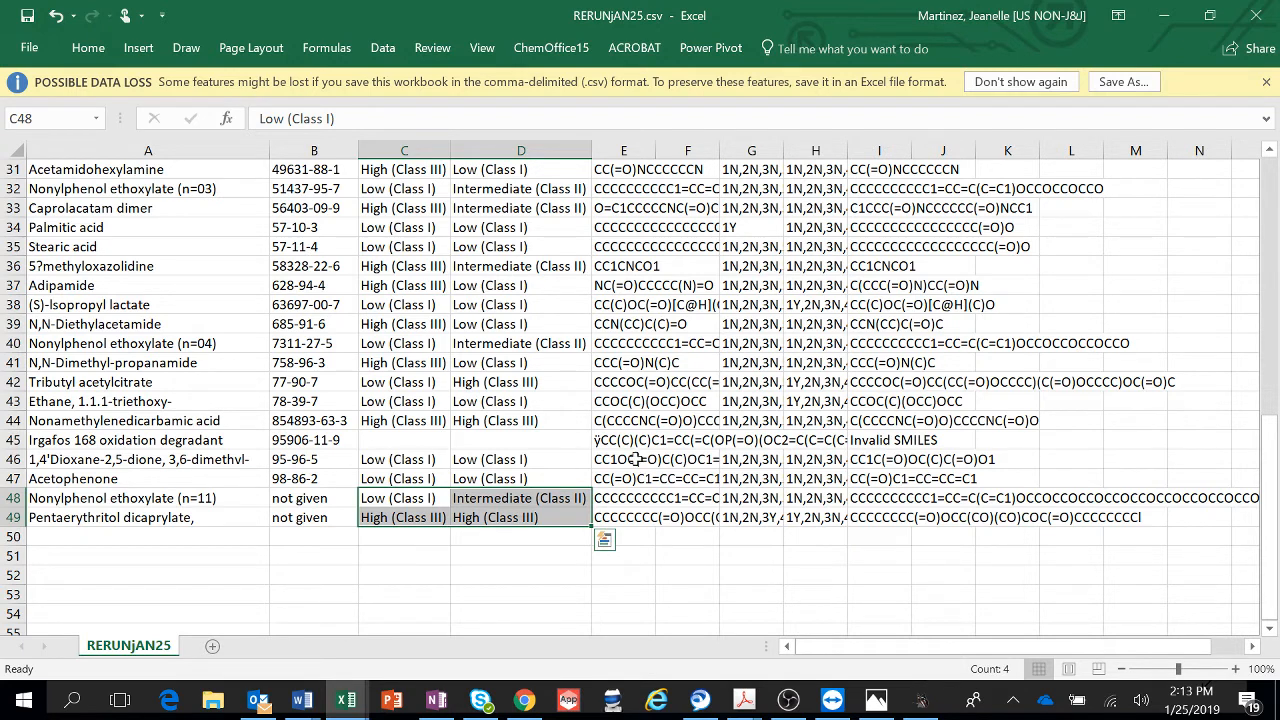
pyautogui.click(624, 440)
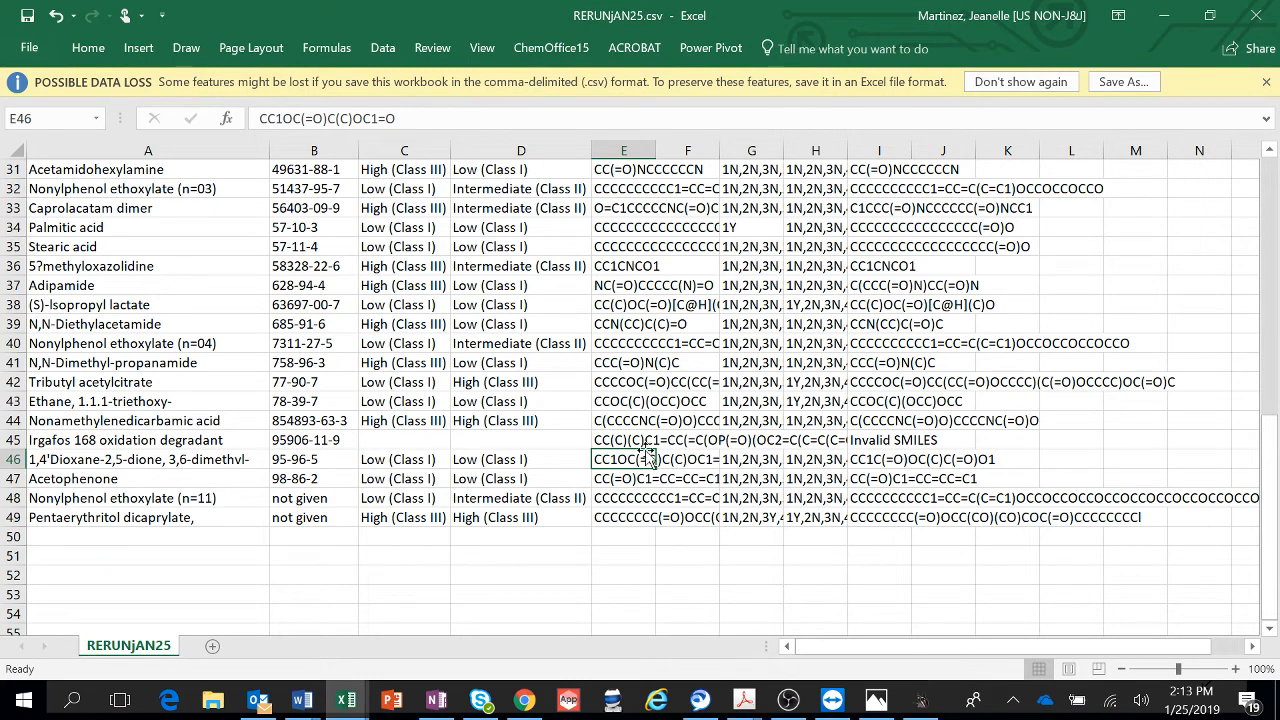
pyautogui.click(622, 440)
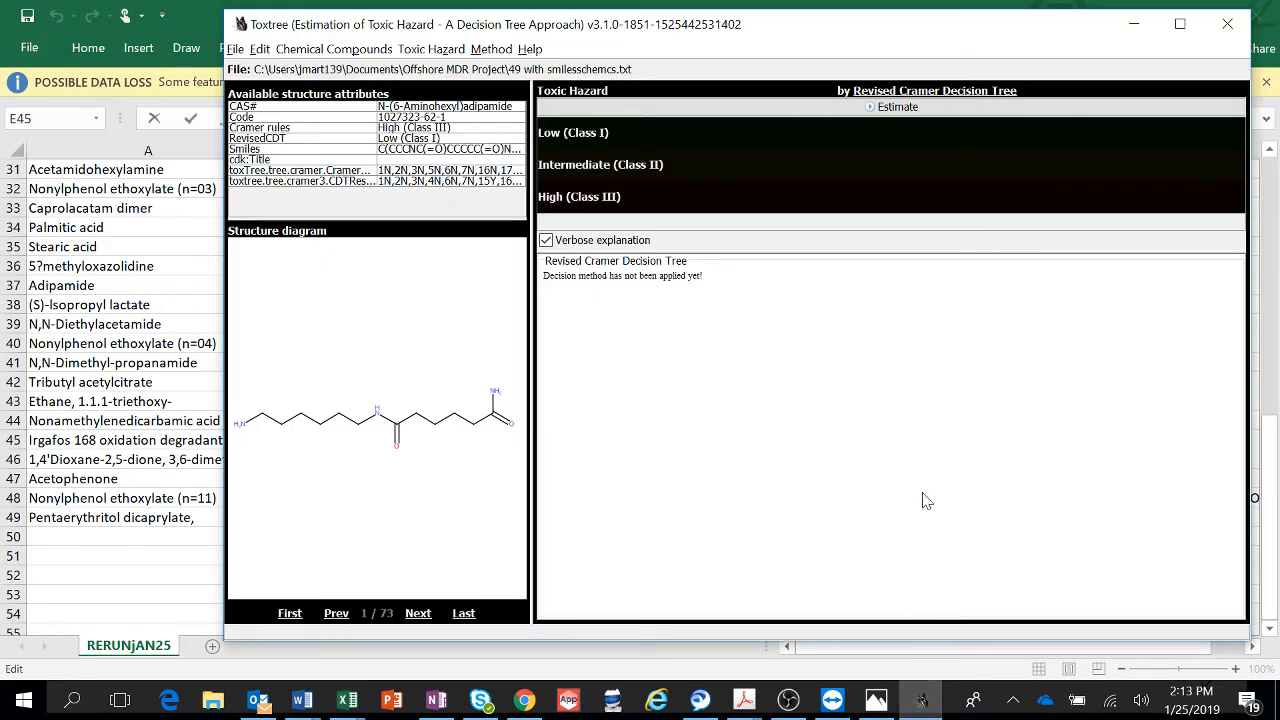
# Step: Start a new molecule, clearing the 73-compound list, and load the Irgafos 168 degradant from its pasted SMILES
pyautogui.click(236, 48)
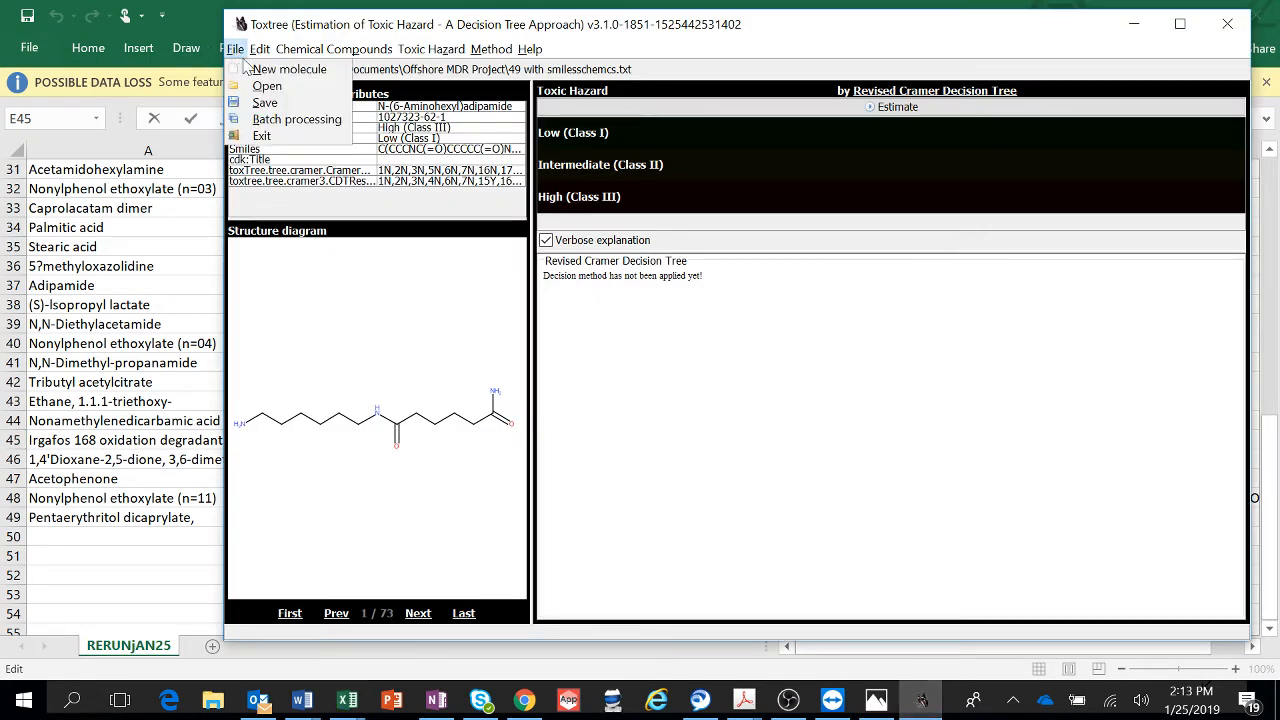
pyautogui.click(288, 68)
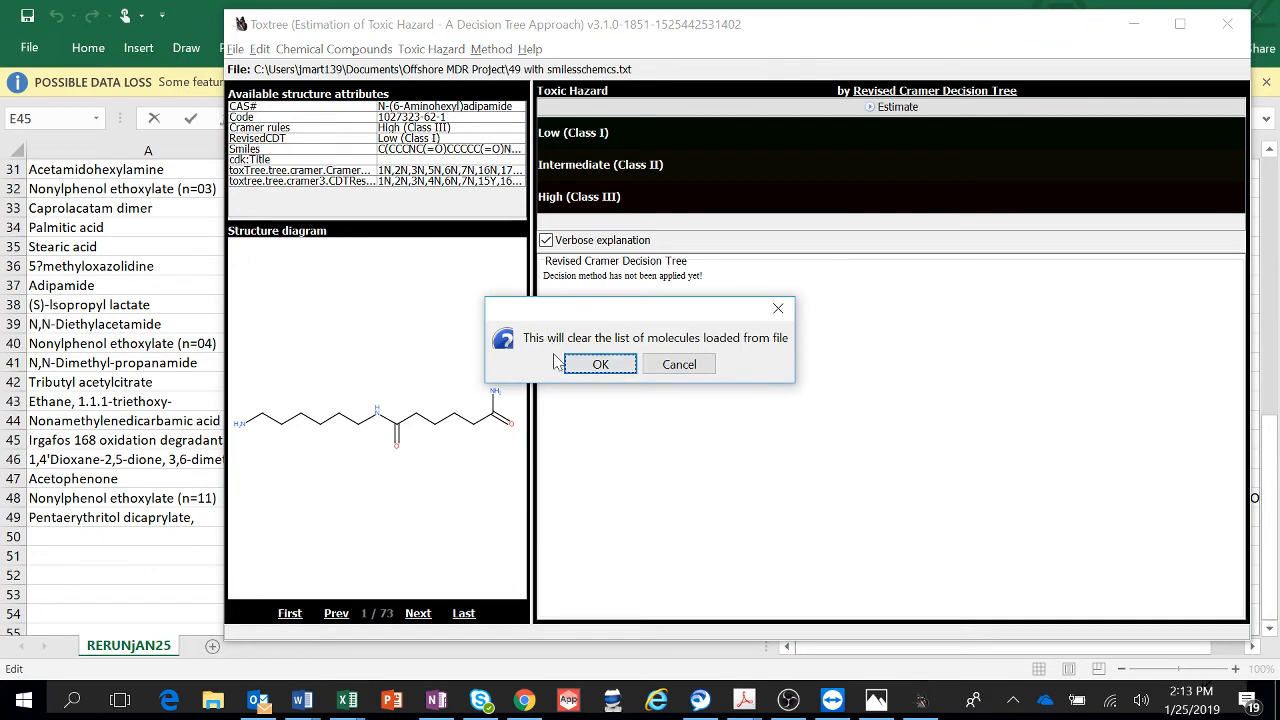
pyautogui.click(600, 364)
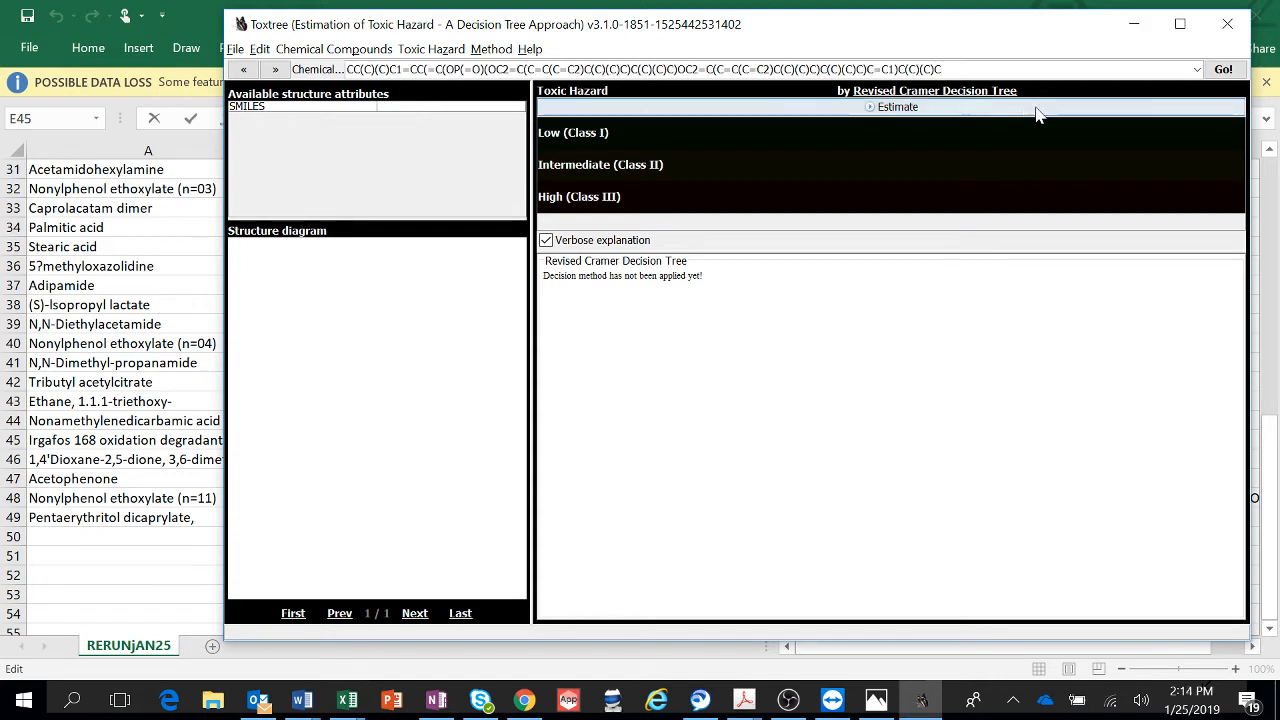
pyautogui.click(1222, 68)
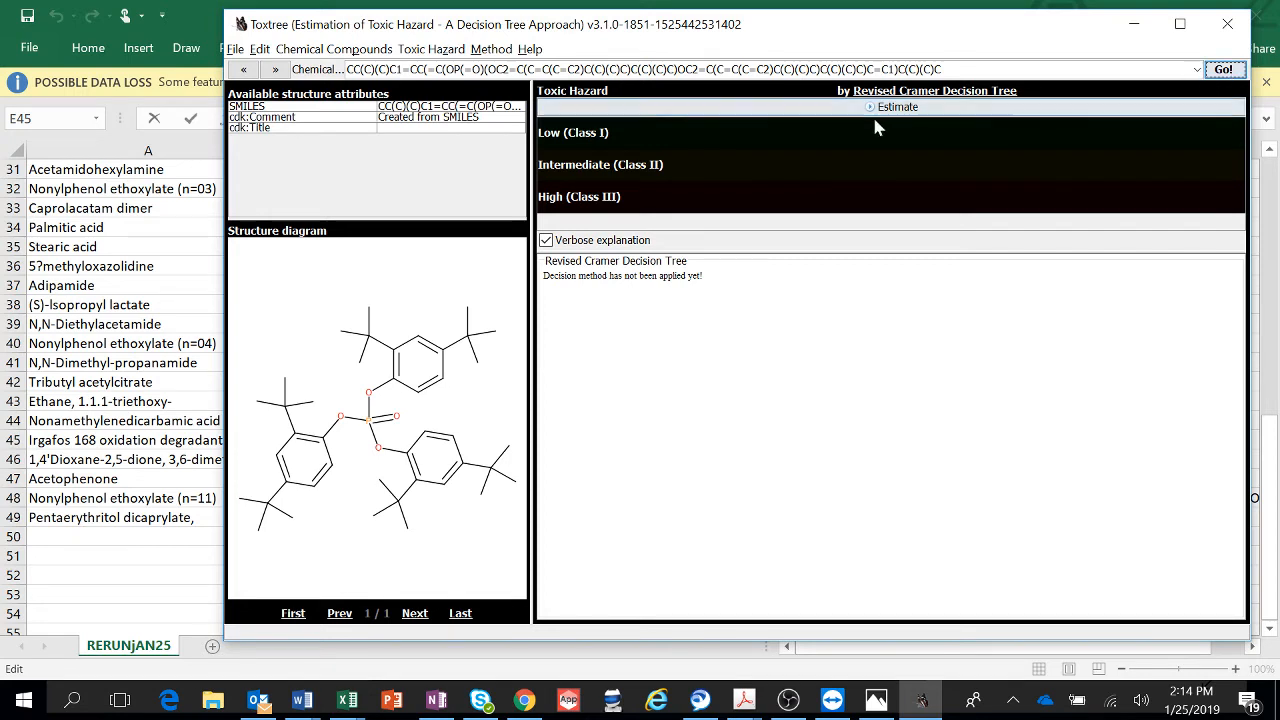
pyautogui.moveTo(896, 108)
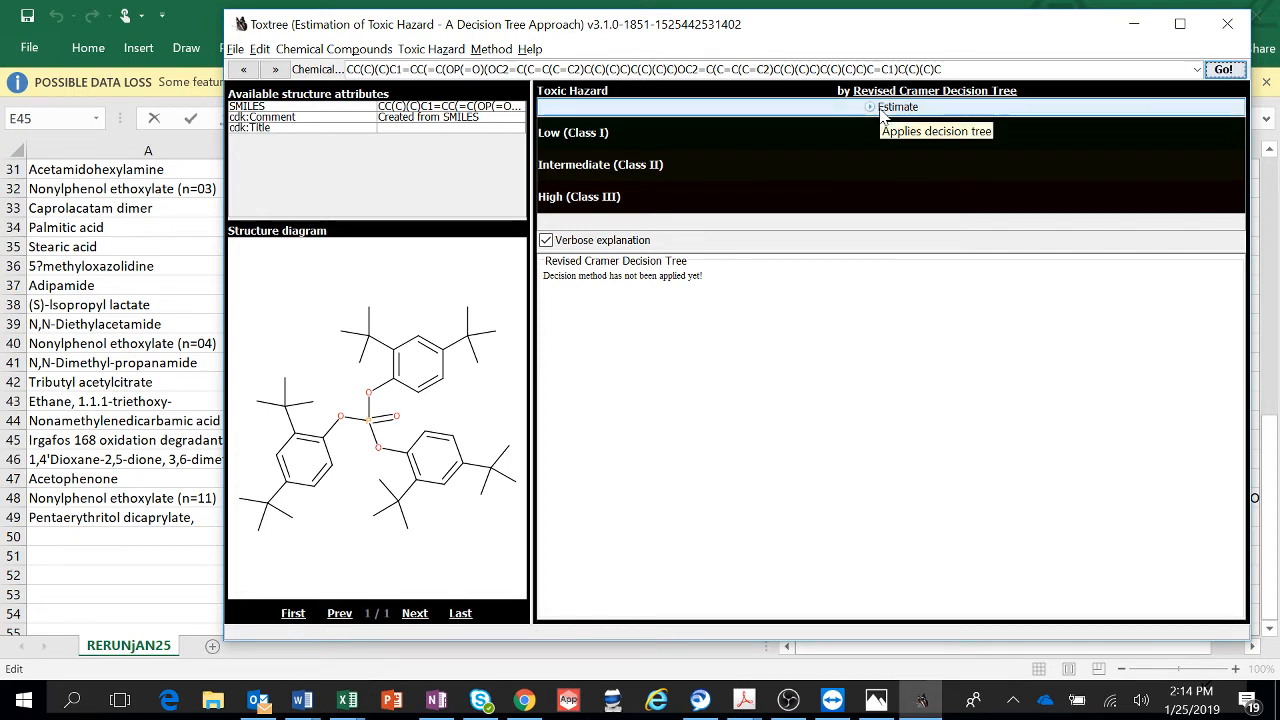
# Step: Estimate the degradant as High (Class III) under Revised Cramer and compare with row 45 in the sheet
pyautogui.click(896, 108)
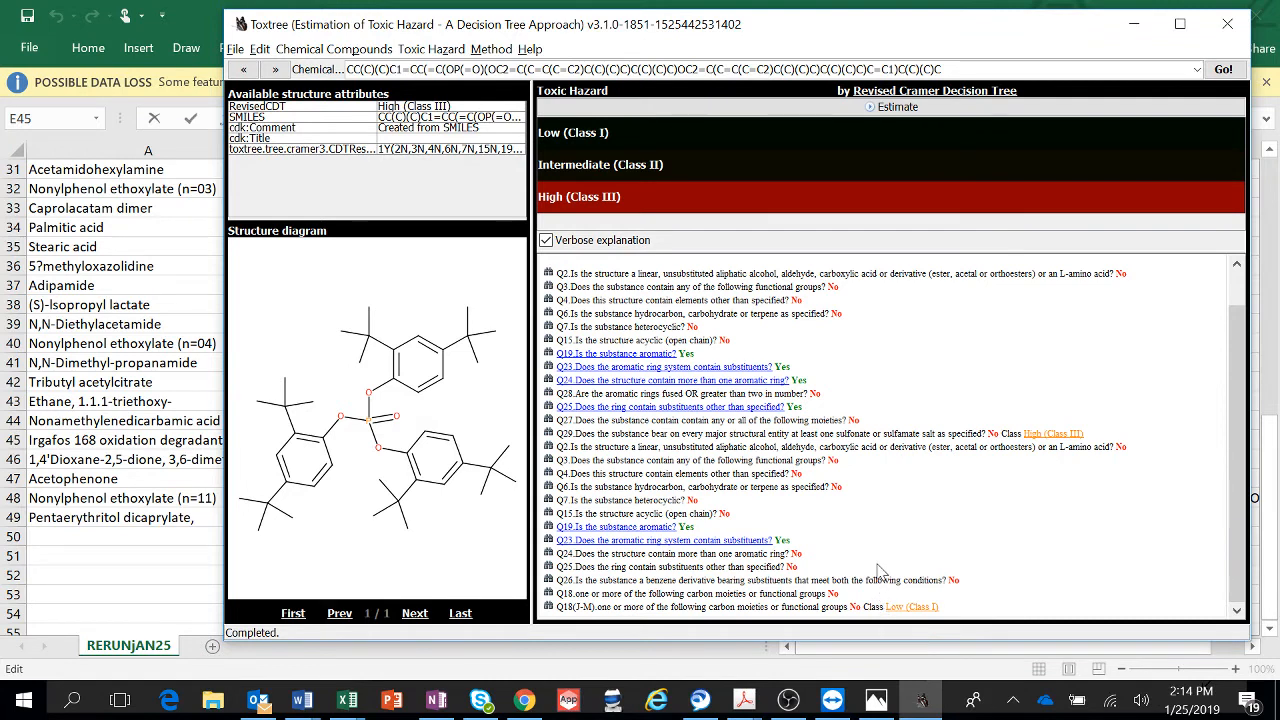
pyautogui.moveTo(408, 200)
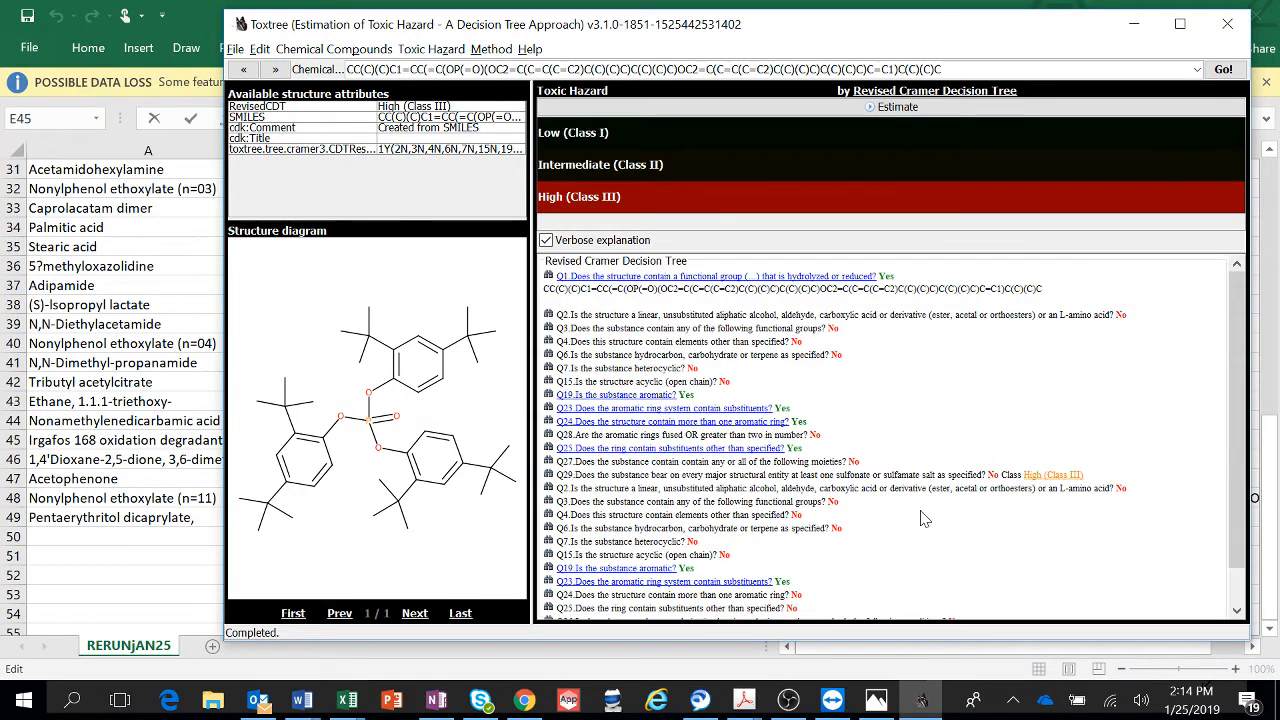
pyautogui.click(344, 700)
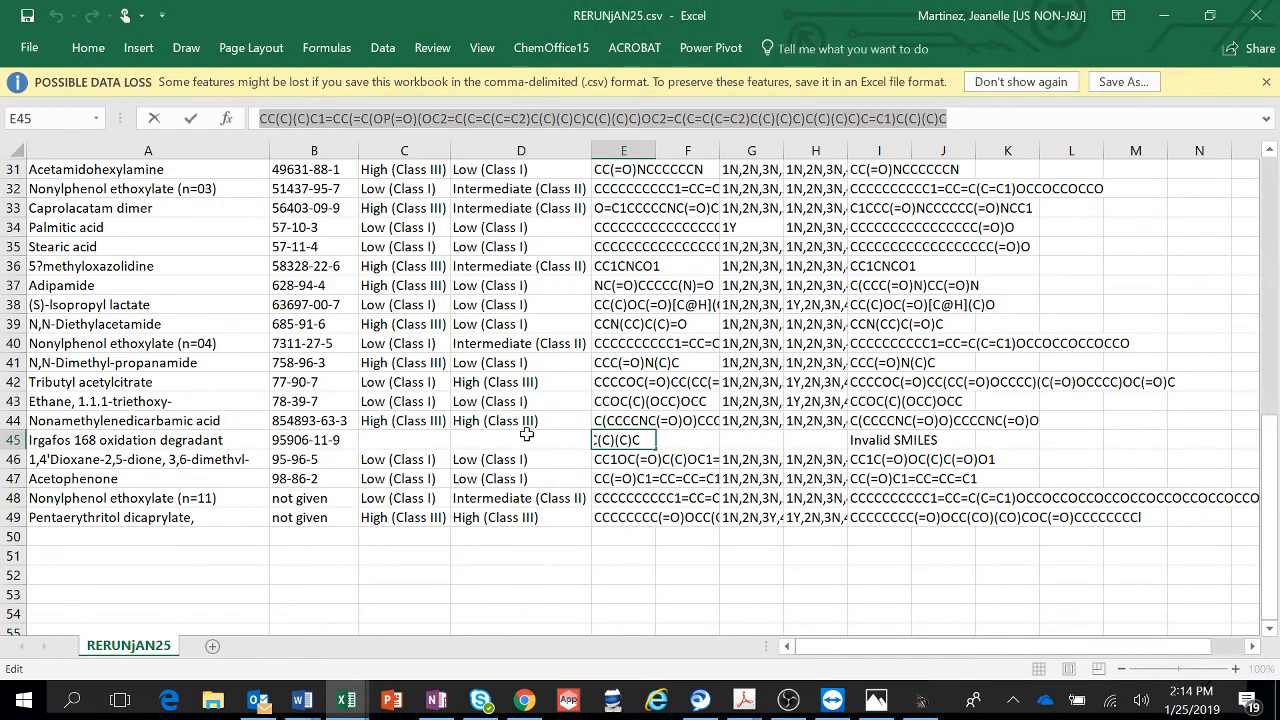
pyautogui.click(520, 420)
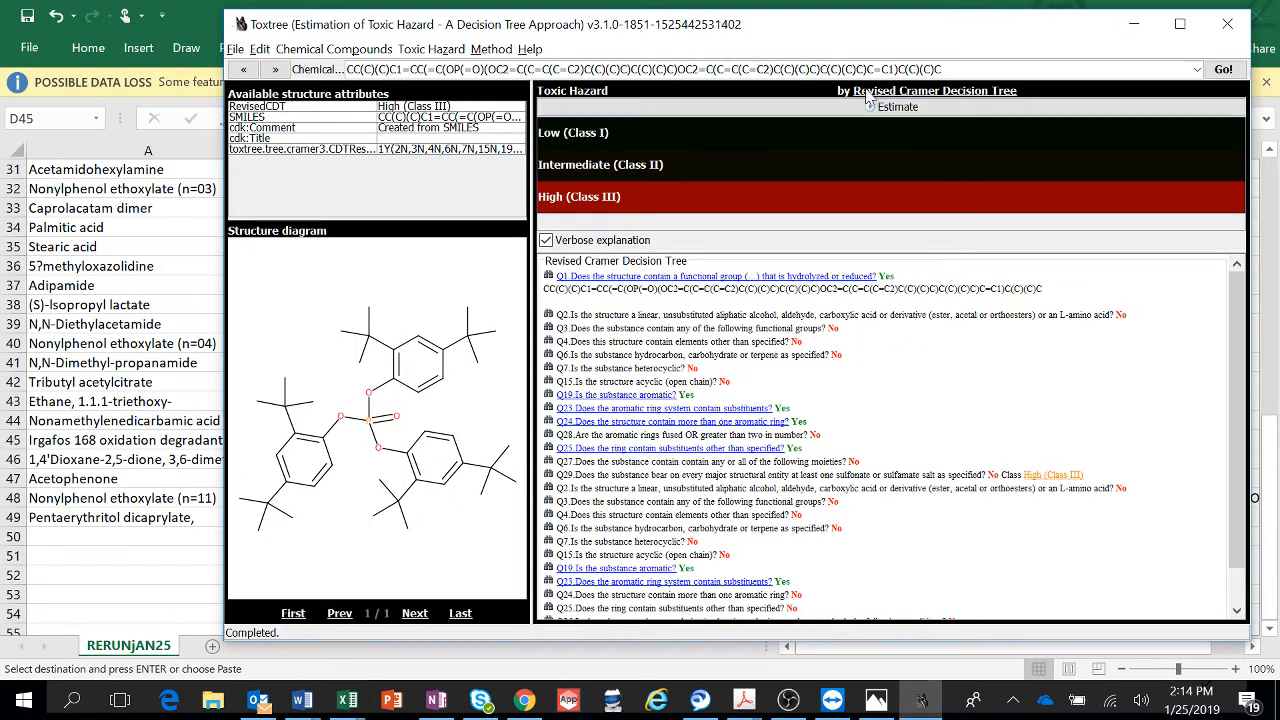
# Step: Switch Toxtree to the original Cramer rules tree and re-estimate the structure
pyautogui.click(492, 48)
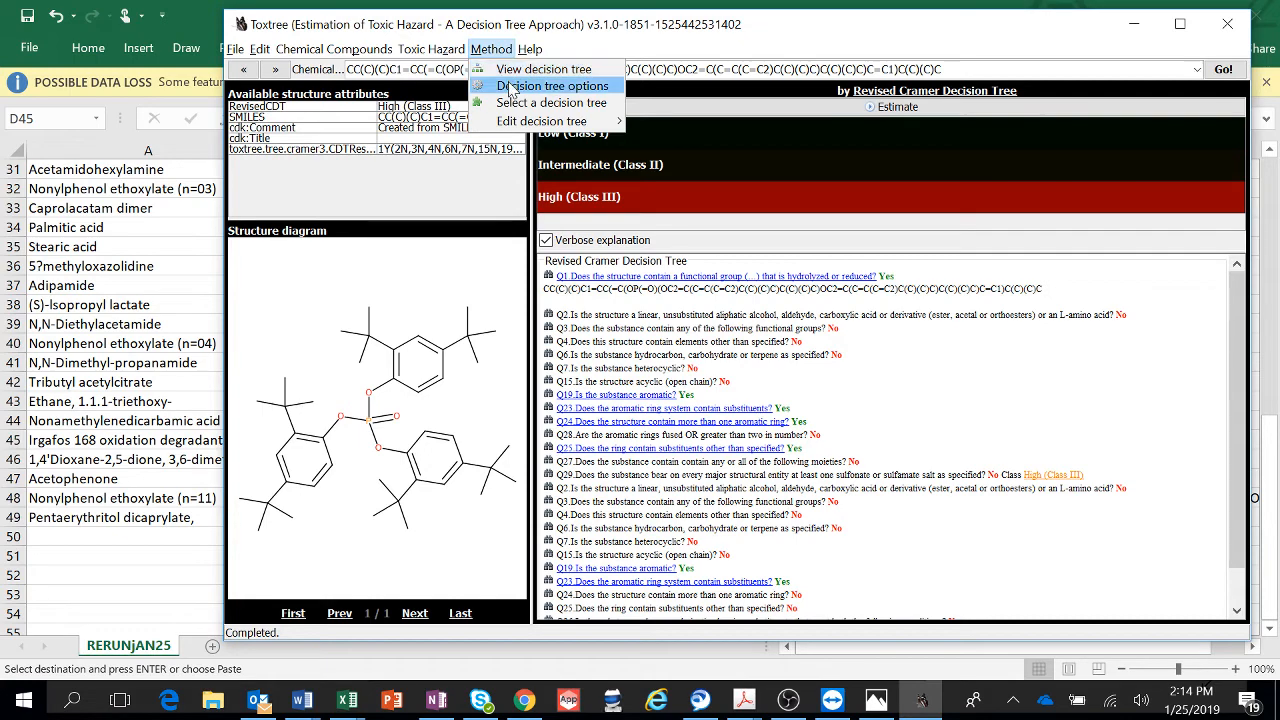
pyautogui.click(550, 102)
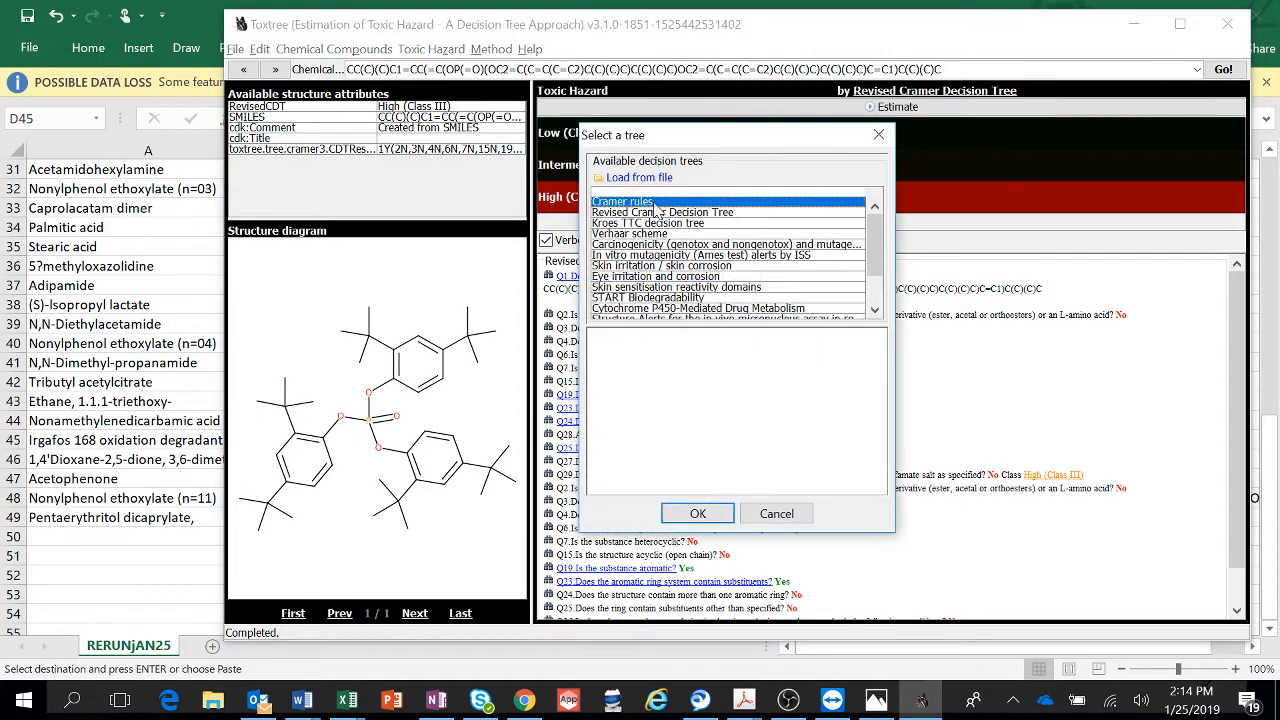
pyautogui.click(698, 512)
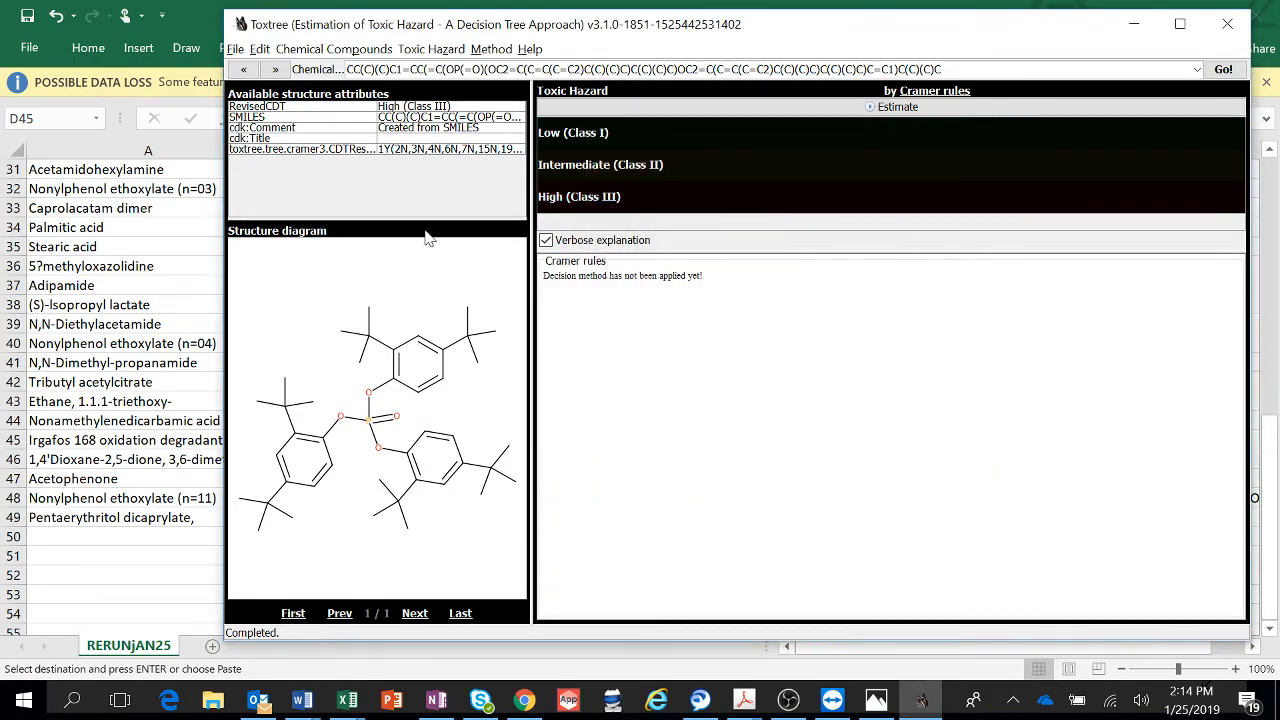
pyautogui.click(896, 108)
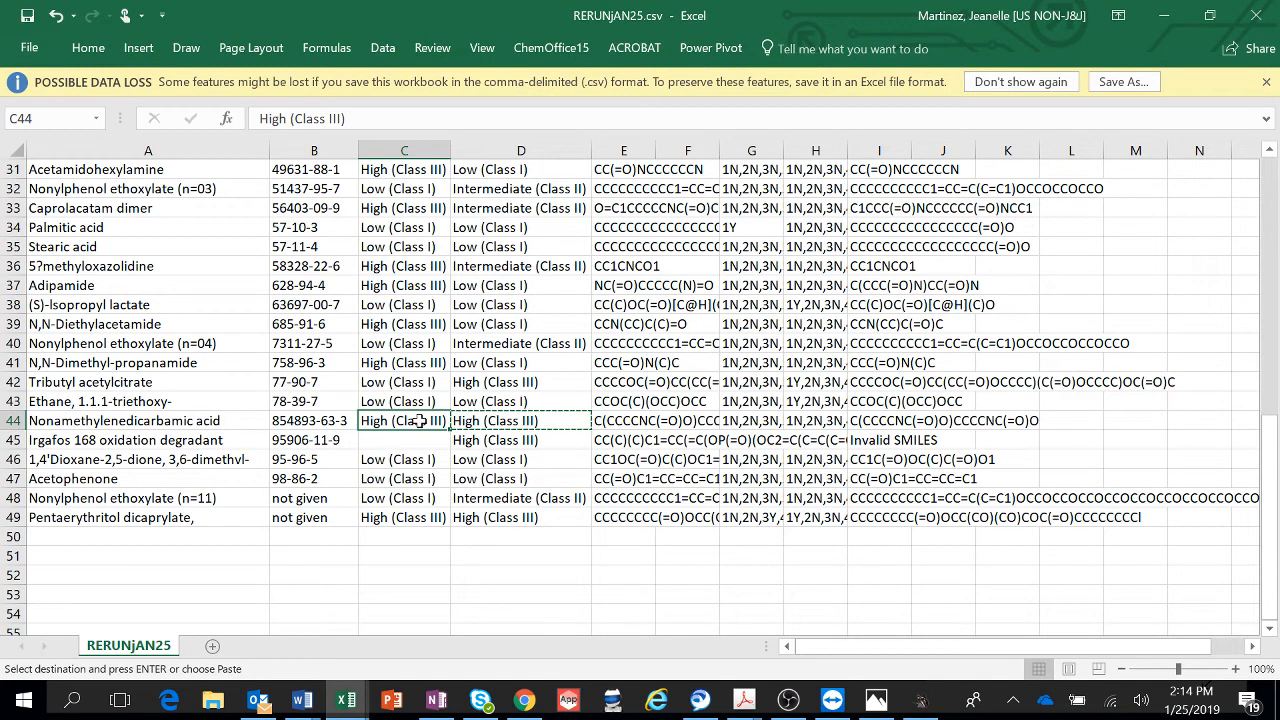
# Step: Back in Excel, check the Irgafos row's Cramer and Revised Cramer result cells
pyautogui.click(404, 440)
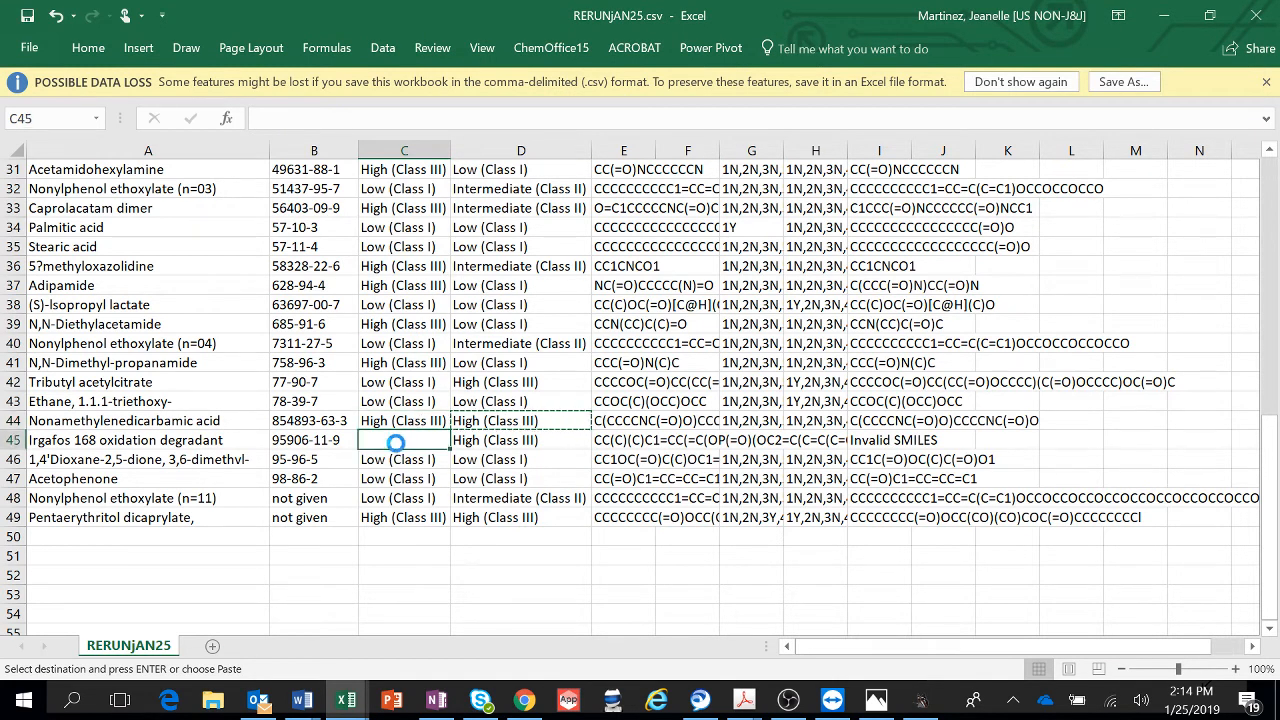
pyautogui.click(520, 498)
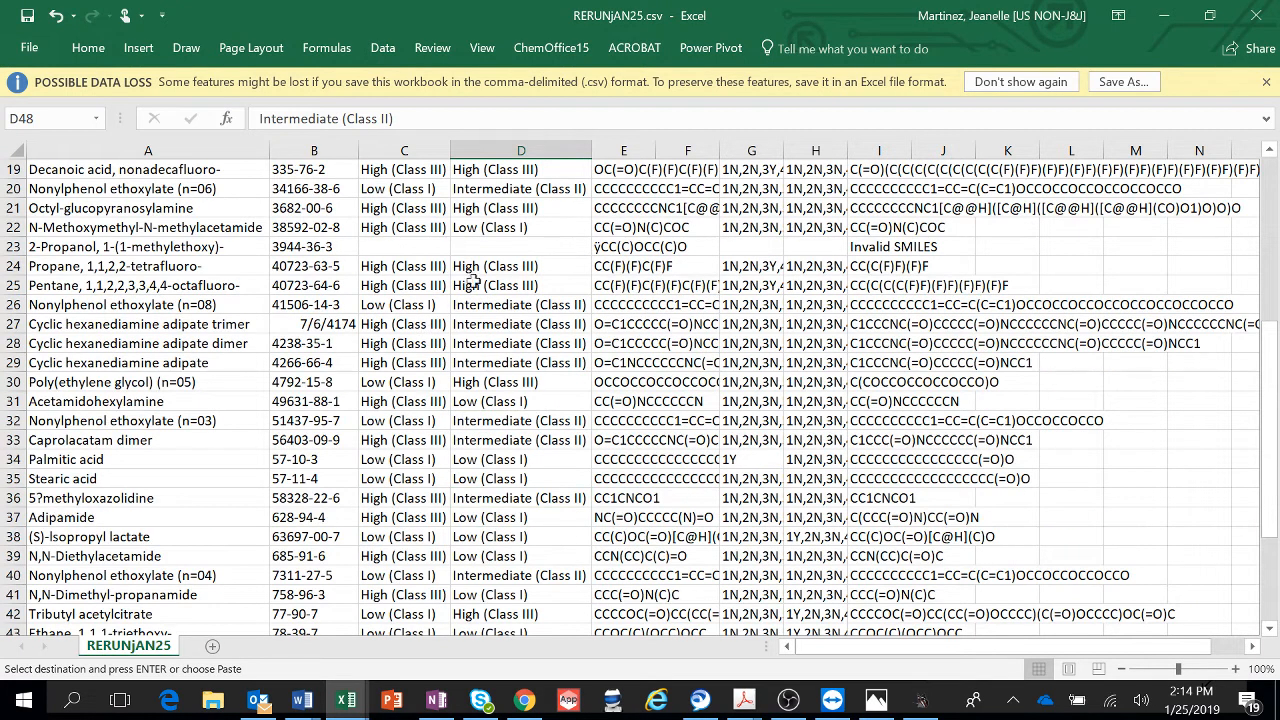
# Step: Enter the SMILES CC(C)OCC(C)O for 2-Propanol, 1-(1-methylethoxy)- in Toxtree and return to its results row
pyautogui.click(624, 246)
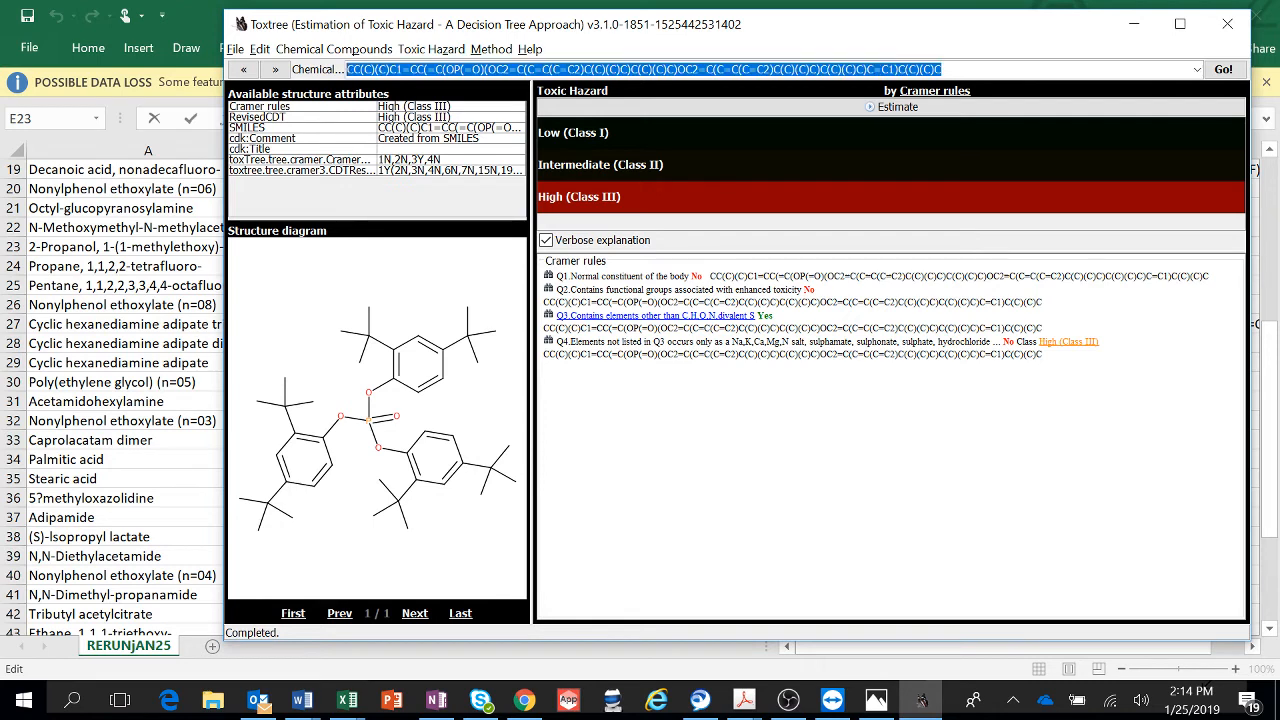
pyautogui.write('CC(C)OCC(C)O')
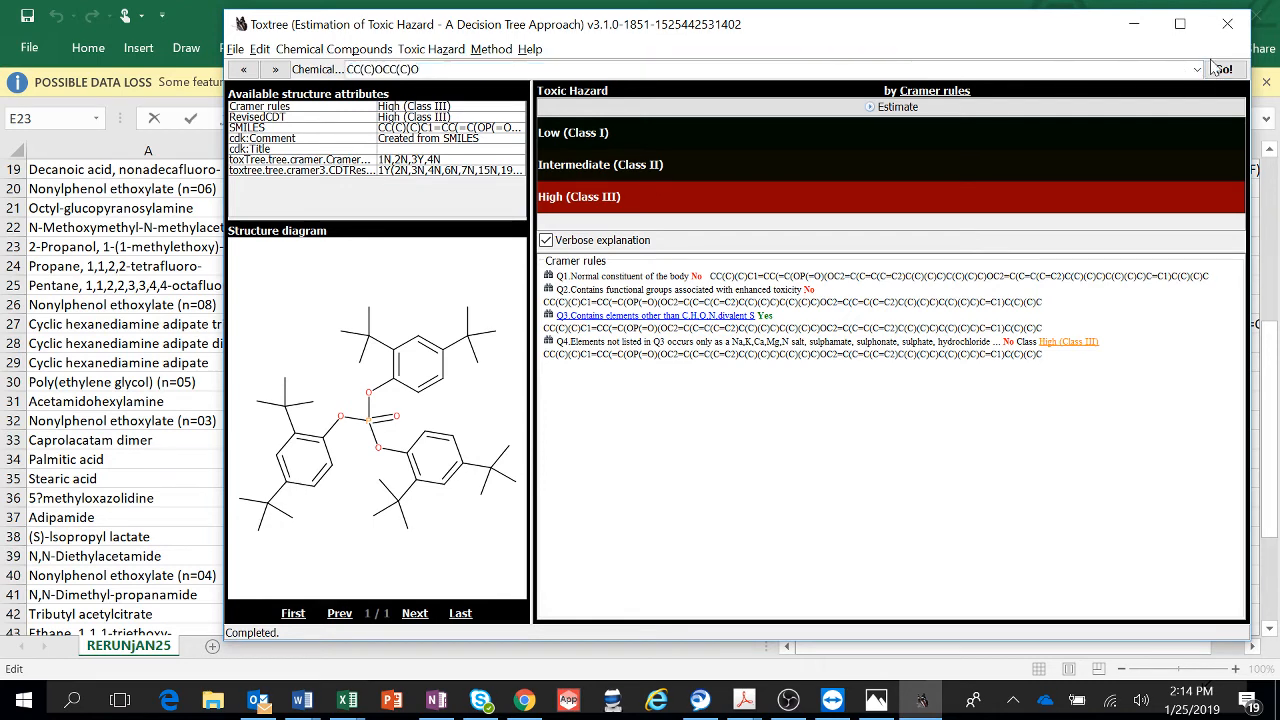
pyautogui.click(1222, 68)
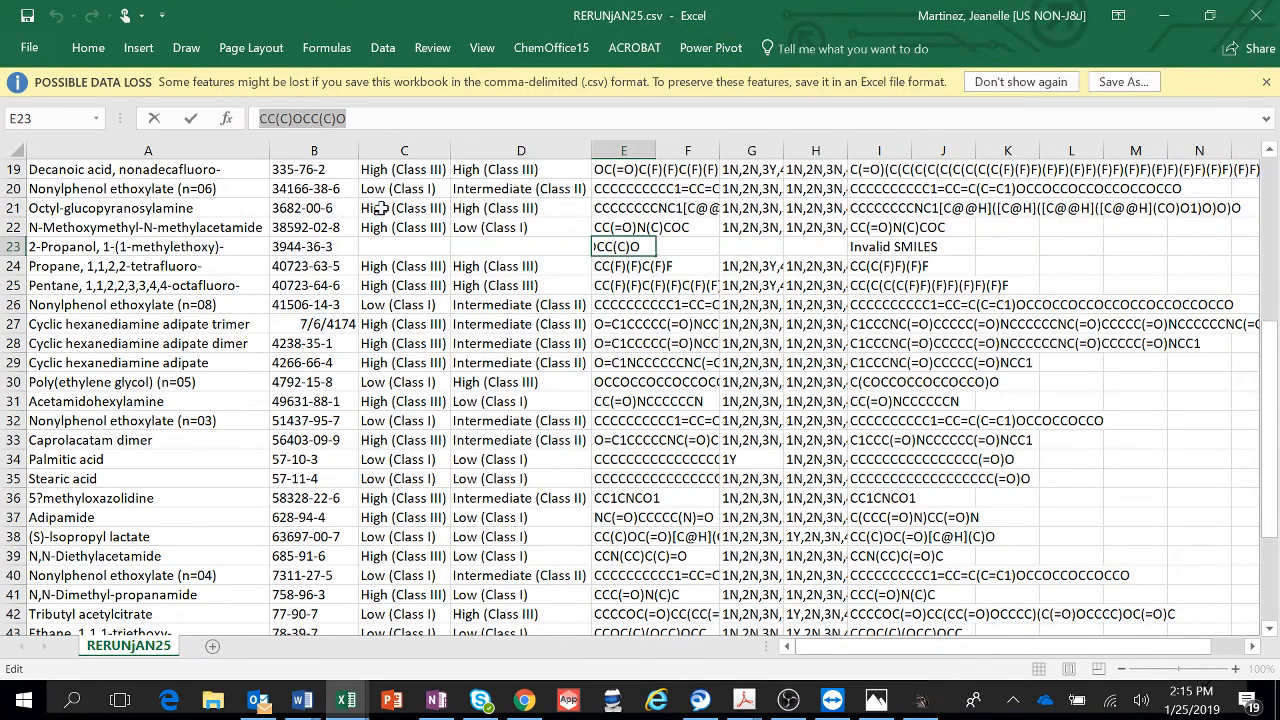
pyautogui.click(404, 246)
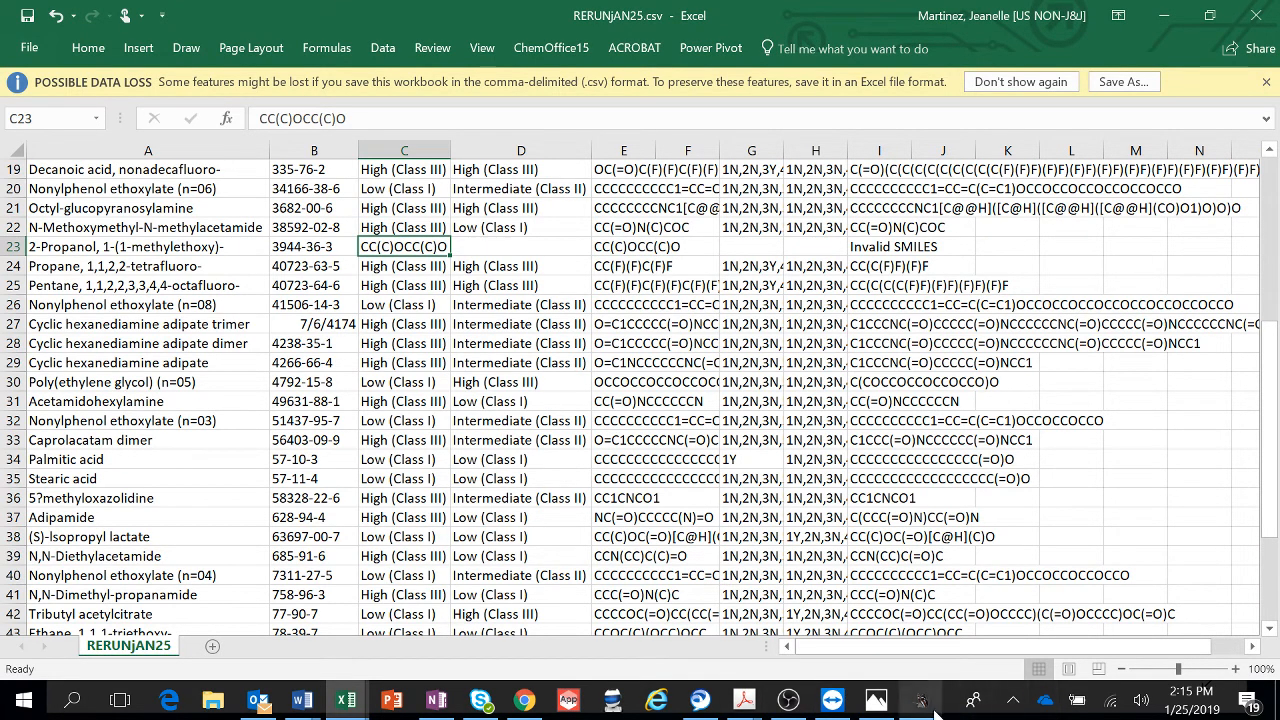
# Step: Classify 2-Propanol, 1-(1-methylethoxy)- as High (Class III) with the Revised Cramer Decision Tree, then go back to Excel
pyautogui.click(920, 700)
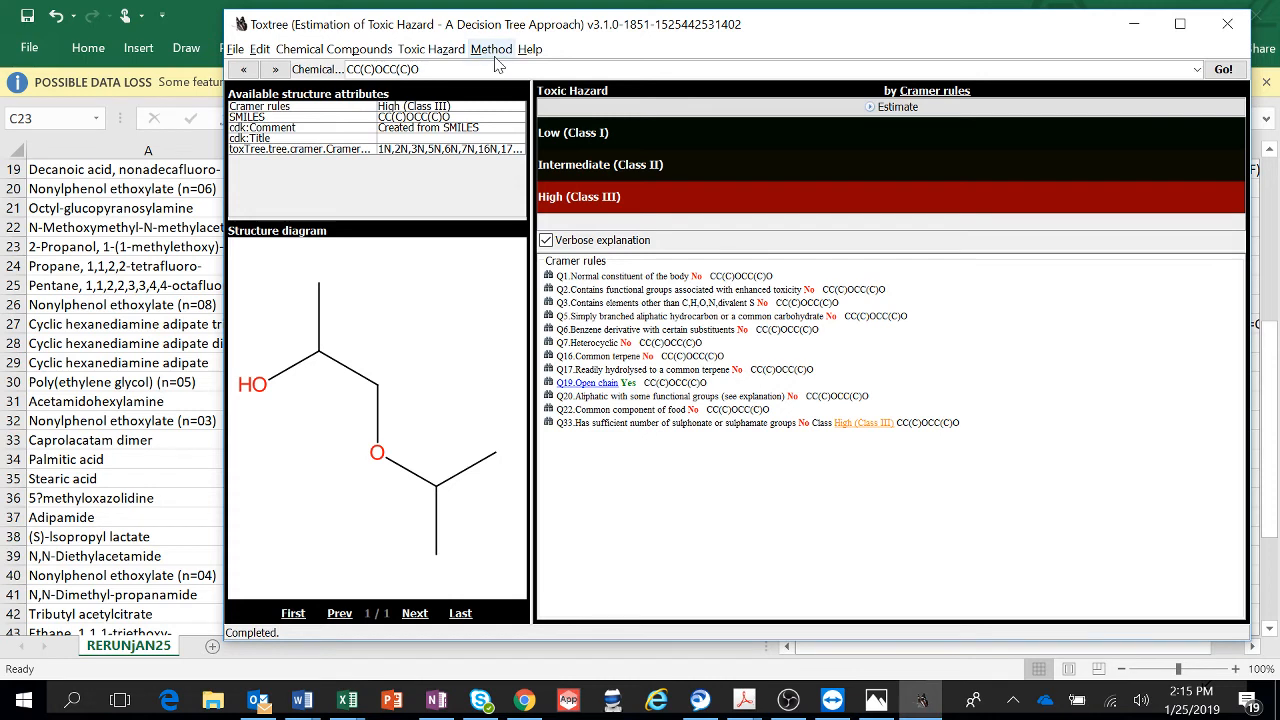
pyautogui.click(492, 48)
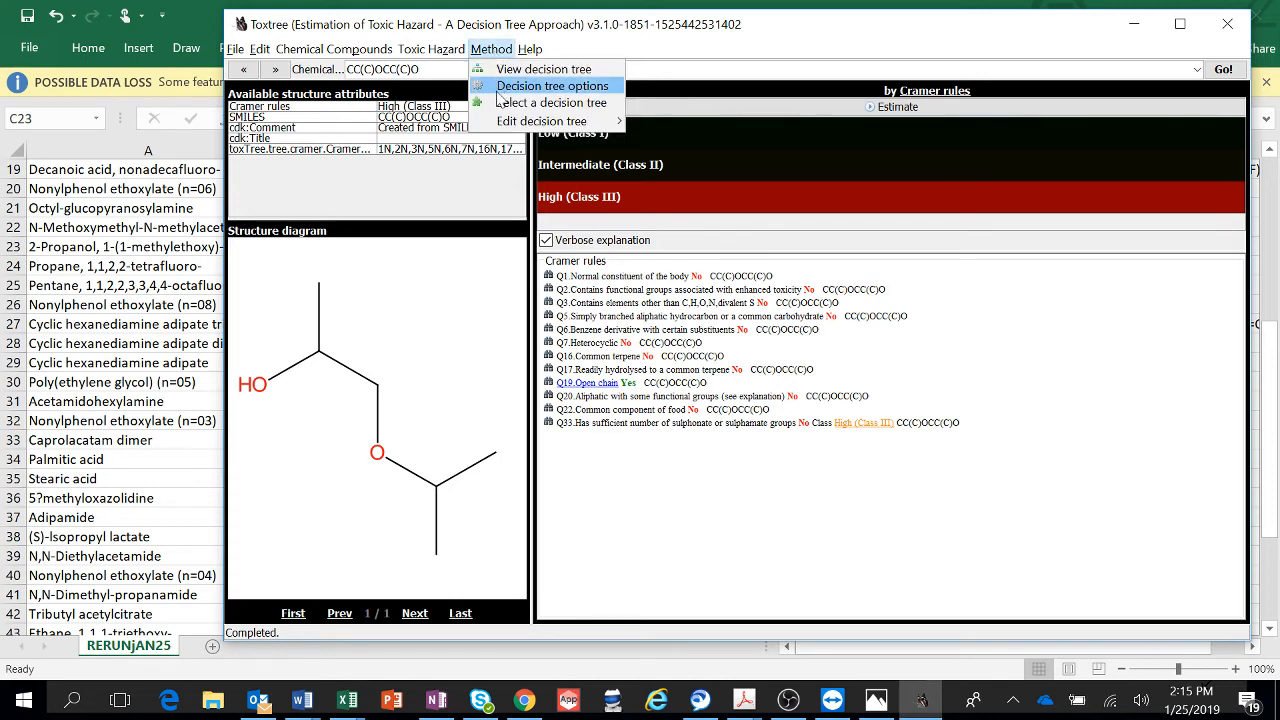
pyautogui.click(552, 104)
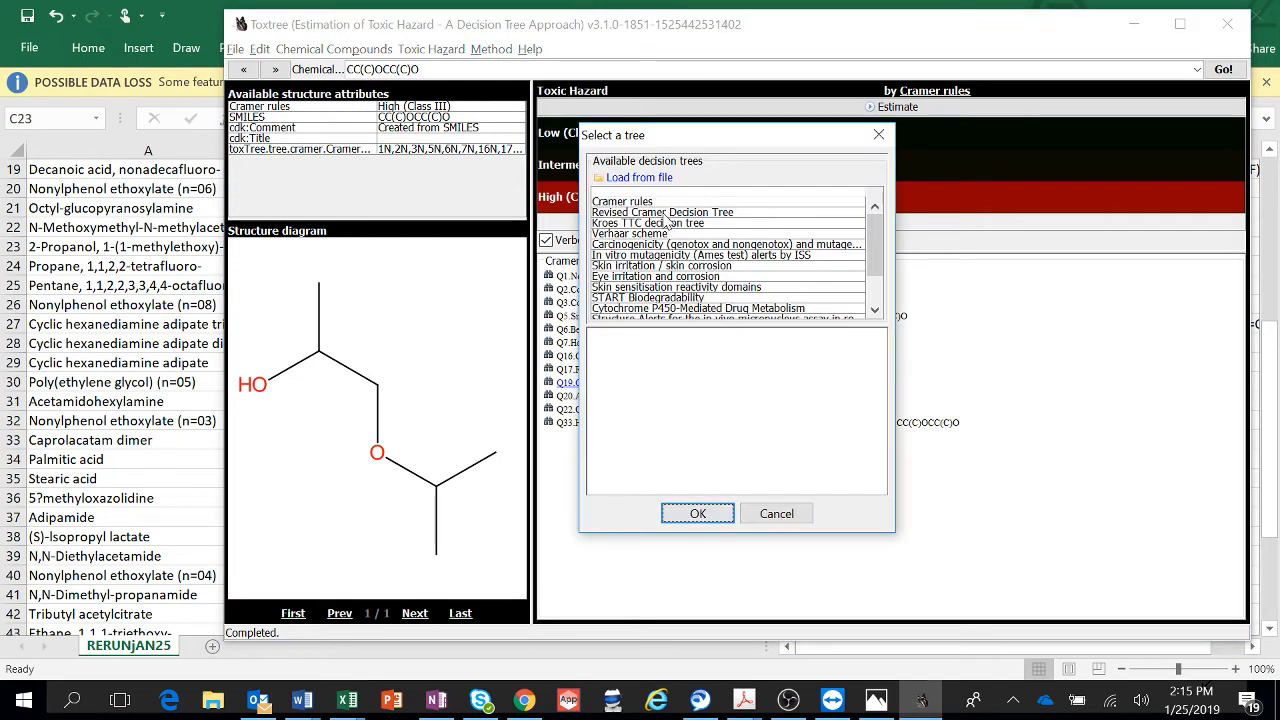
pyautogui.click(696, 512)
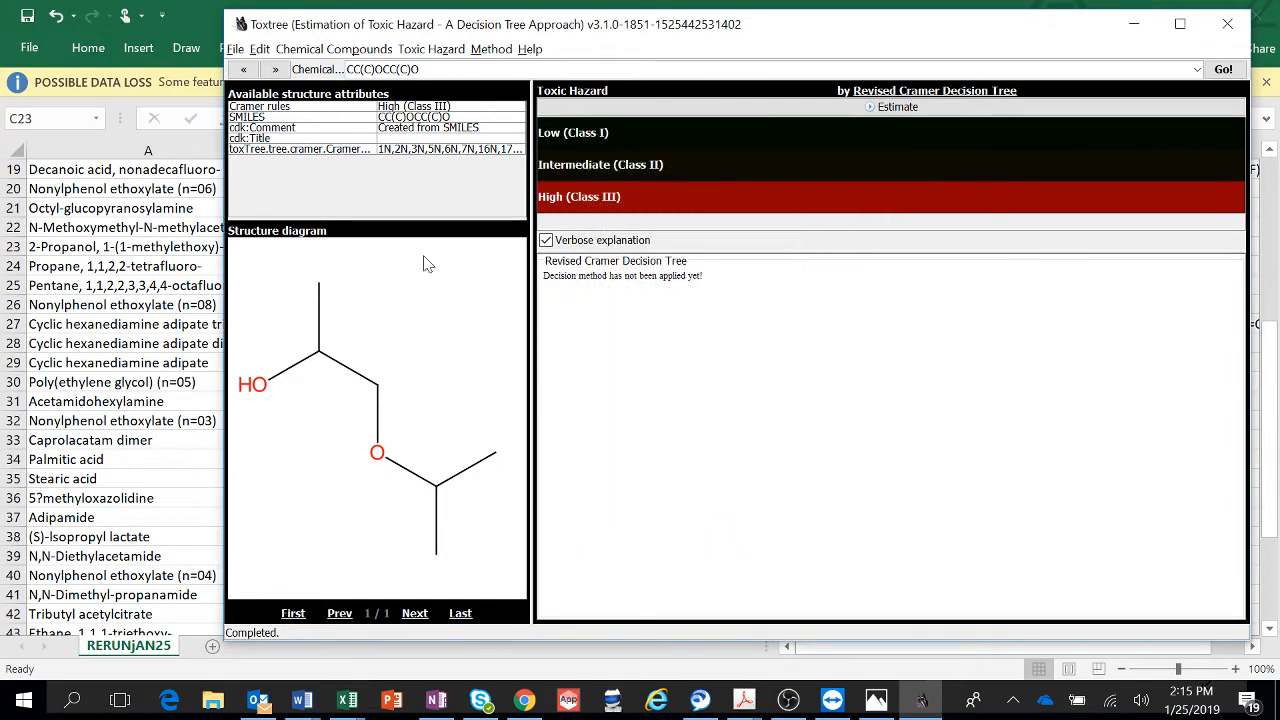
pyautogui.moveTo(896, 108)
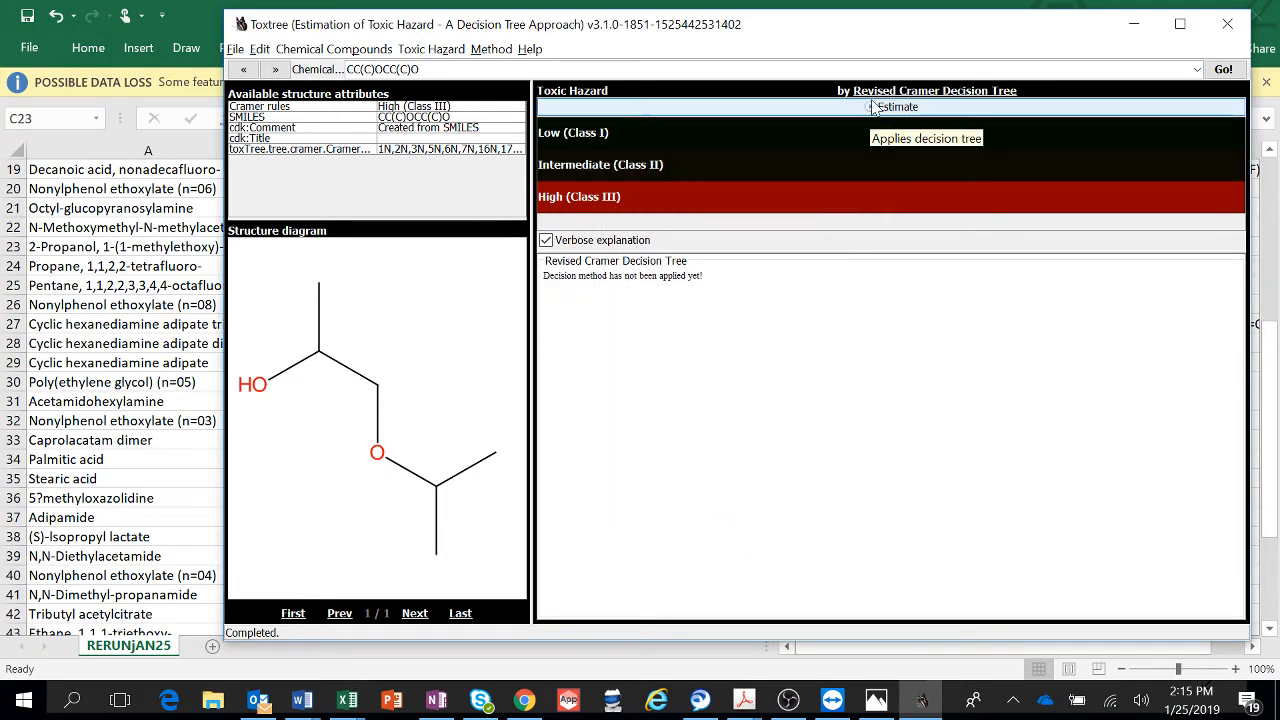
pyautogui.click(896, 108)
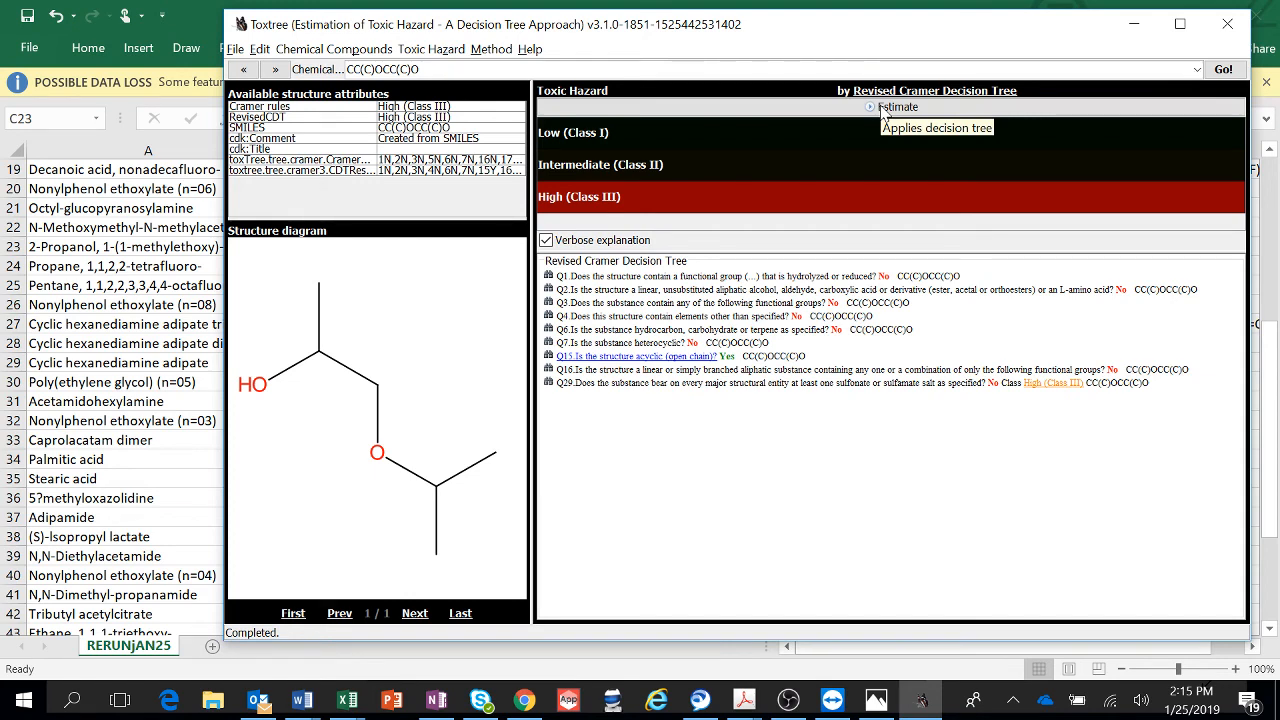
pyautogui.moveTo(112, 270)
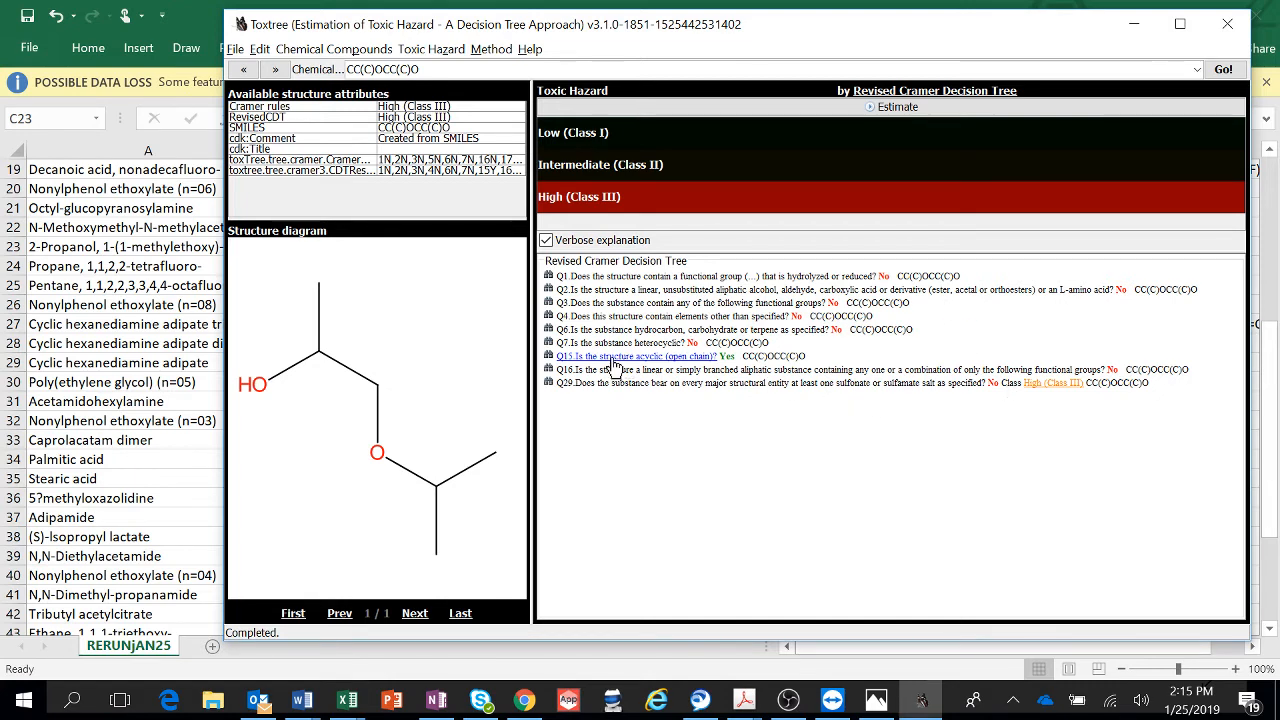
pyautogui.moveTo(644, 370)
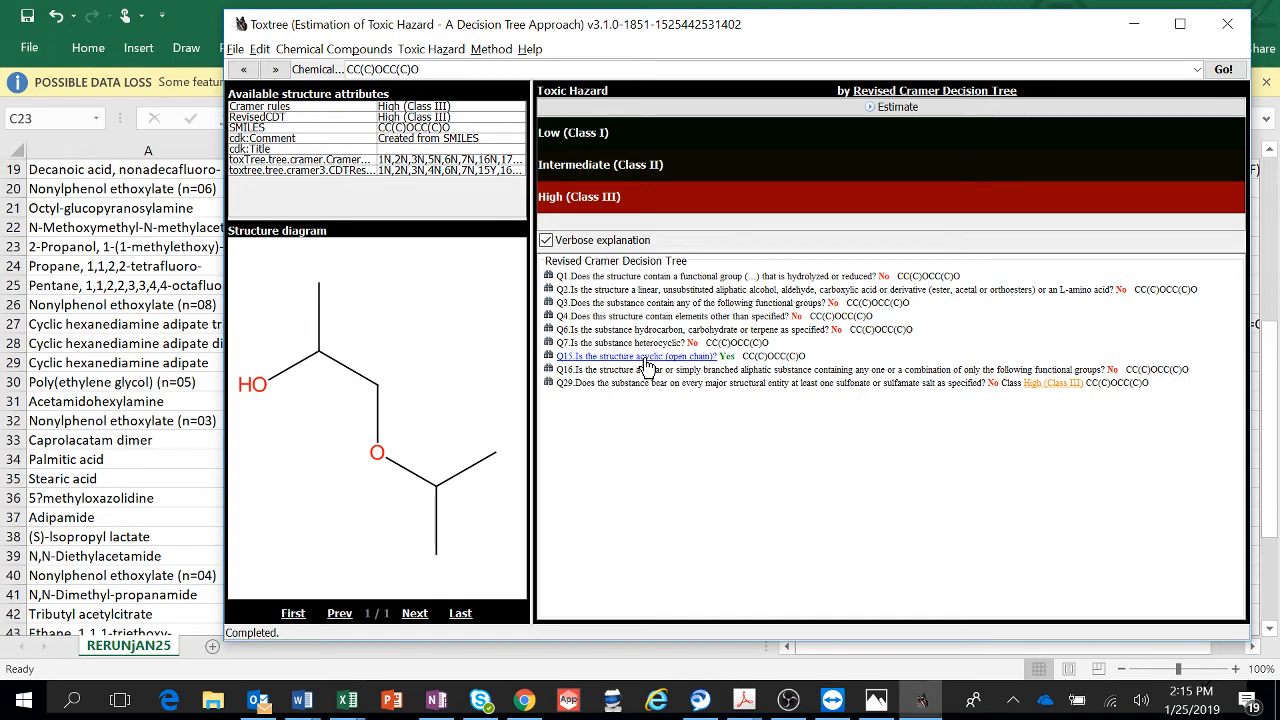
pyautogui.click(344, 700)
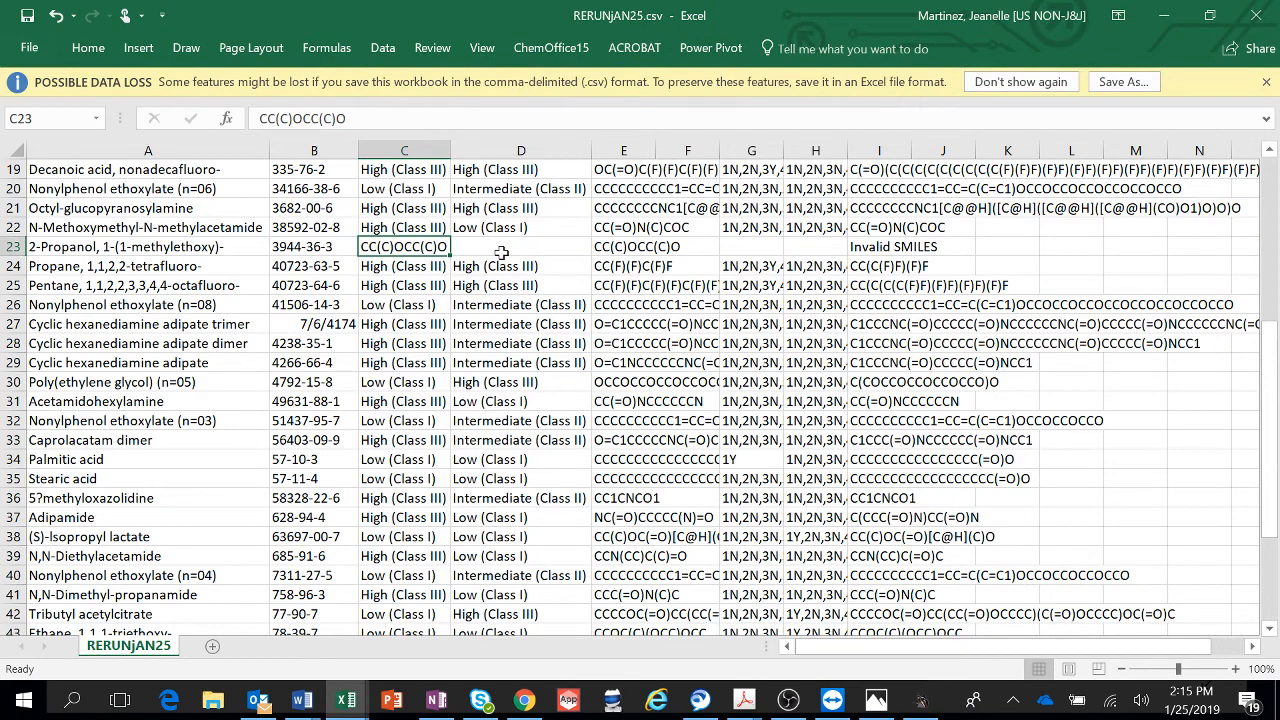
# Step: Check nearby Cramer results, remove the empty duplicate Decanoic anhydride row and go to the workbook's File page
pyautogui.click(404, 228)
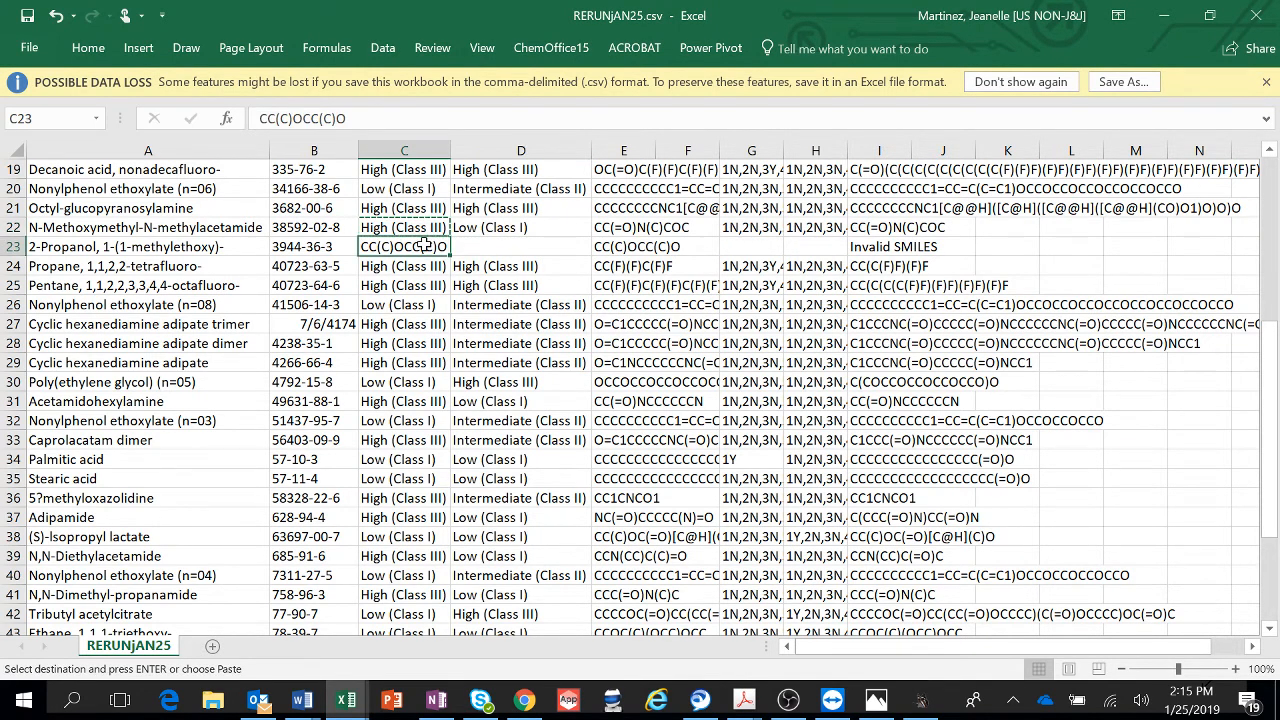
pyautogui.click(520, 246)
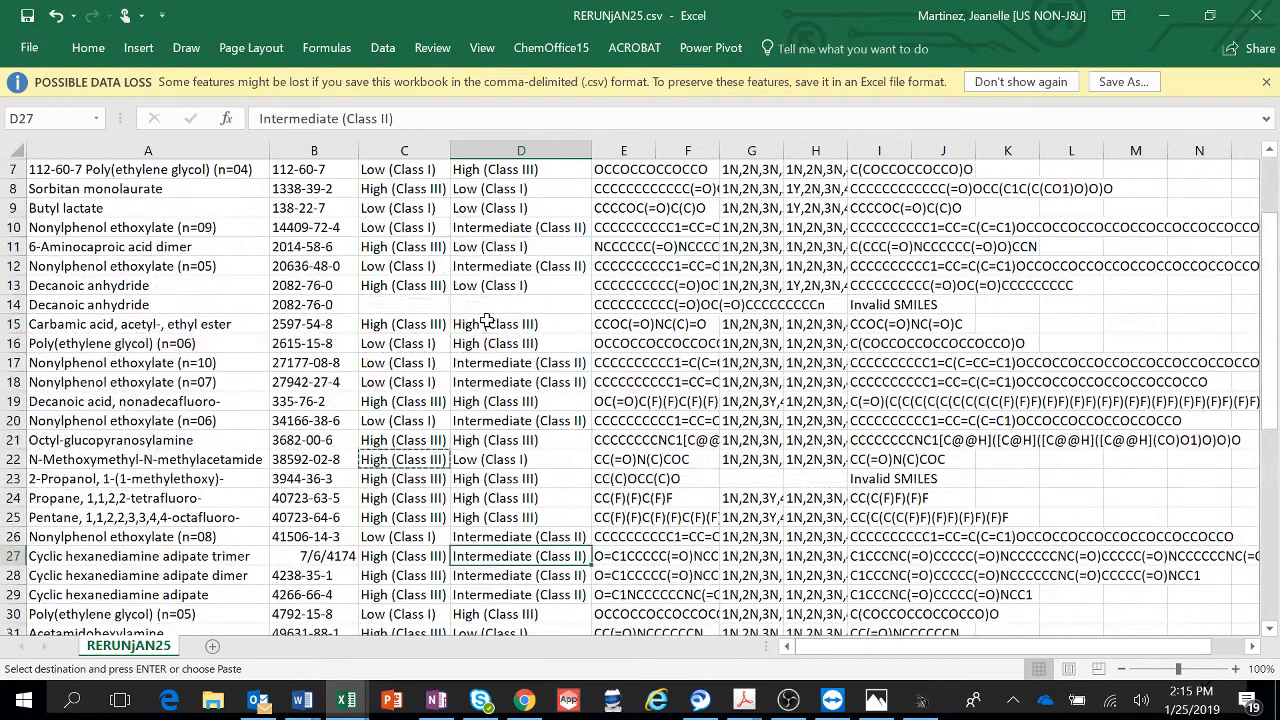
pyautogui.click(404, 304)
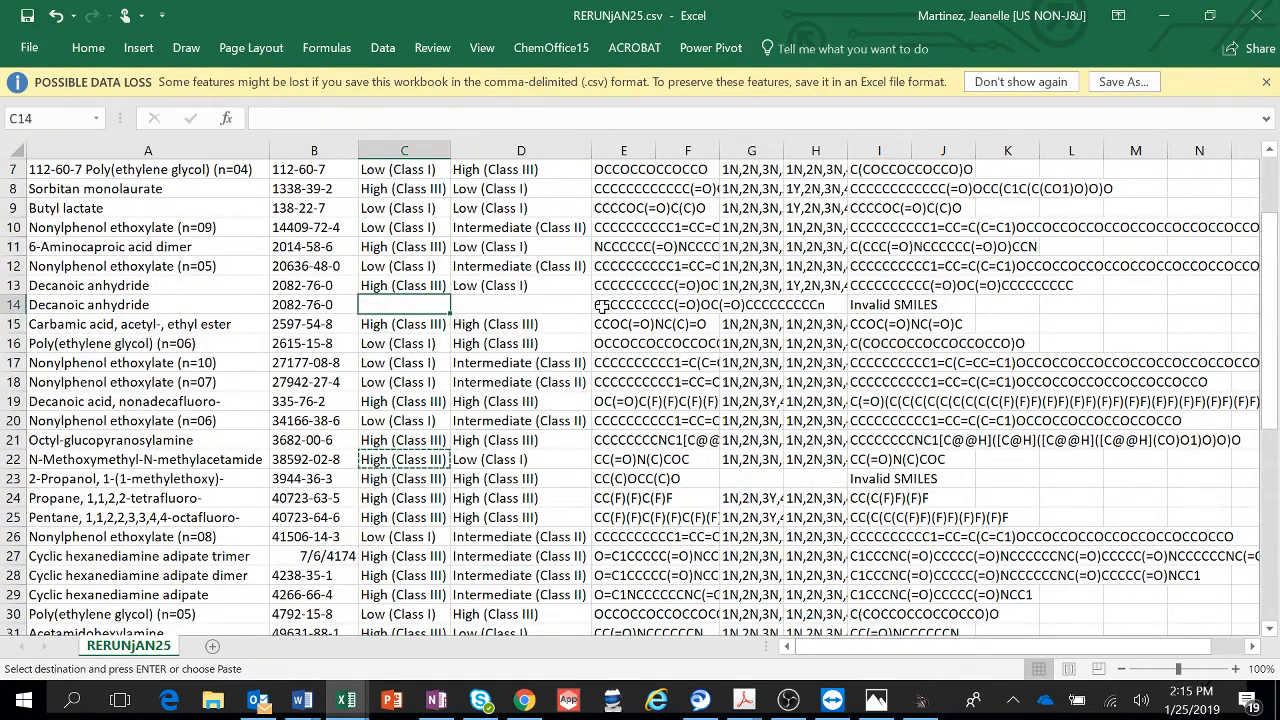
pyautogui.click(688, 304)
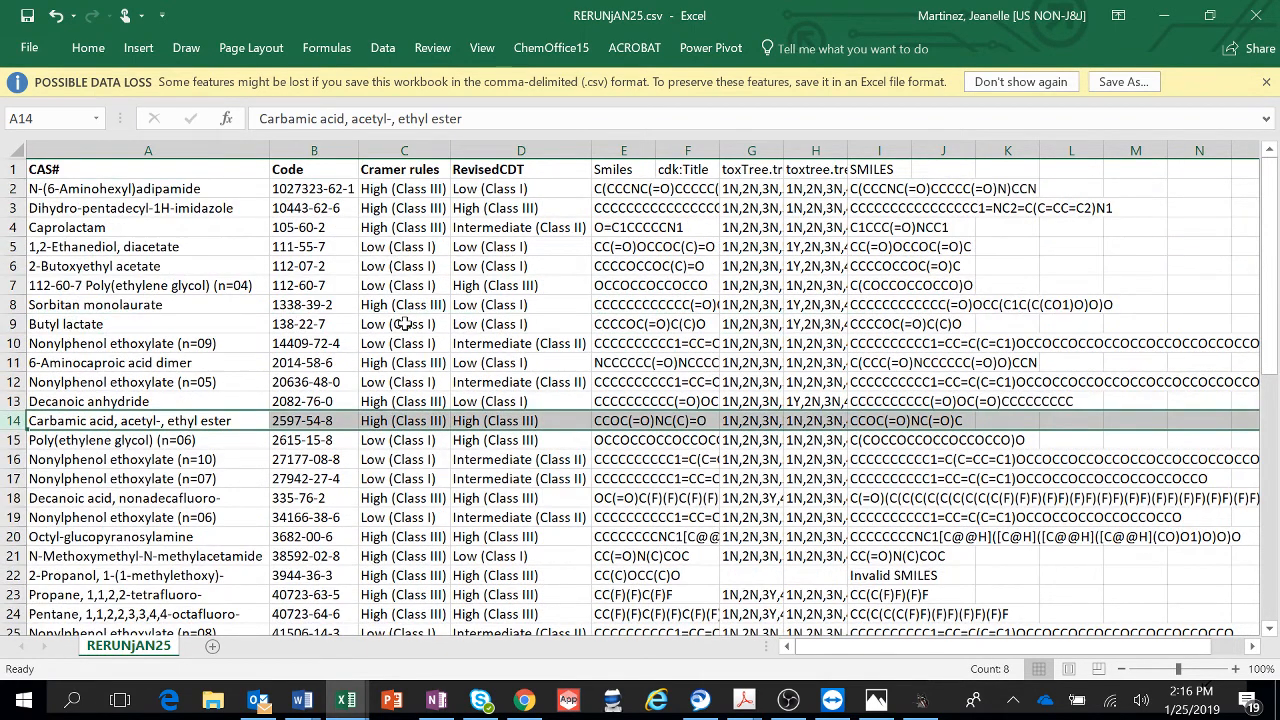
pyautogui.scroll(-3)
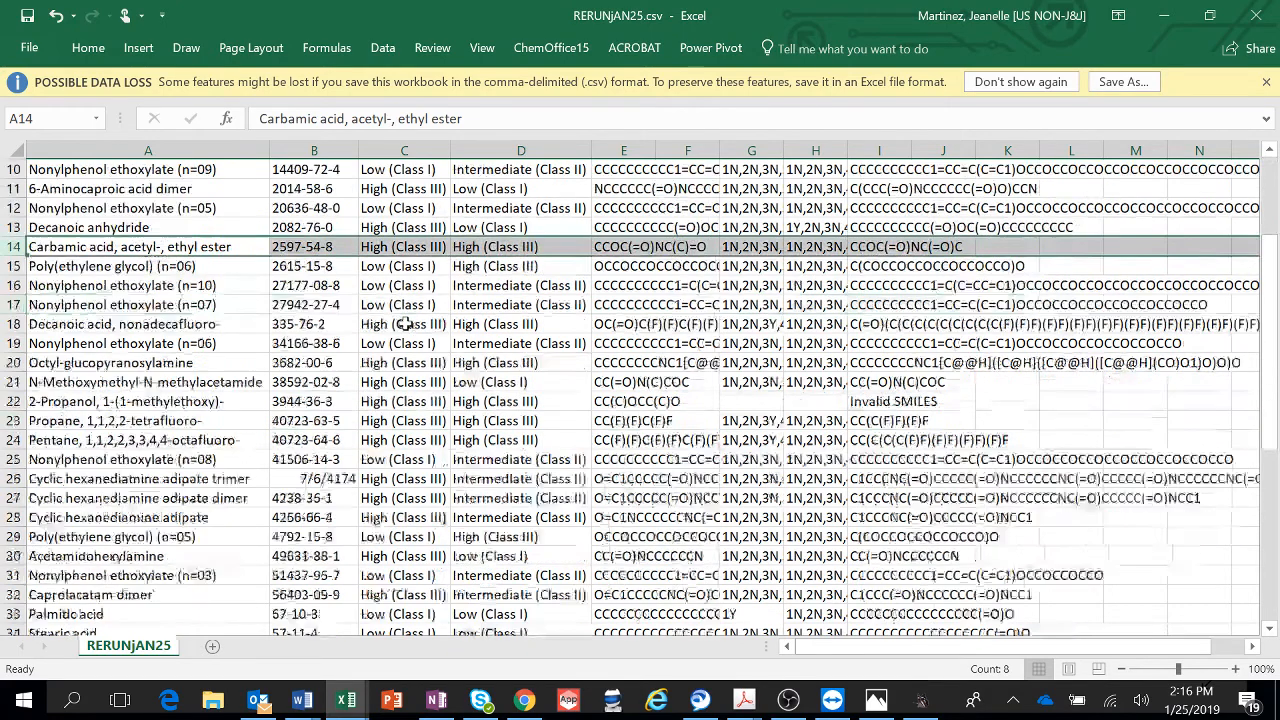
pyautogui.click(28, 48)
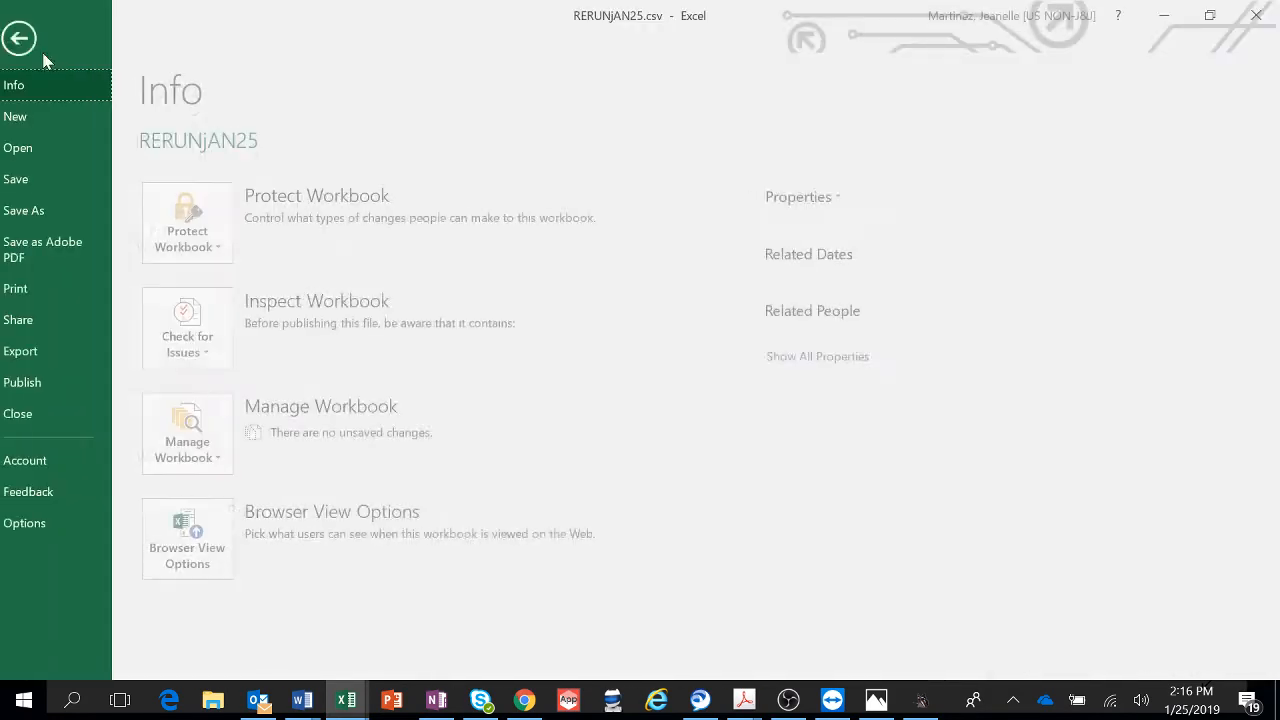
# Step: Save As an Excel Workbook (*.xlsx) named mdrPILOTPROJECTOXTREE RESULTS dated 01252019
pyautogui.click(24, 210)
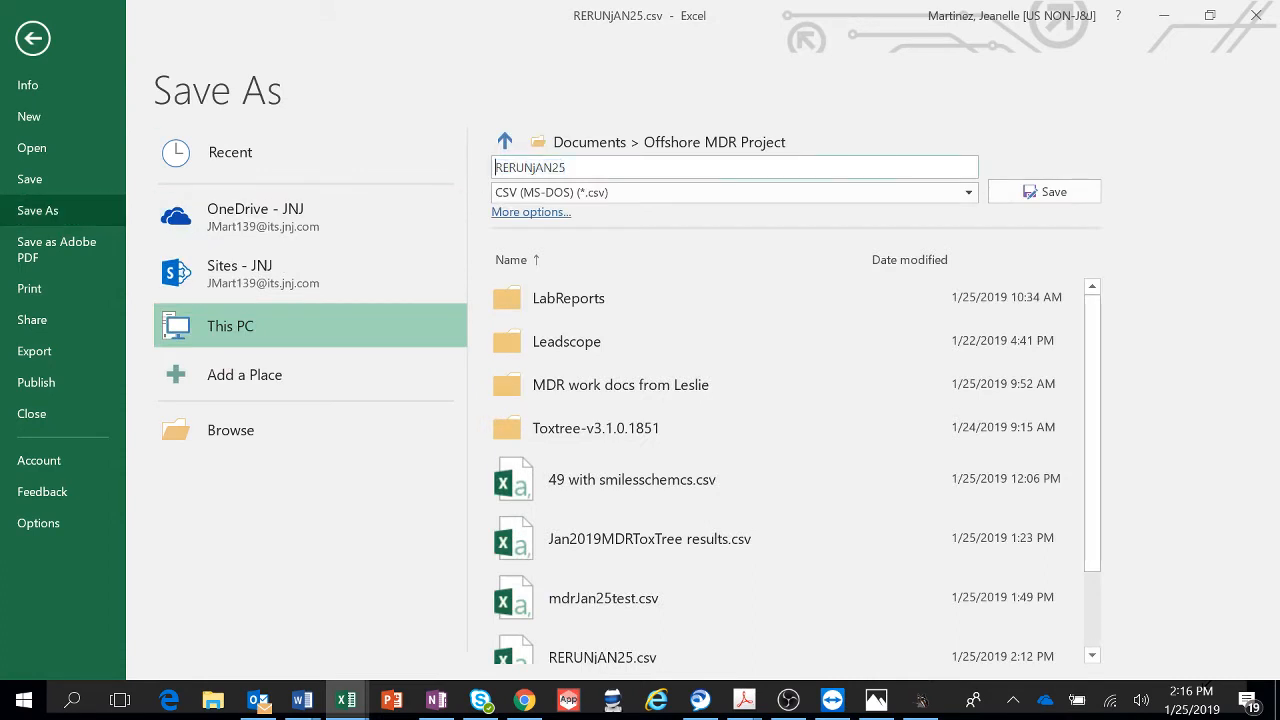
pyautogui.tripleClick(734, 168)
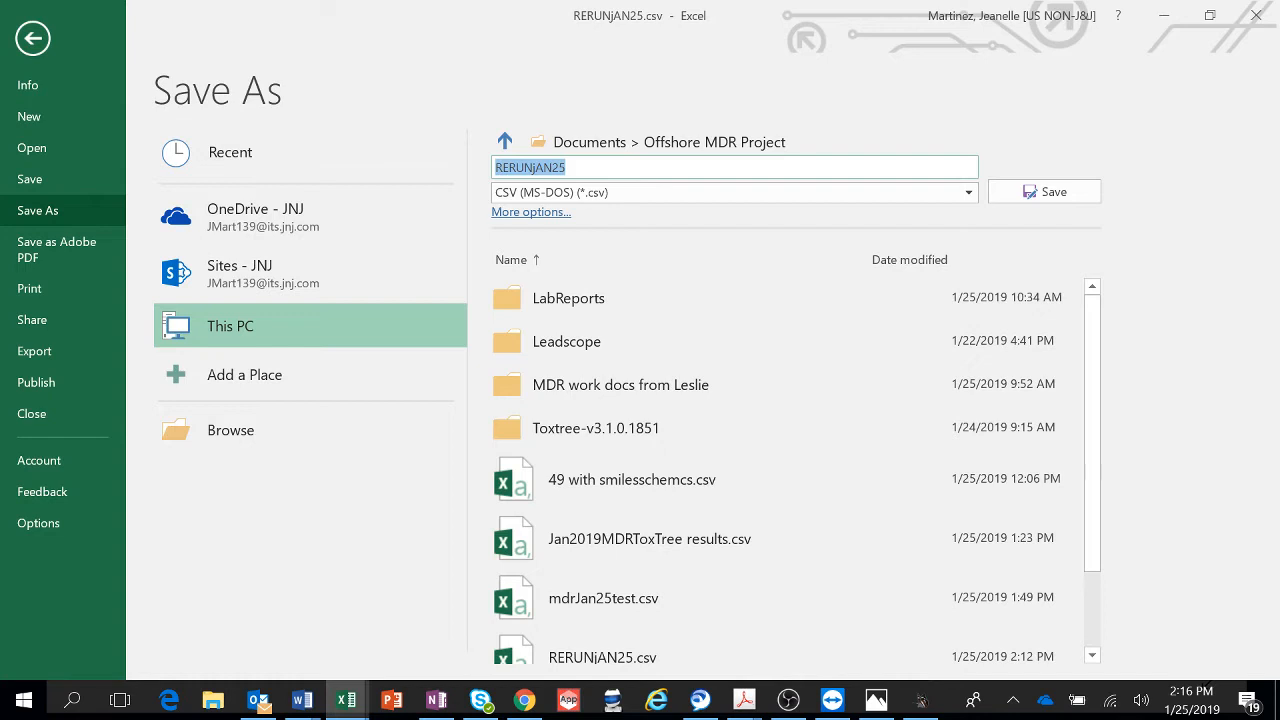
pyautogui.write('mdrP')
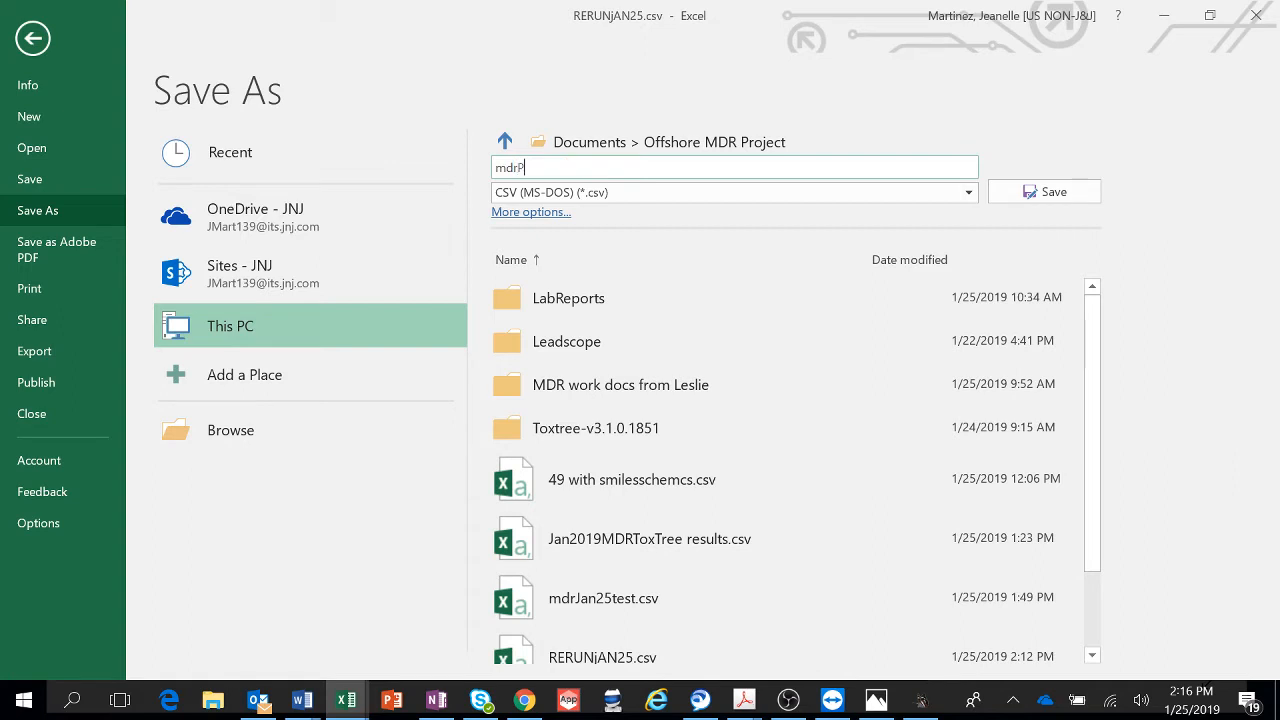
pyautogui.write('ILOTPO')
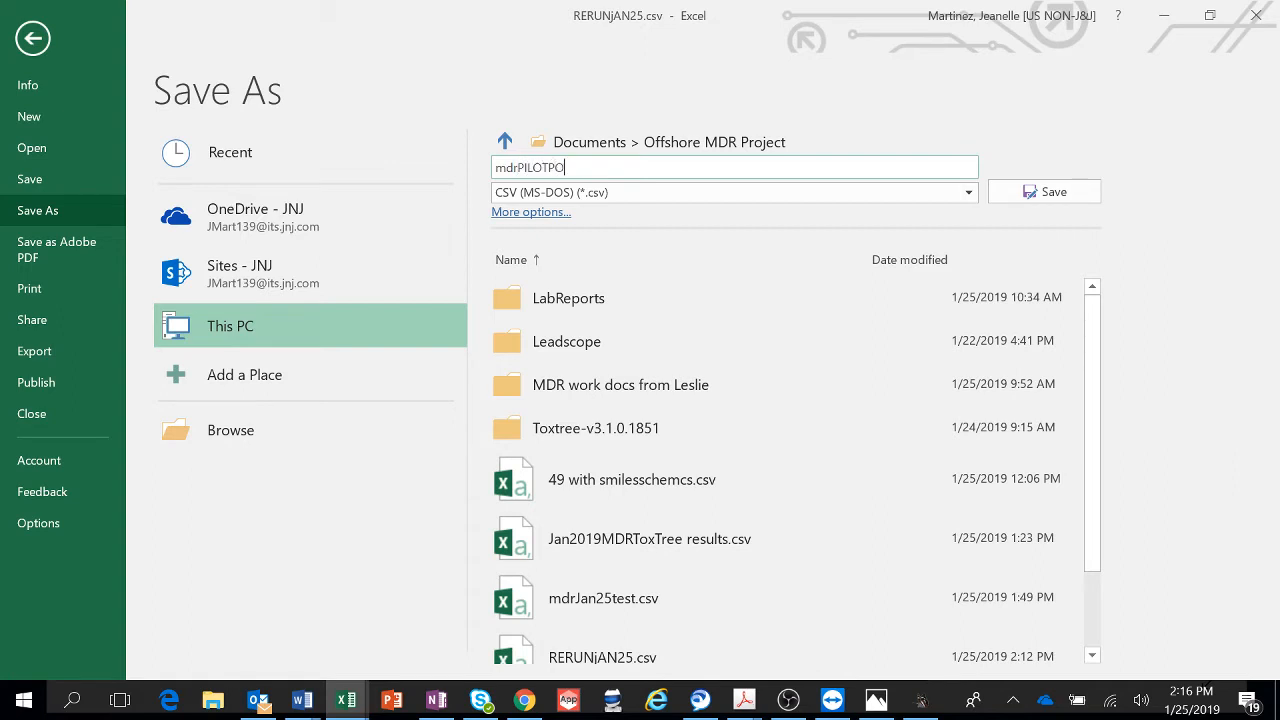
pyautogui.press('backspace')
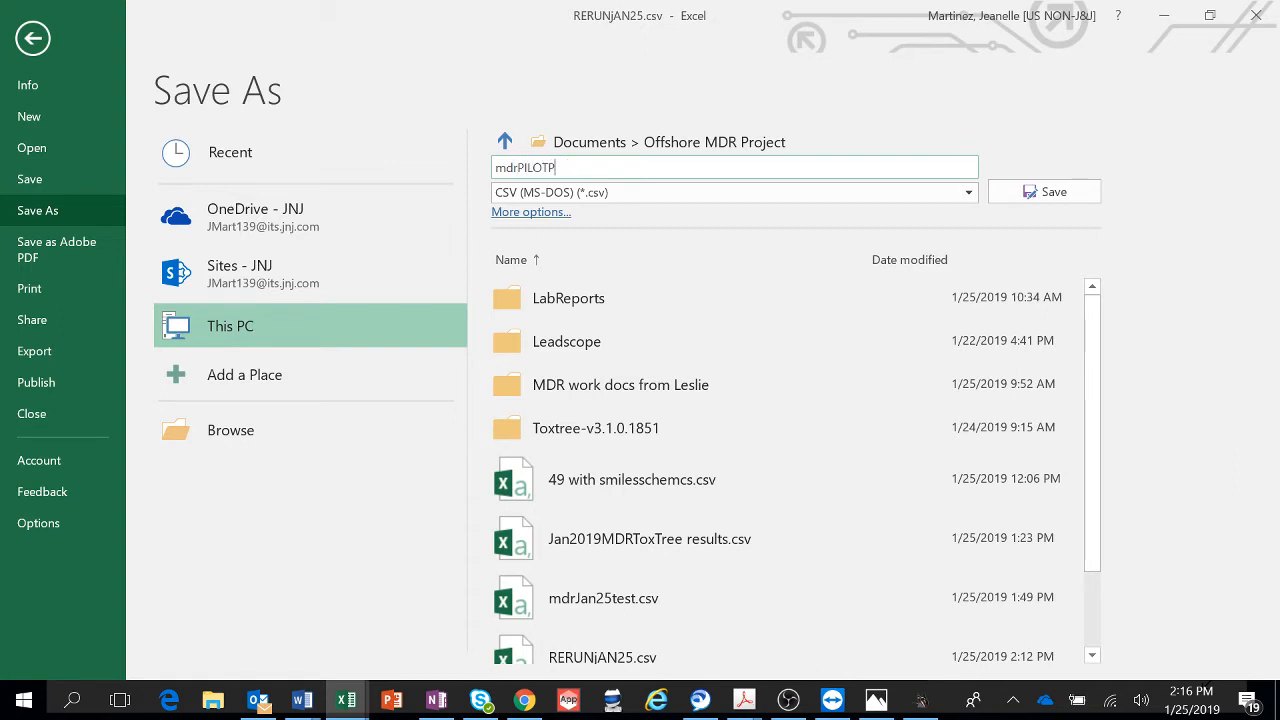
pyautogui.write('ROJECTtO')
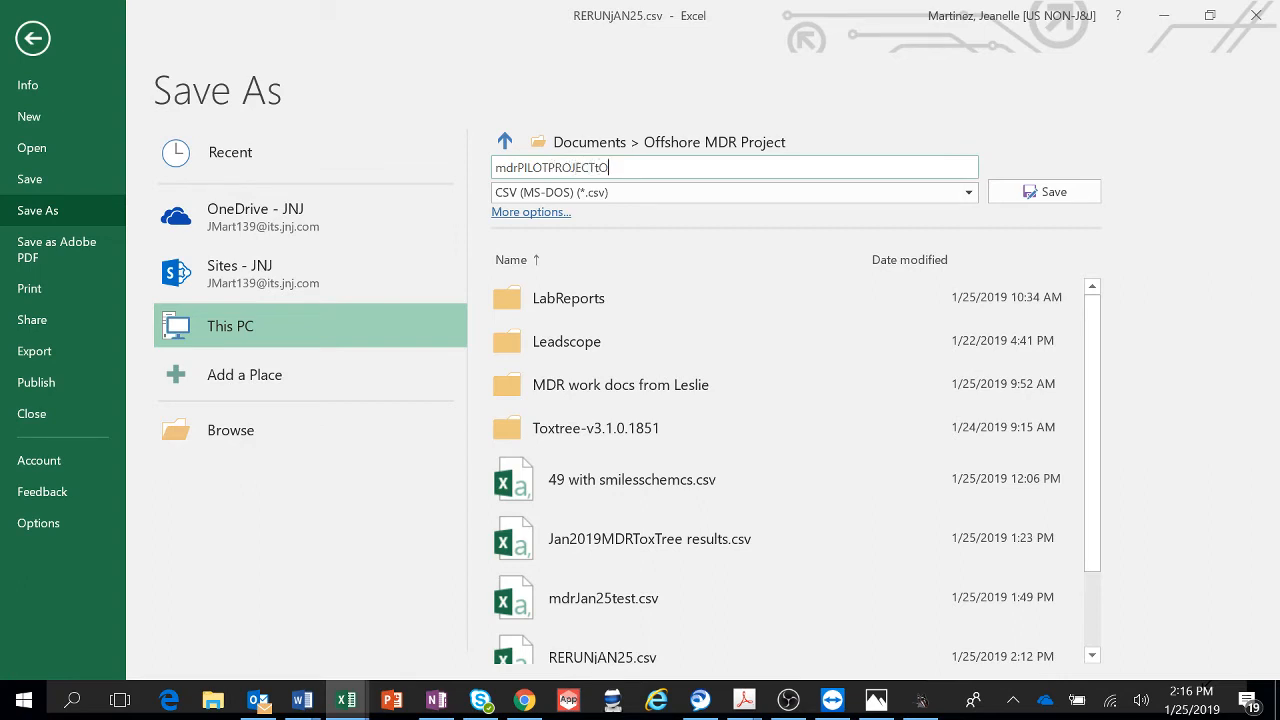
pyautogui.write('XtREE')
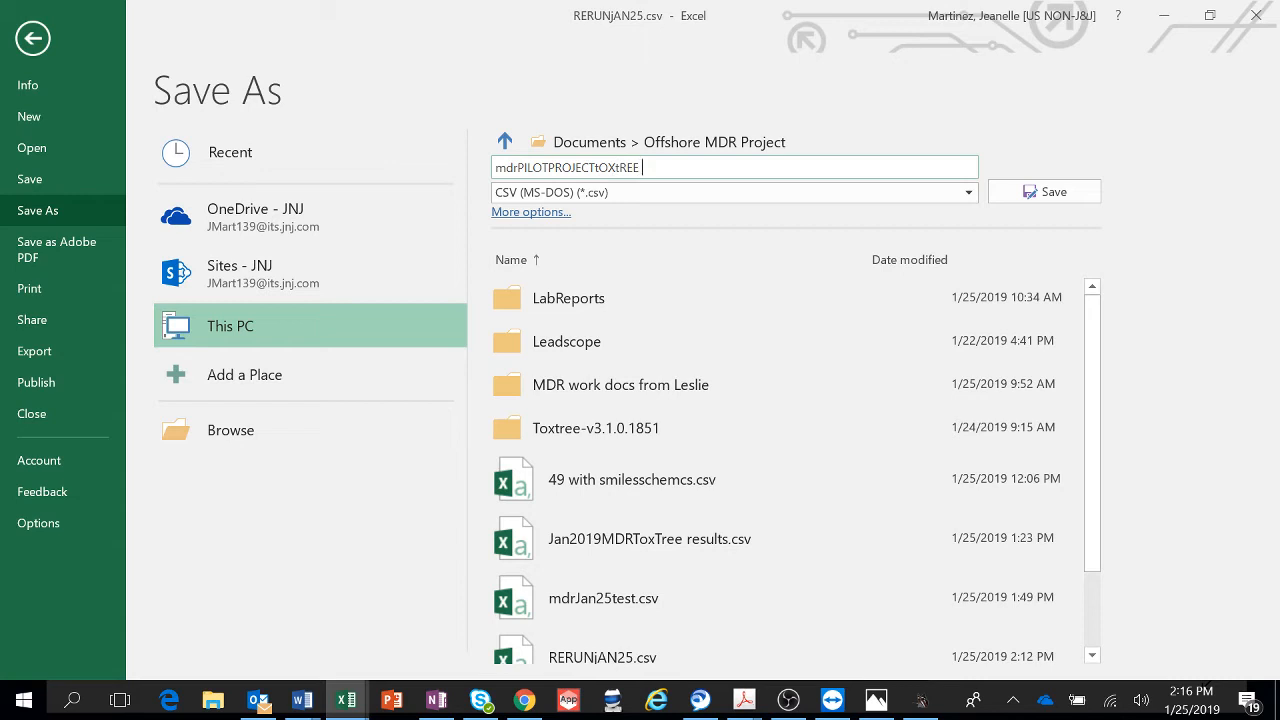
pyautogui.write('RESULTS')
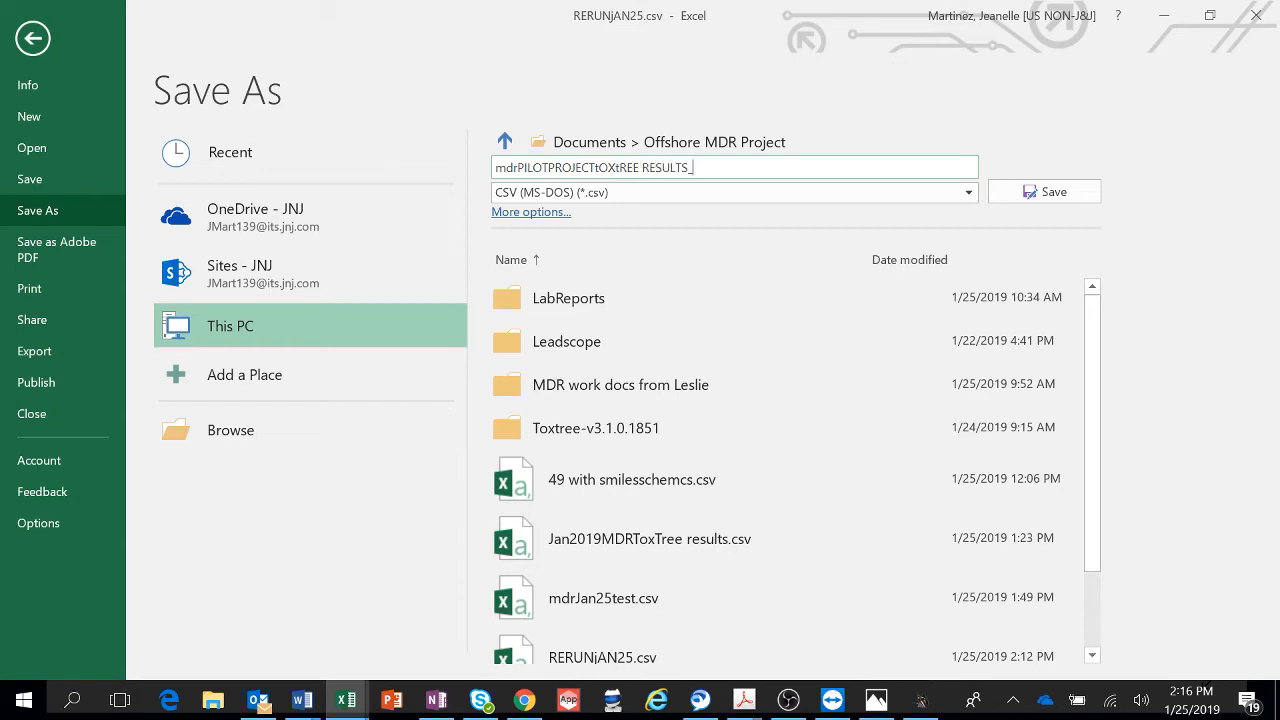
pyautogui.write('_01252')
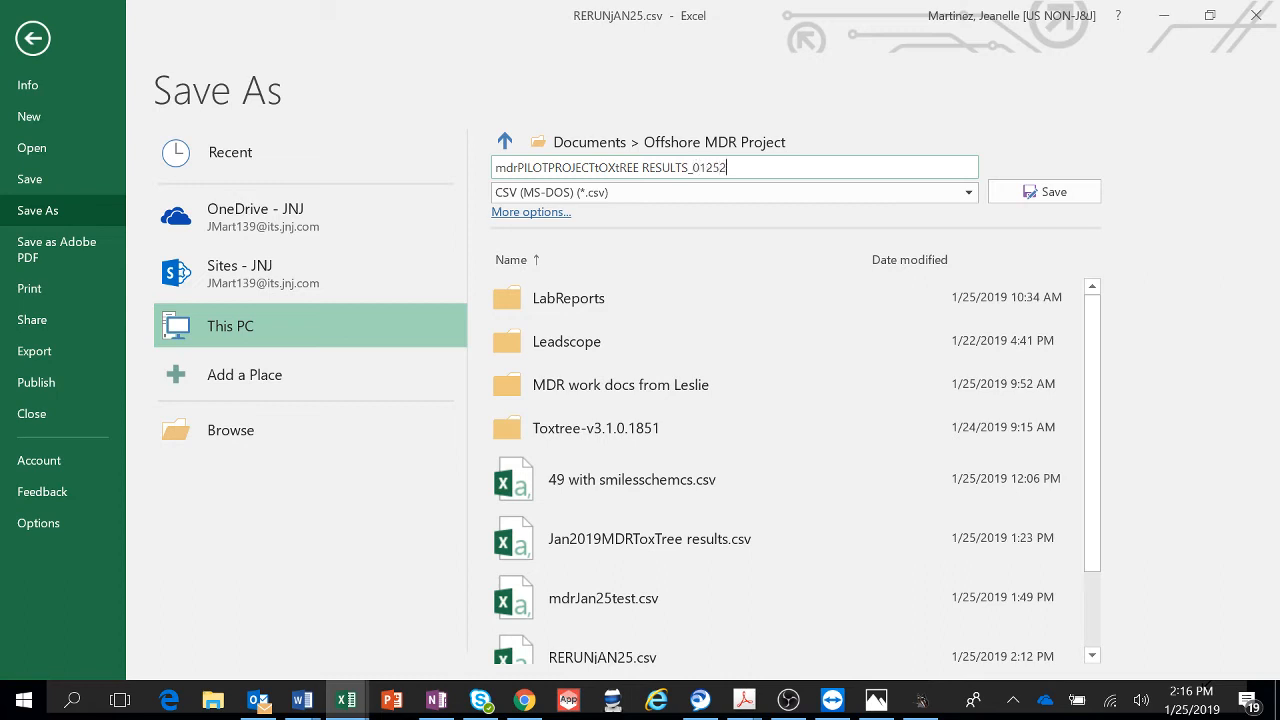
pyautogui.write('019jmm')
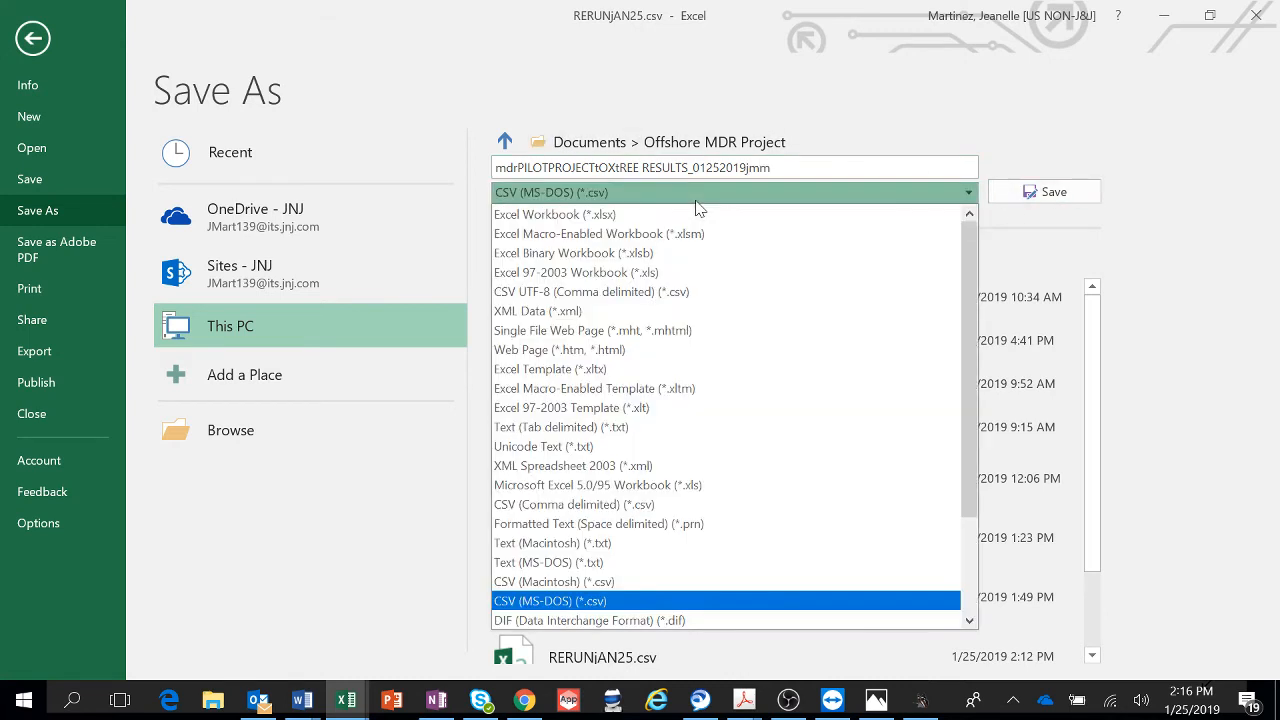
pyautogui.click(556, 214)
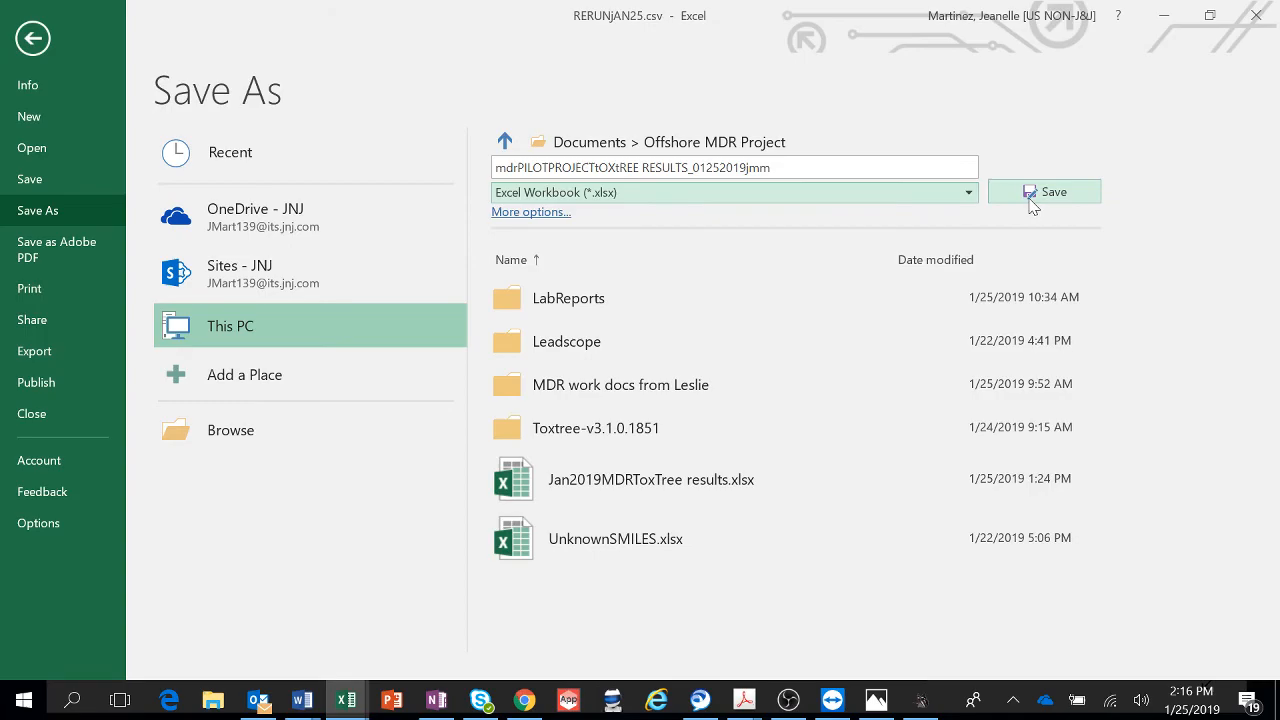
pyautogui.click(1044, 192)
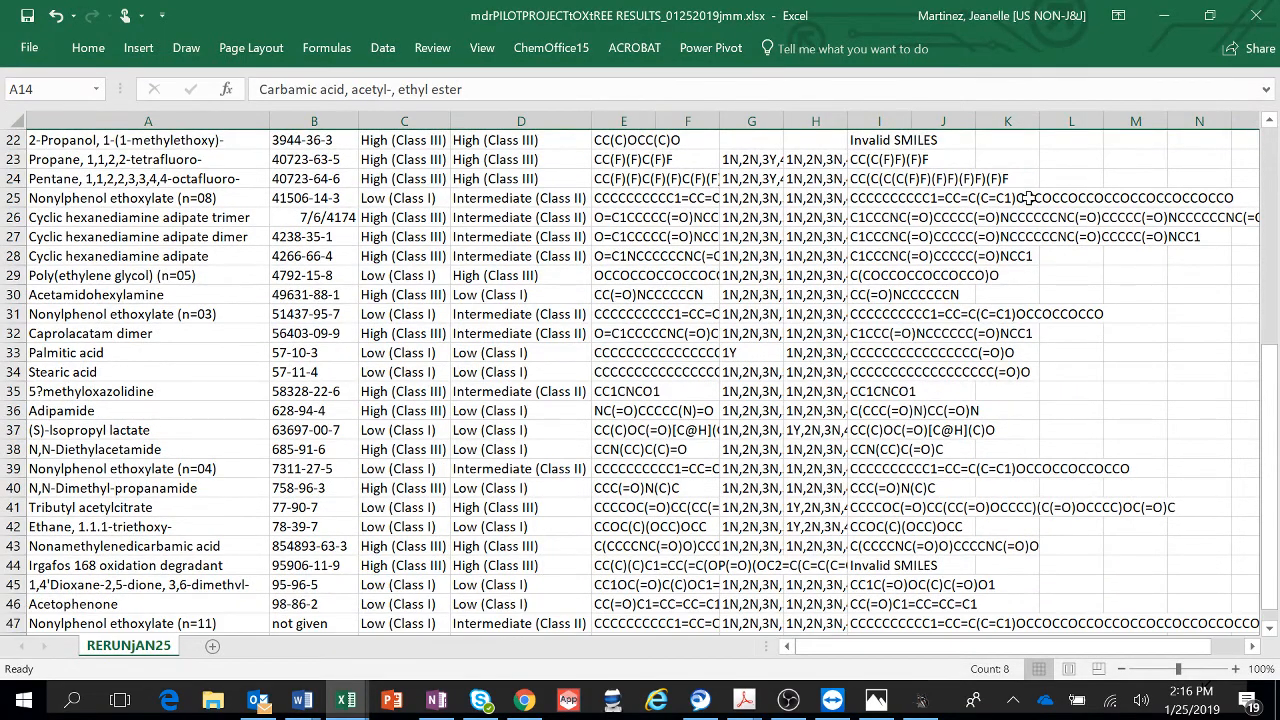